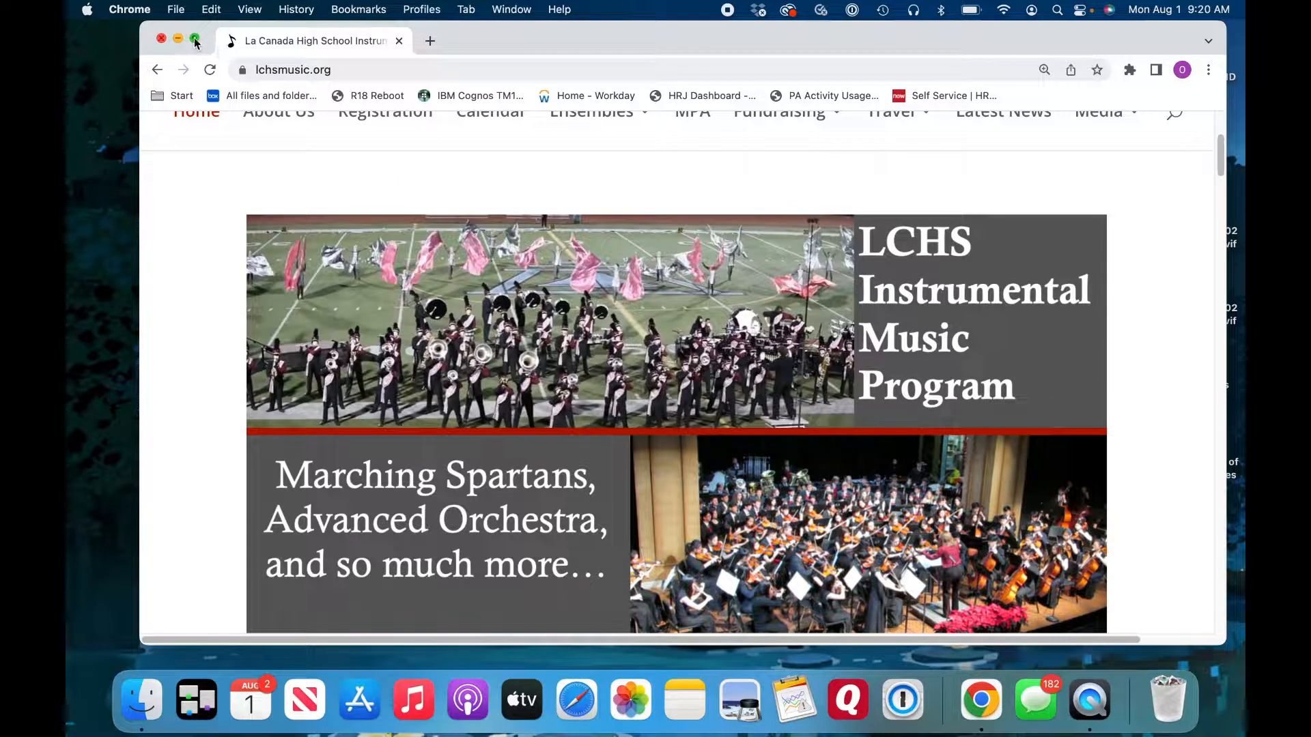
{"action": "mouse_move", "coordinate": [477, 47]}
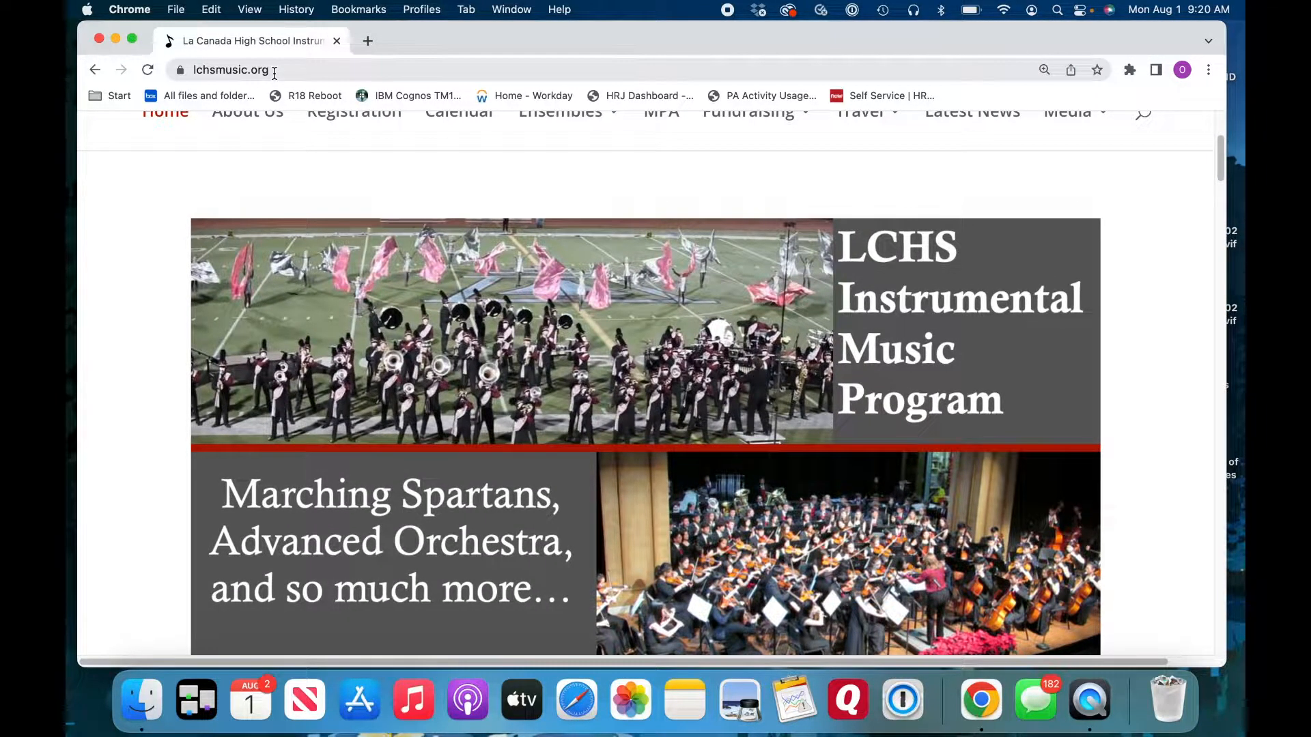
- Scroll the lchsmusic.org home page down to 'Back to Marching Band – Fall 2022' and its Registration form link
{"action": "left_click", "coordinate": [234, 69]}
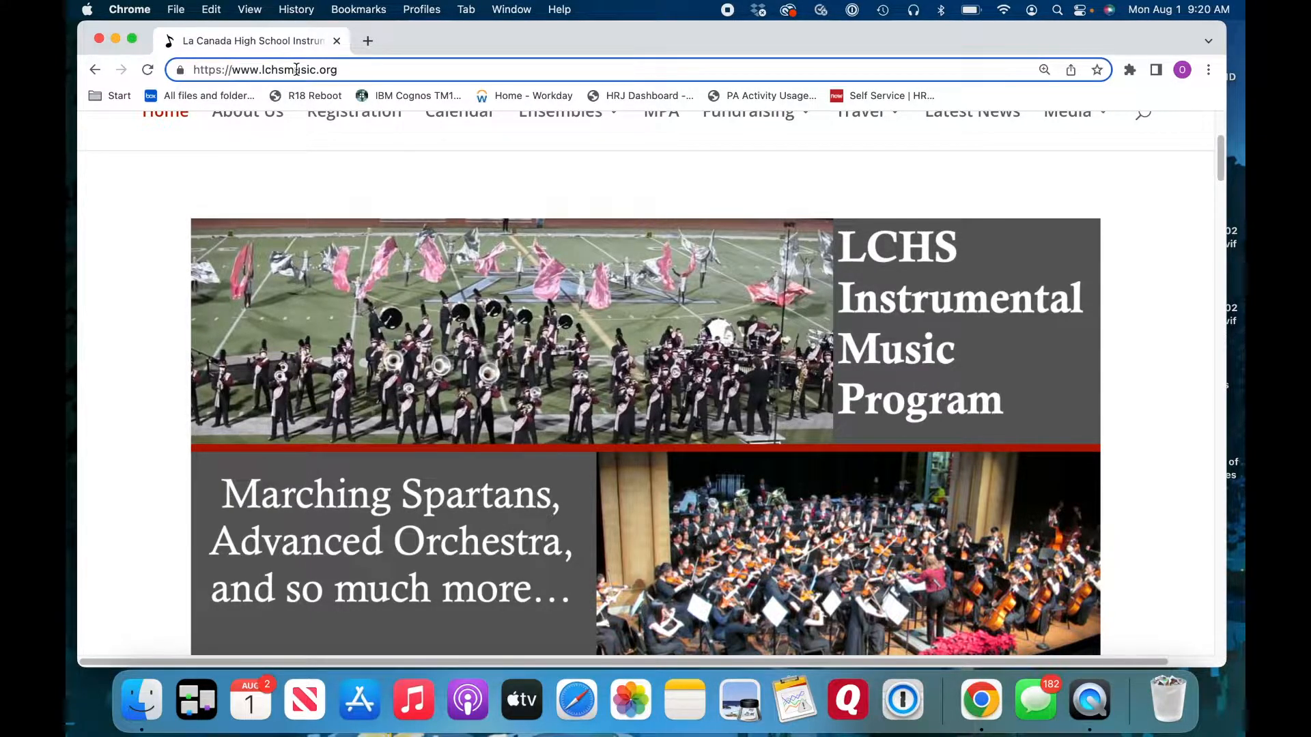
{"action": "scroll", "scroll_direction": "down", "scroll_amount": 3}
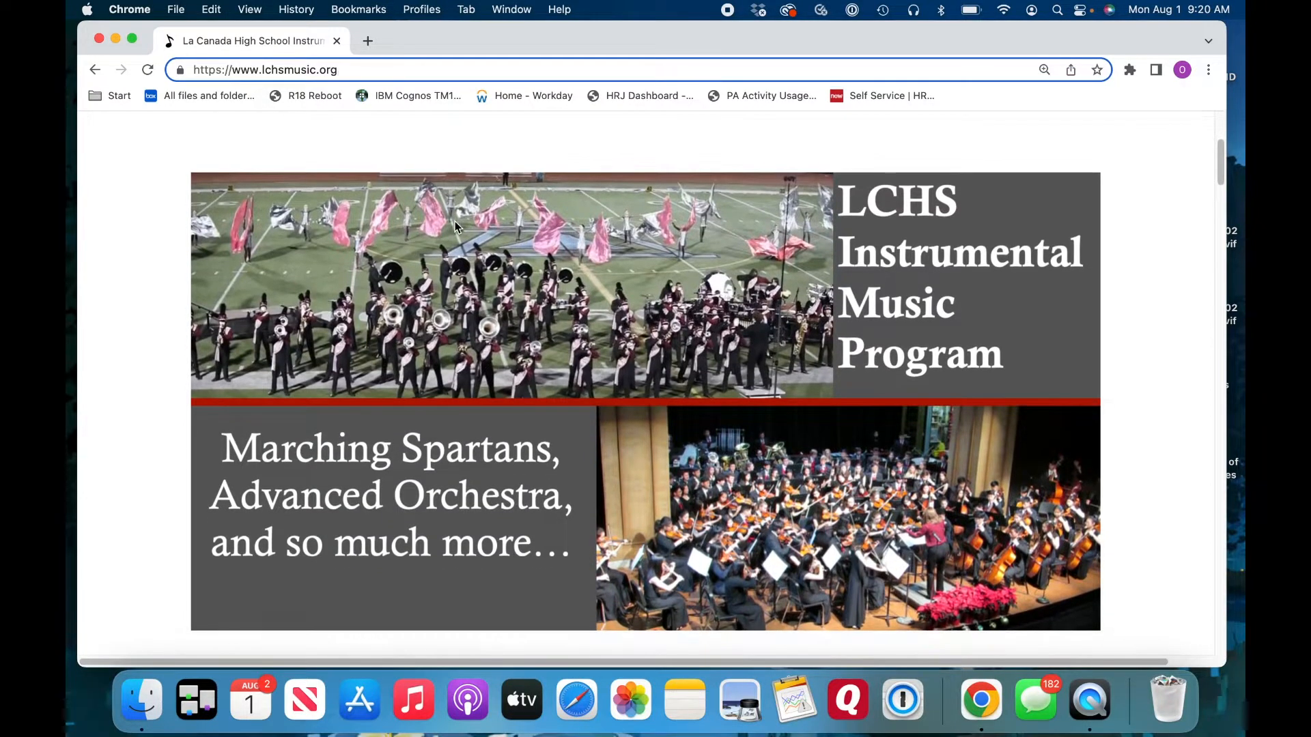
{"action": "scroll", "scroll_direction": "down", "scroll_amount": 3}
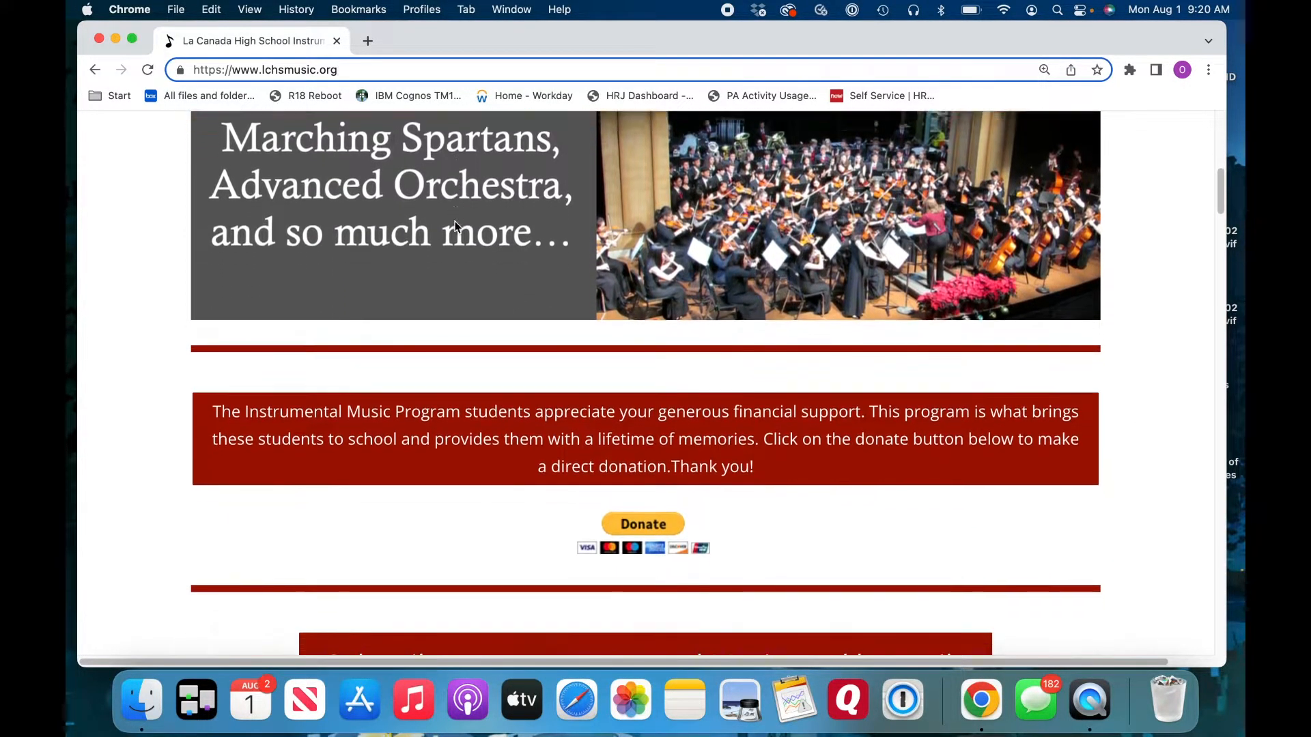
{"action": "scroll", "scroll_direction": "down", "scroll_amount": 3}
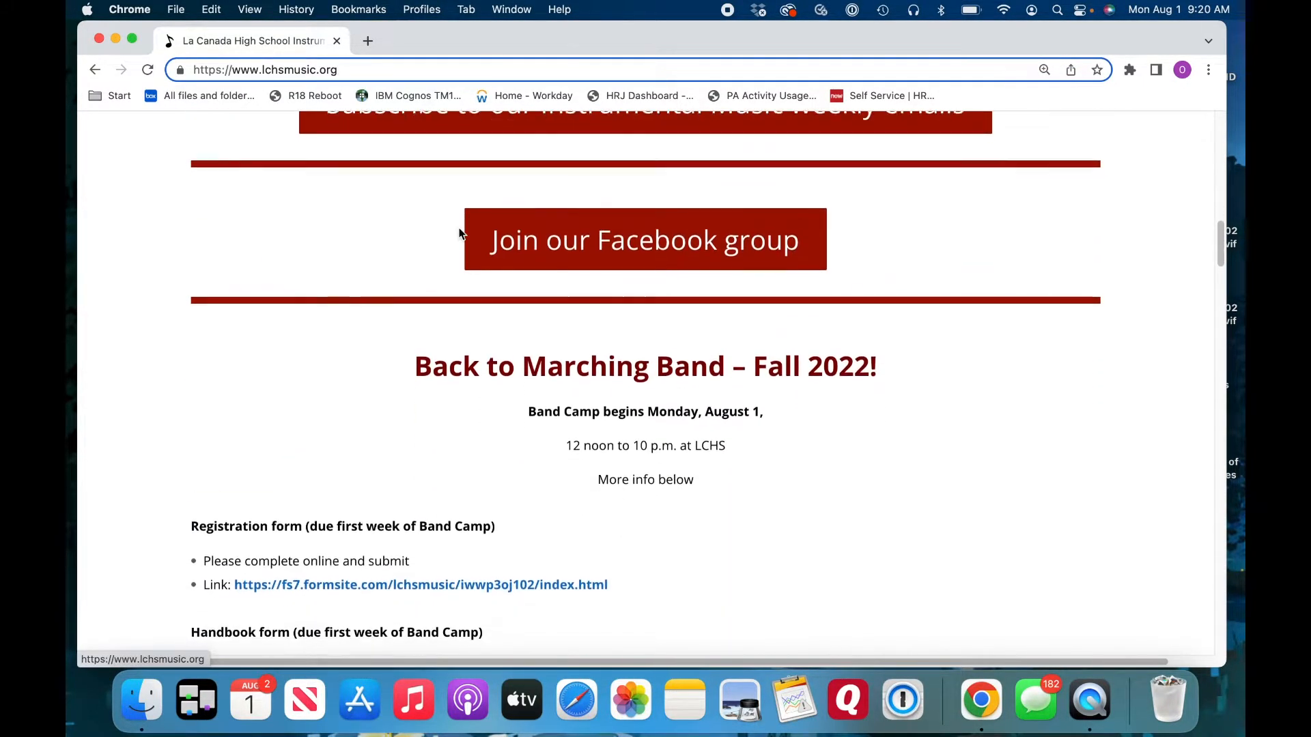
{"action": "scroll", "scroll_direction": "down", "scroll_amount": 3}
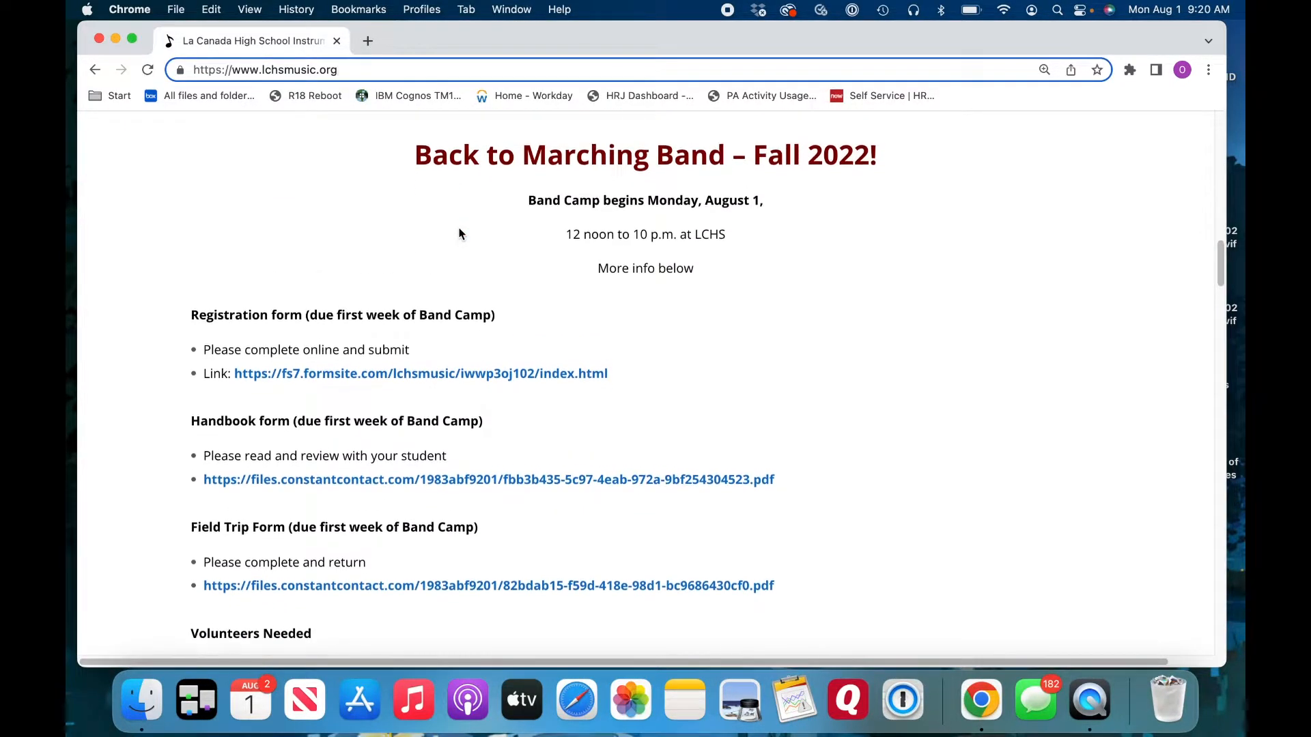
{"action": "scroll", "scroll_direction": "down", "scroll_amount": 3}
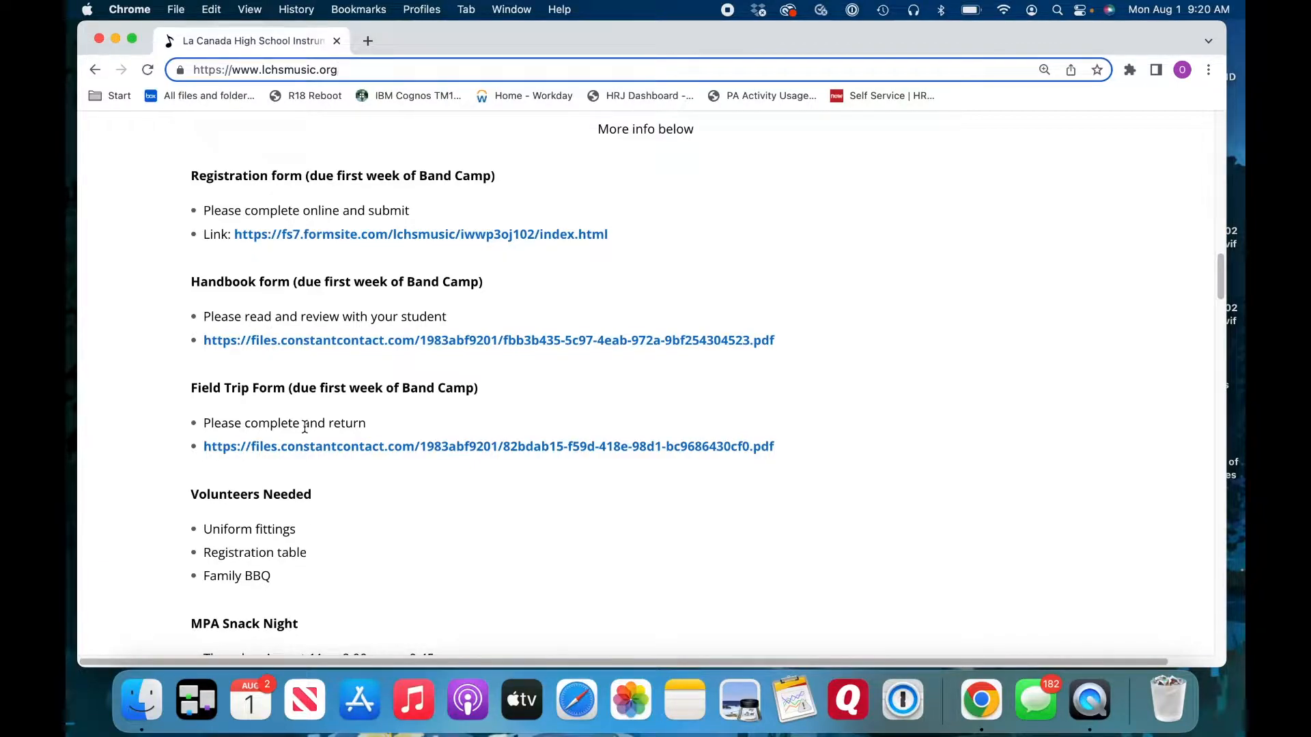
{"action": "scroll", "scroll_direction": "down", "scroll_amount": 3}
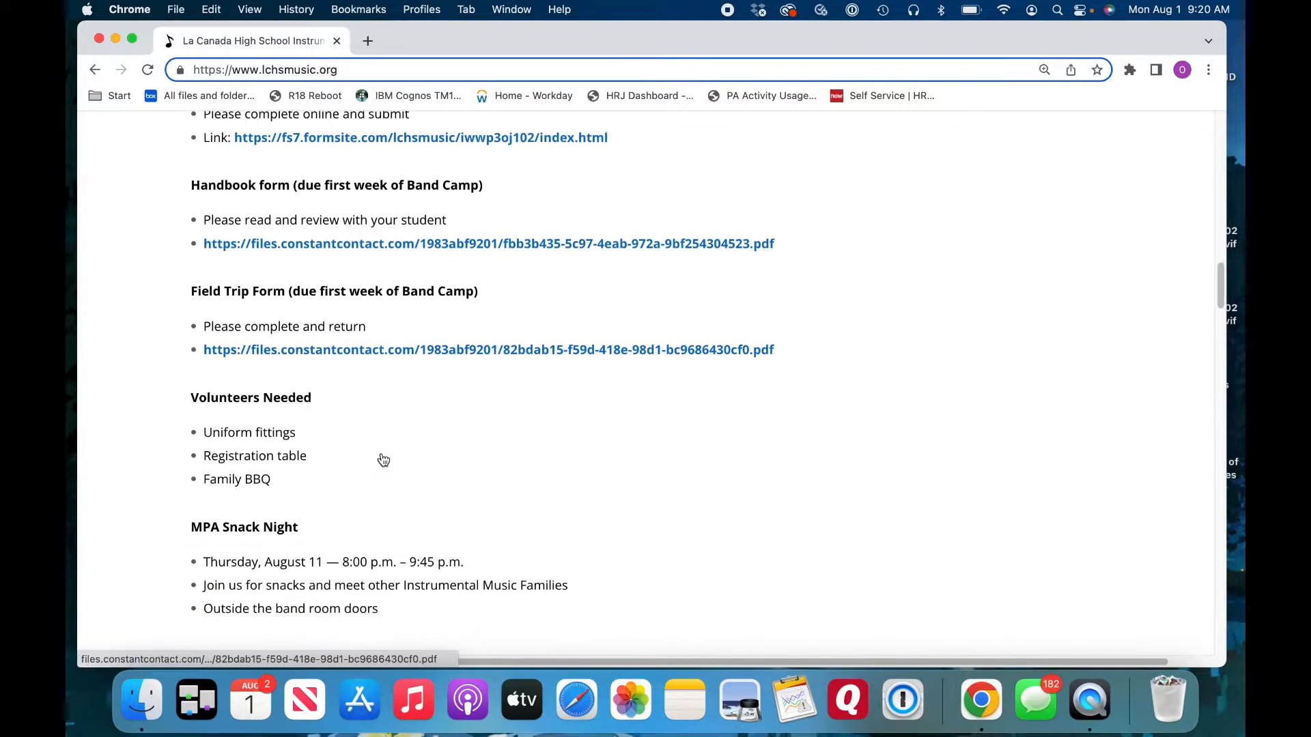
{"action": "scroll", "scroll_direction": "down", "scroll_amount": 3}
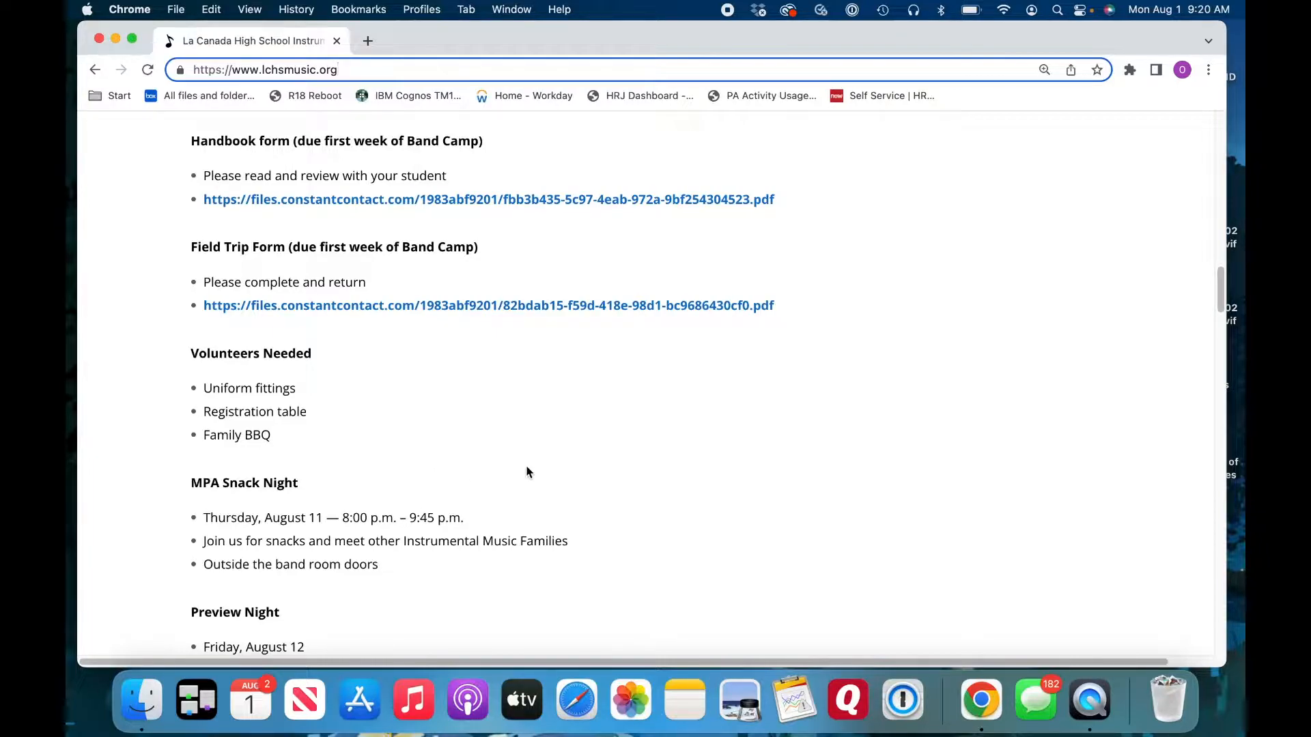
{"action": "scroll", "scroll_direction": "down", "scroll_amount": 3}
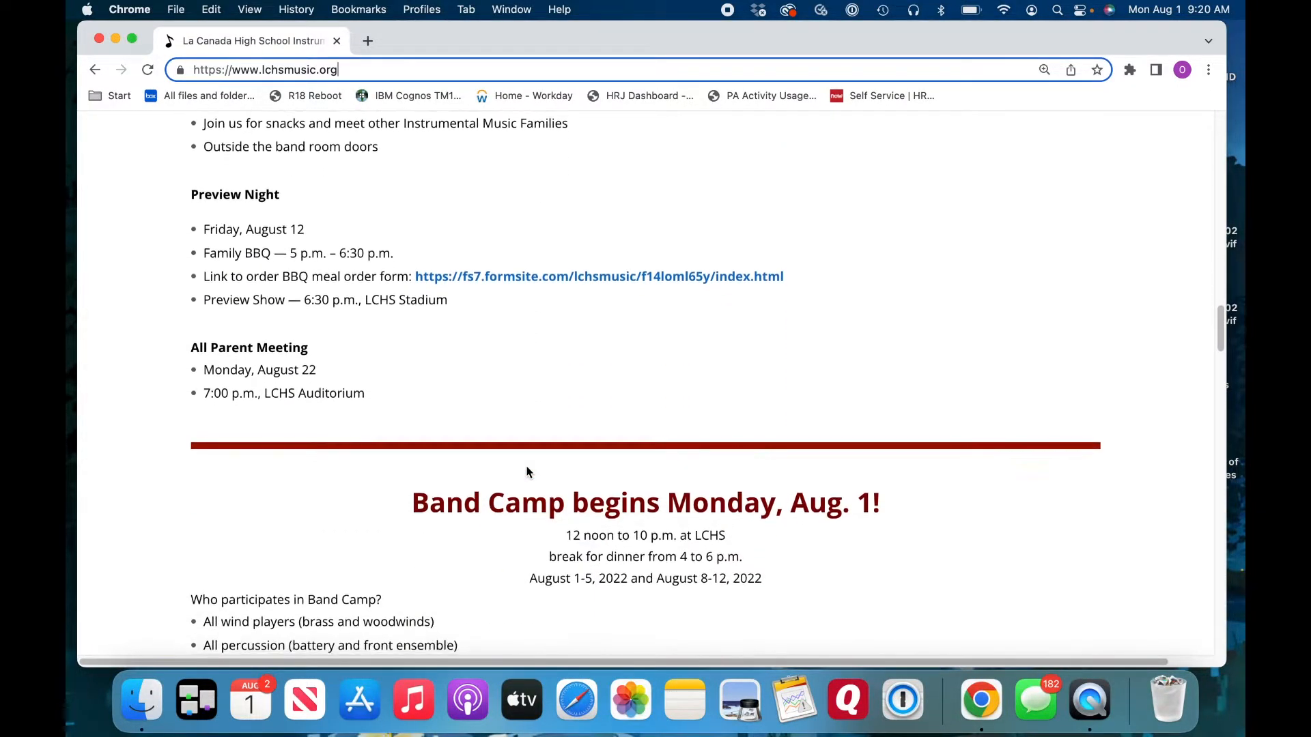
{"action": "scroll", "scroll_direction": "down", "scroll_amount": 3}
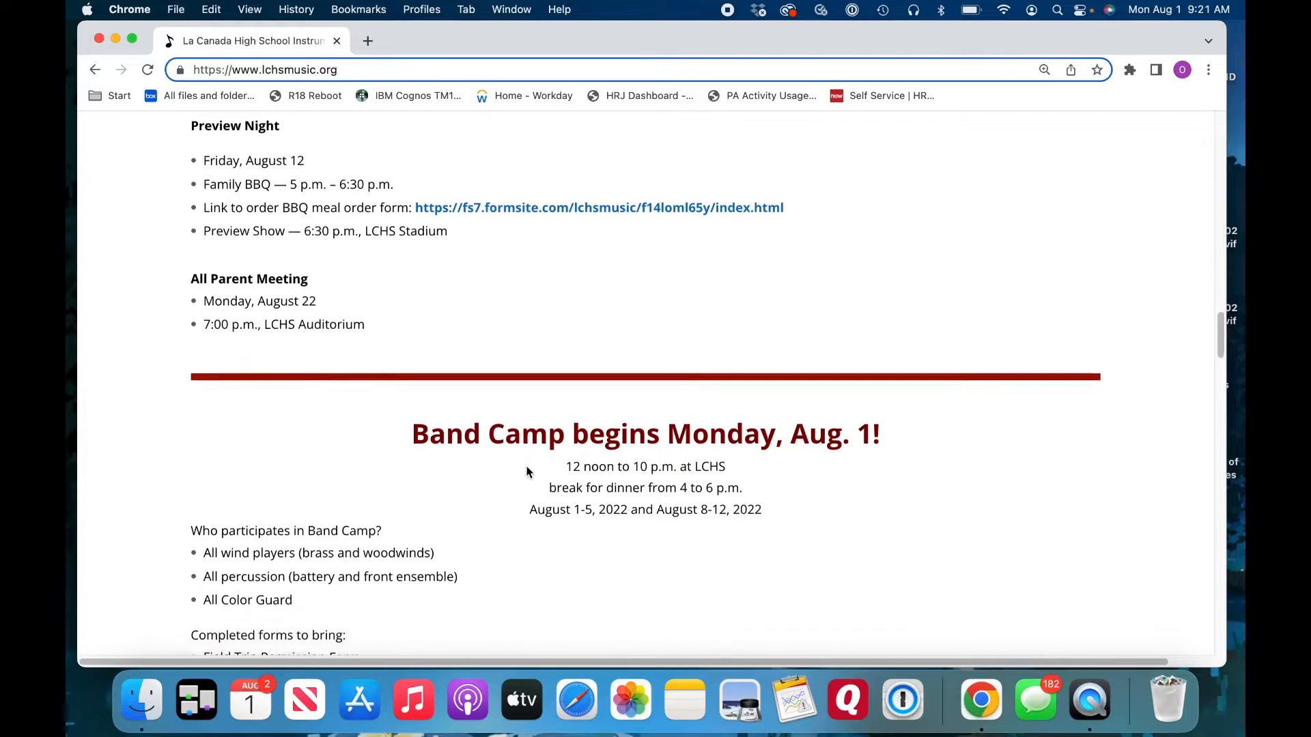
{"action": "scroll", "scroll_direction": "down", "scroll_amount": 3}
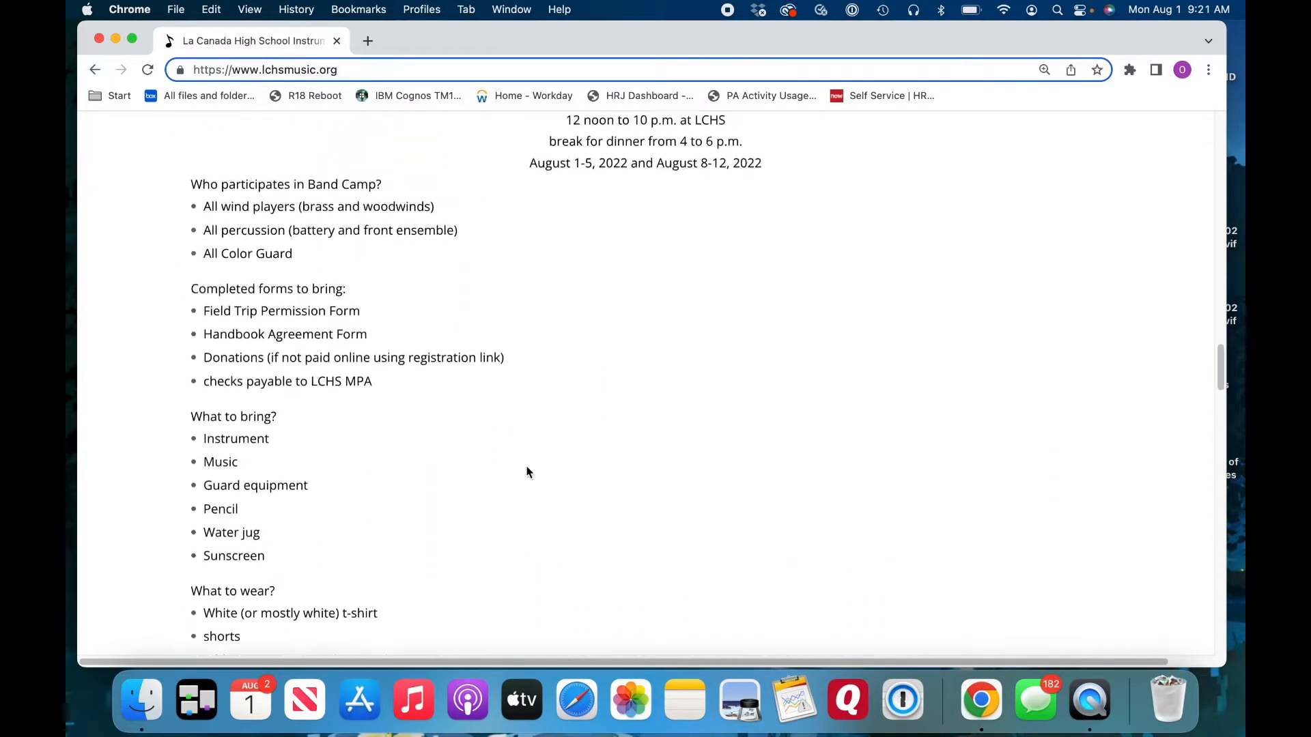
{"action": "scroll", "scroll_direction": "down", "scroll_amount": 3}
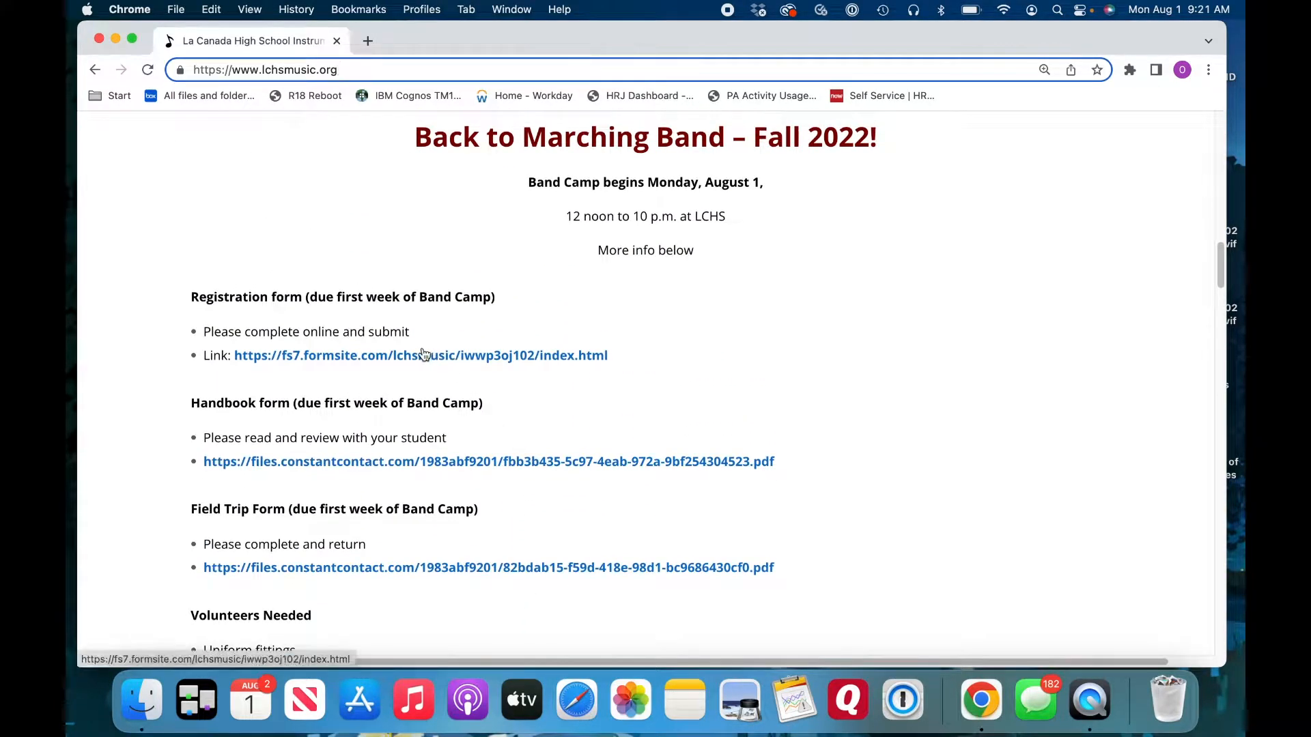
{"action": "mouse_move", "coordinate": [243, 318]}
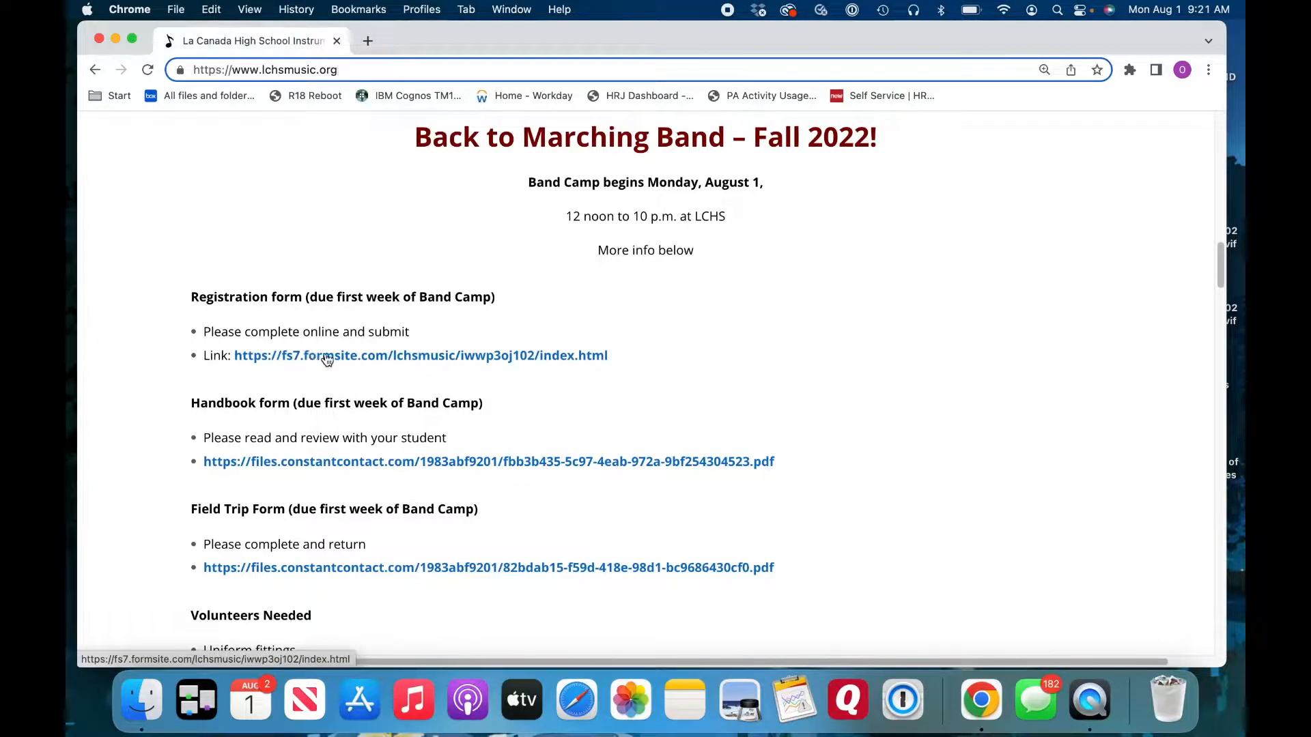
- Follow the formsite.com link to the 2022-2023 Marching Band/Color Guard Registration (9-12) and skim its sections
{"action": "left_click", "coordinate": [420, 354]}
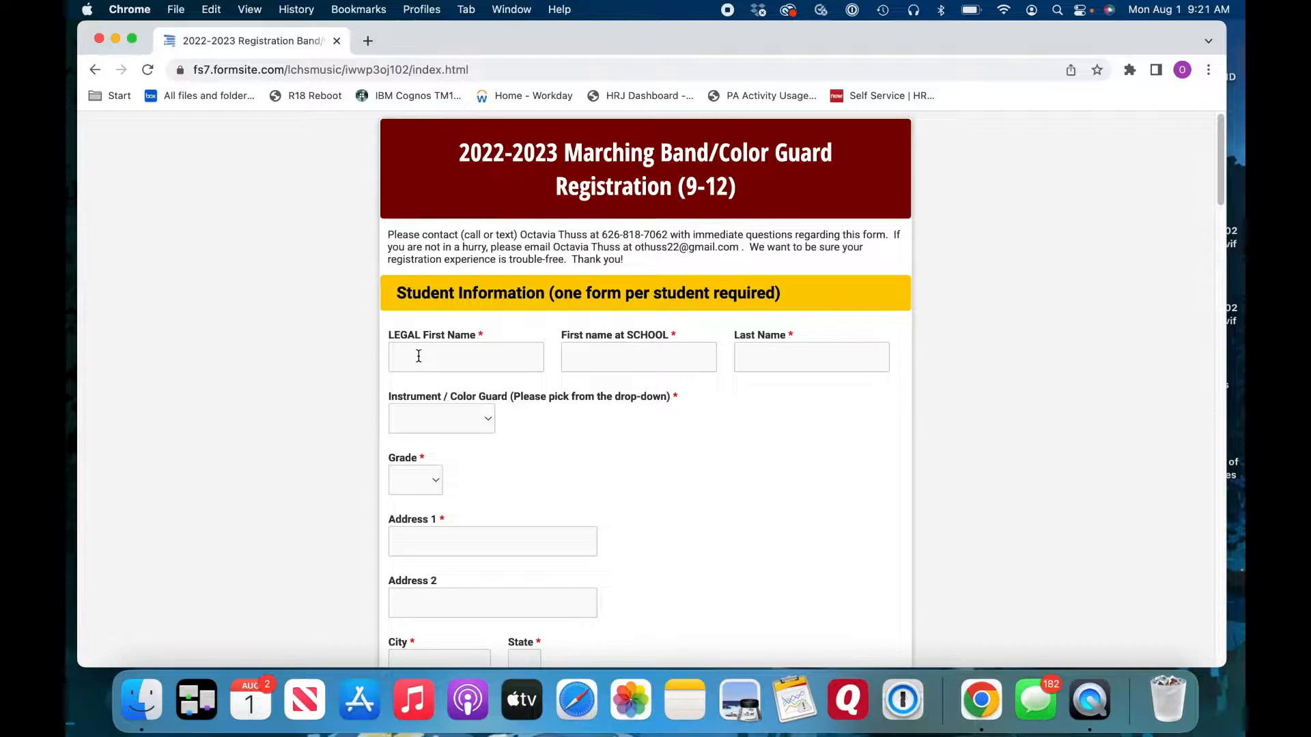
{"action": "left_click", "coordinate": [466, 356]}
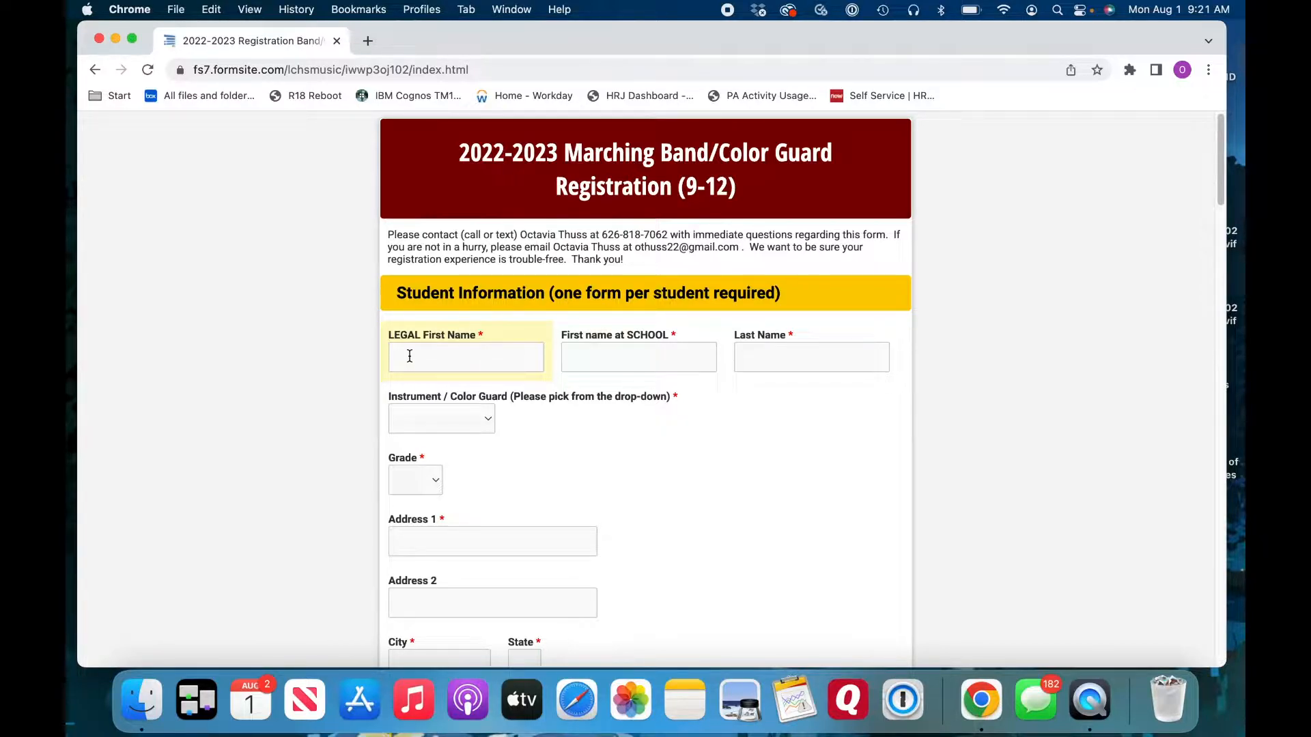
{"action": "left_click", "coordinate": [638, 357]}
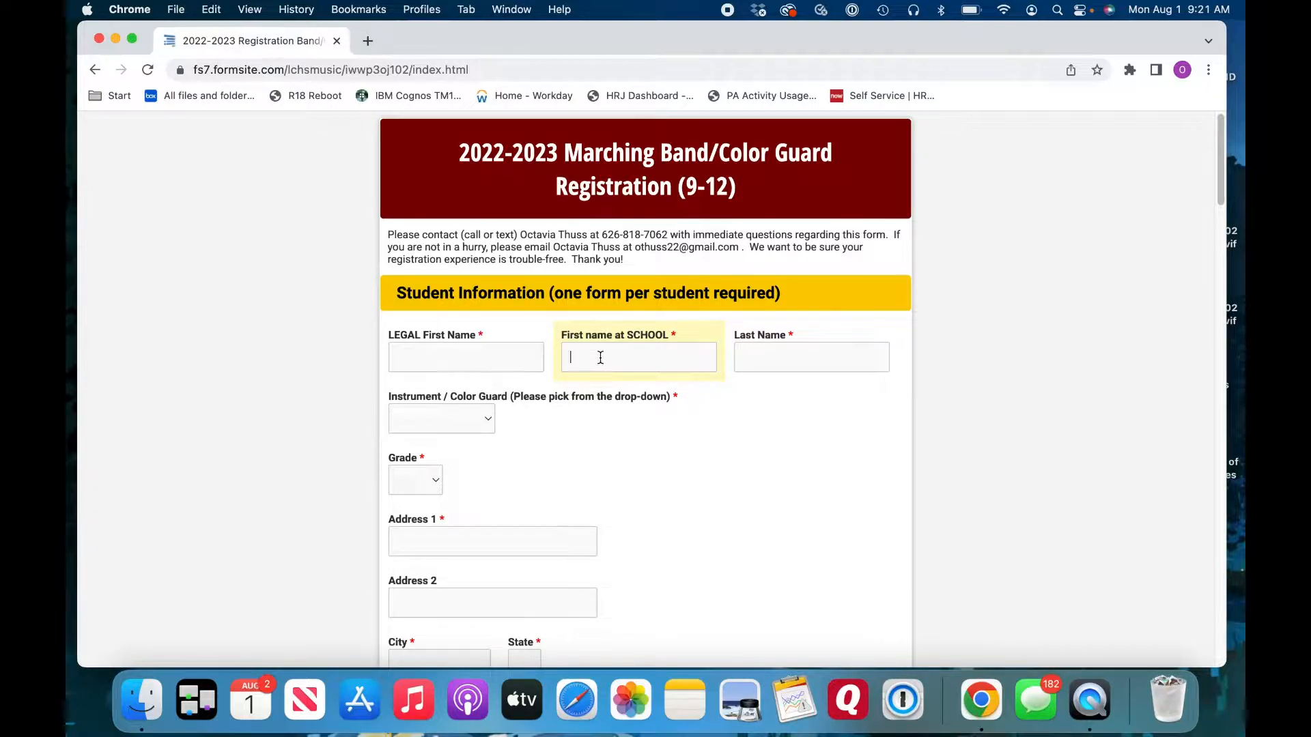
{"action": "left_click", "coordinate": [465, 357]}
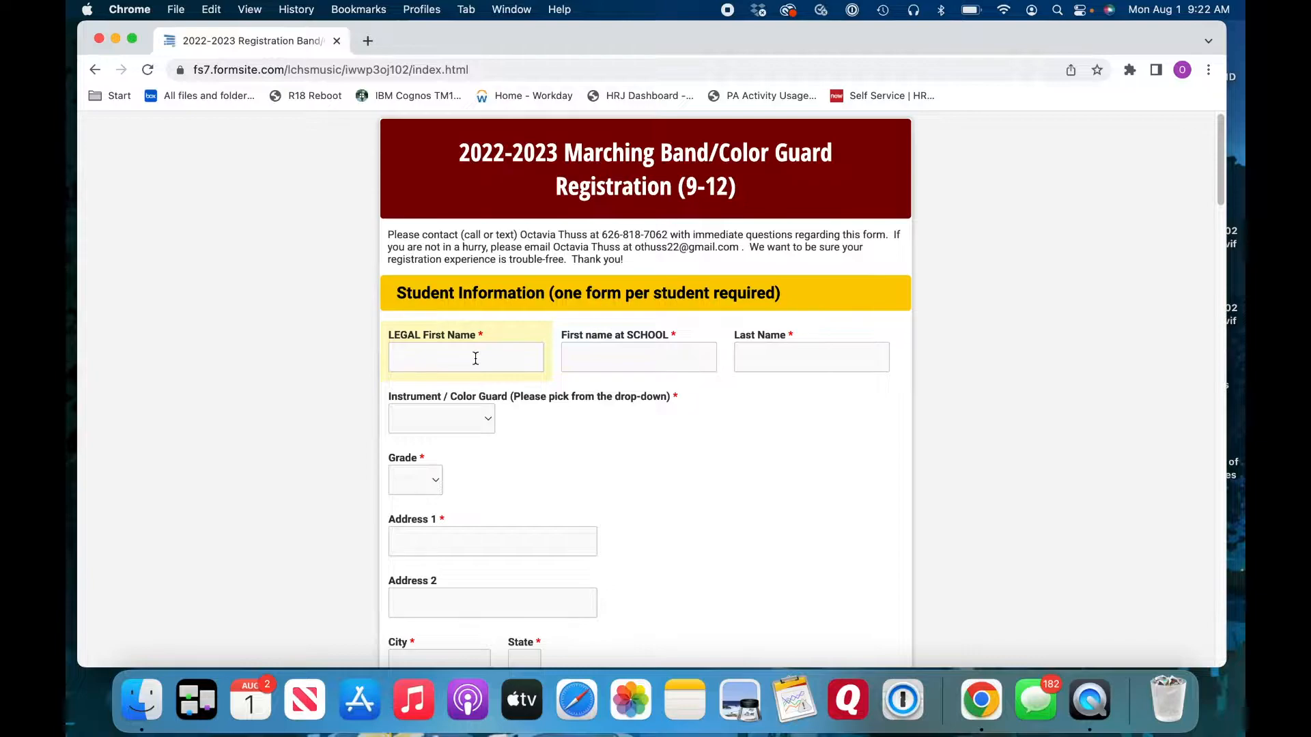
{"action": "mouse_move", "coordinate": [550, 204]}
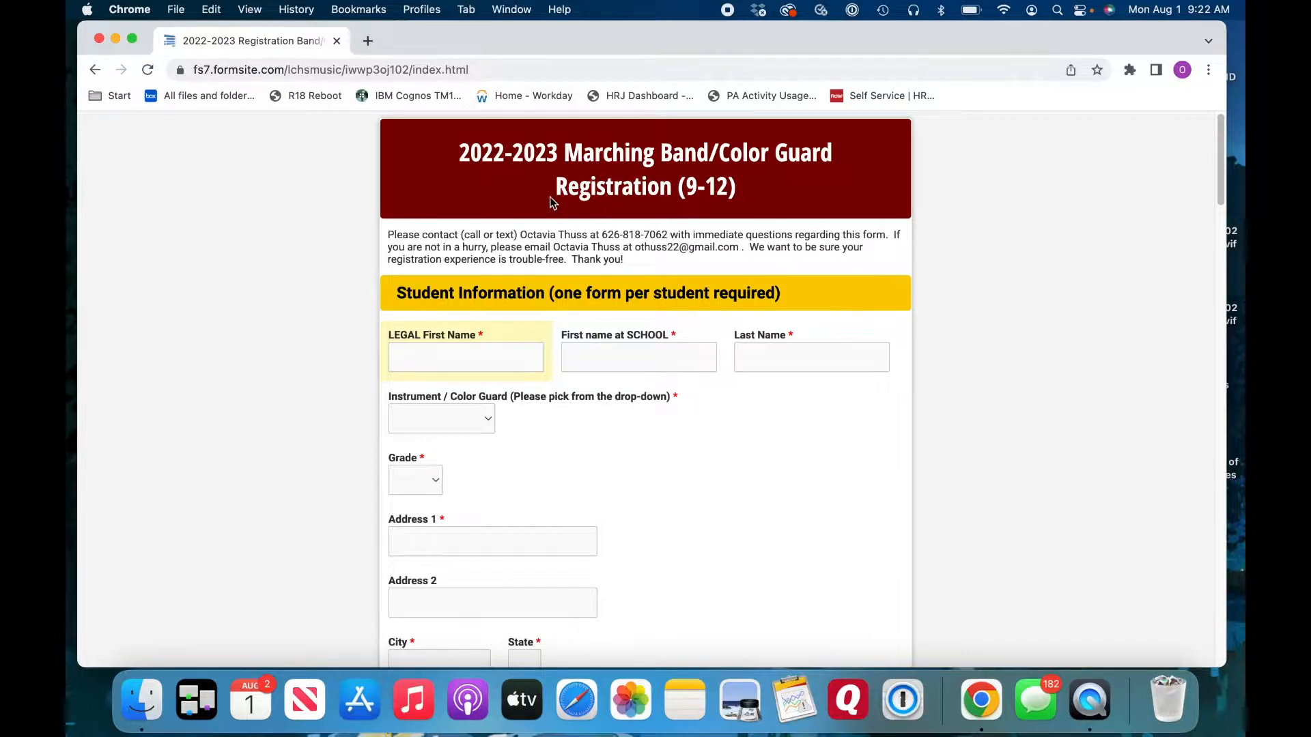
{"action": "left_click", "coordinate": [466, 356]}
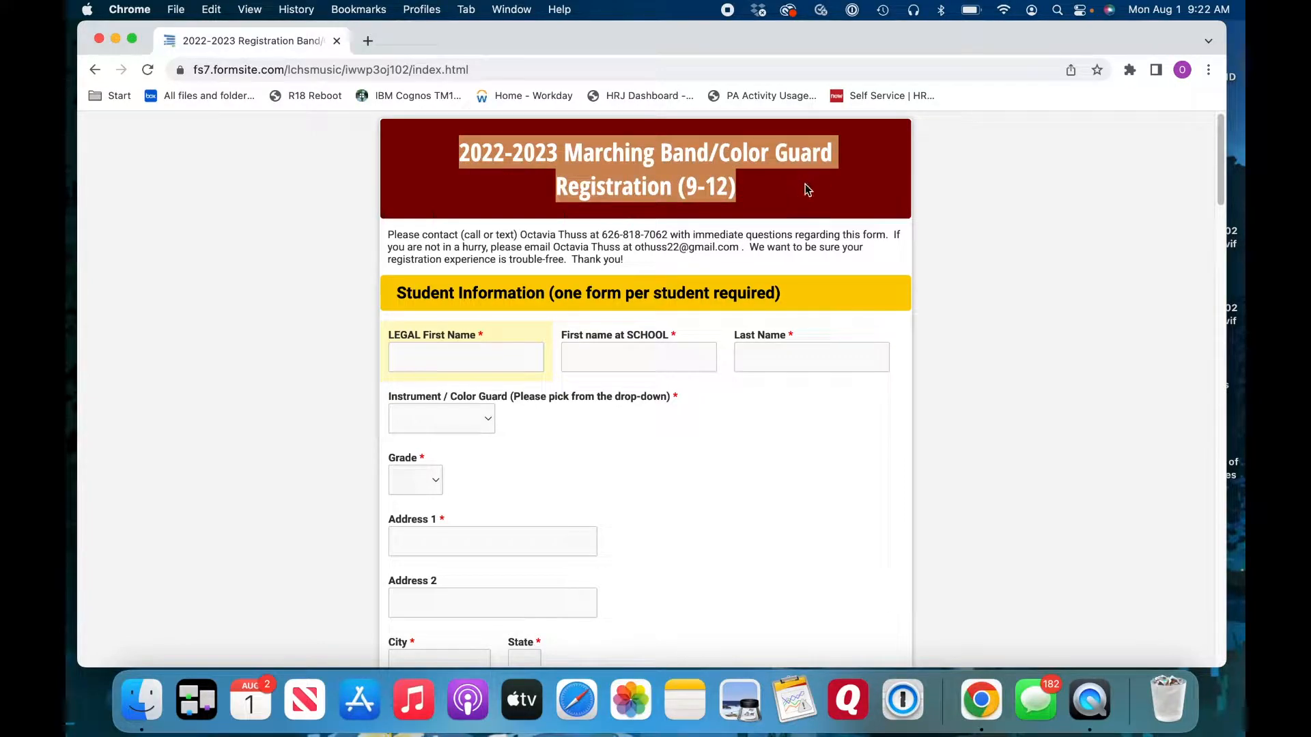
{"action": "scroll", "scroll_direction": "down", "scroll_amount": 3}
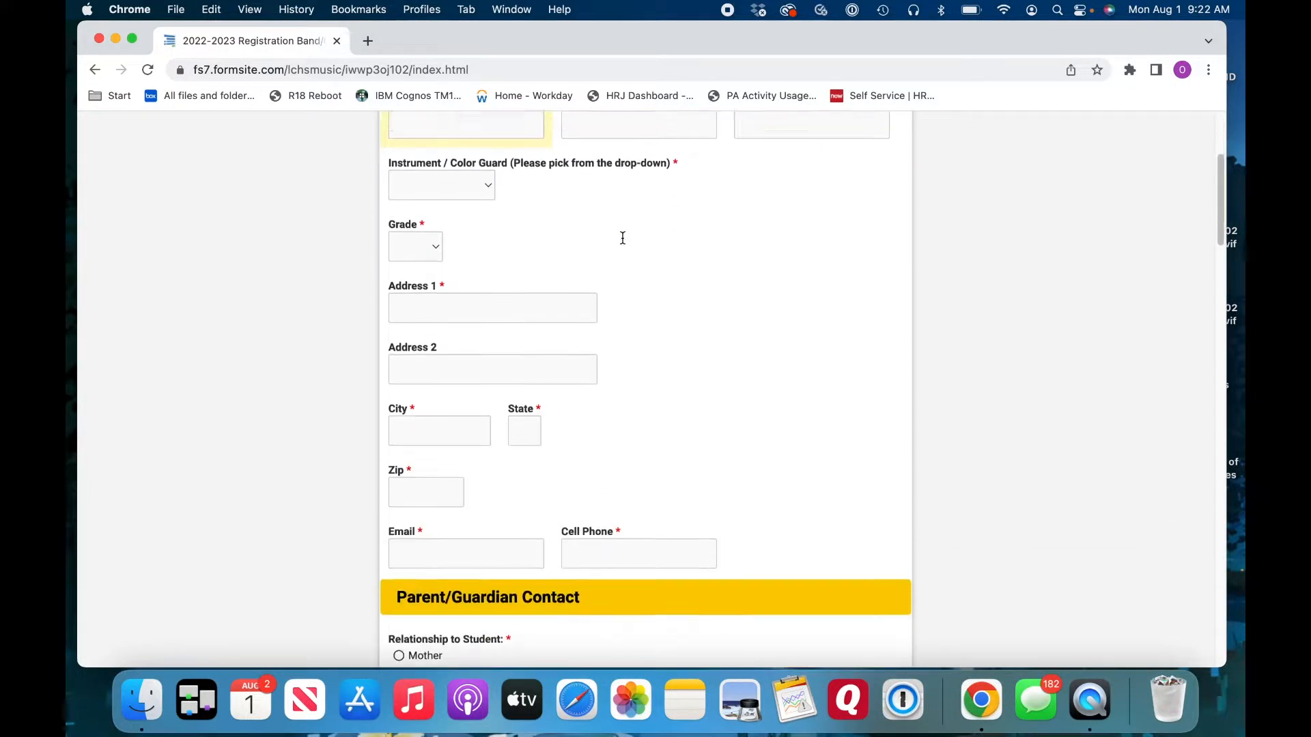
{"action": "scroll", "scroll_direction": "down", "scroll_amount": 3}
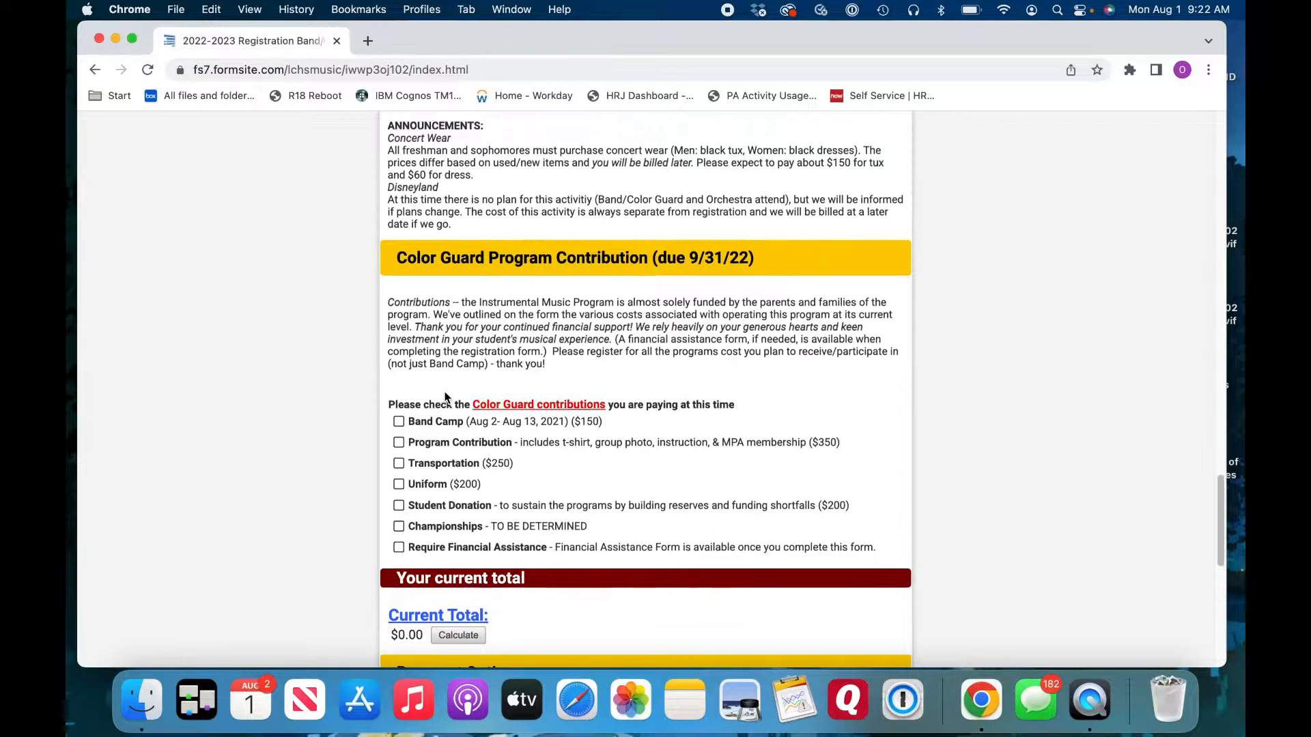
{"action": "scroll", "scroll_direction": "up", "scroll_amount": 3}
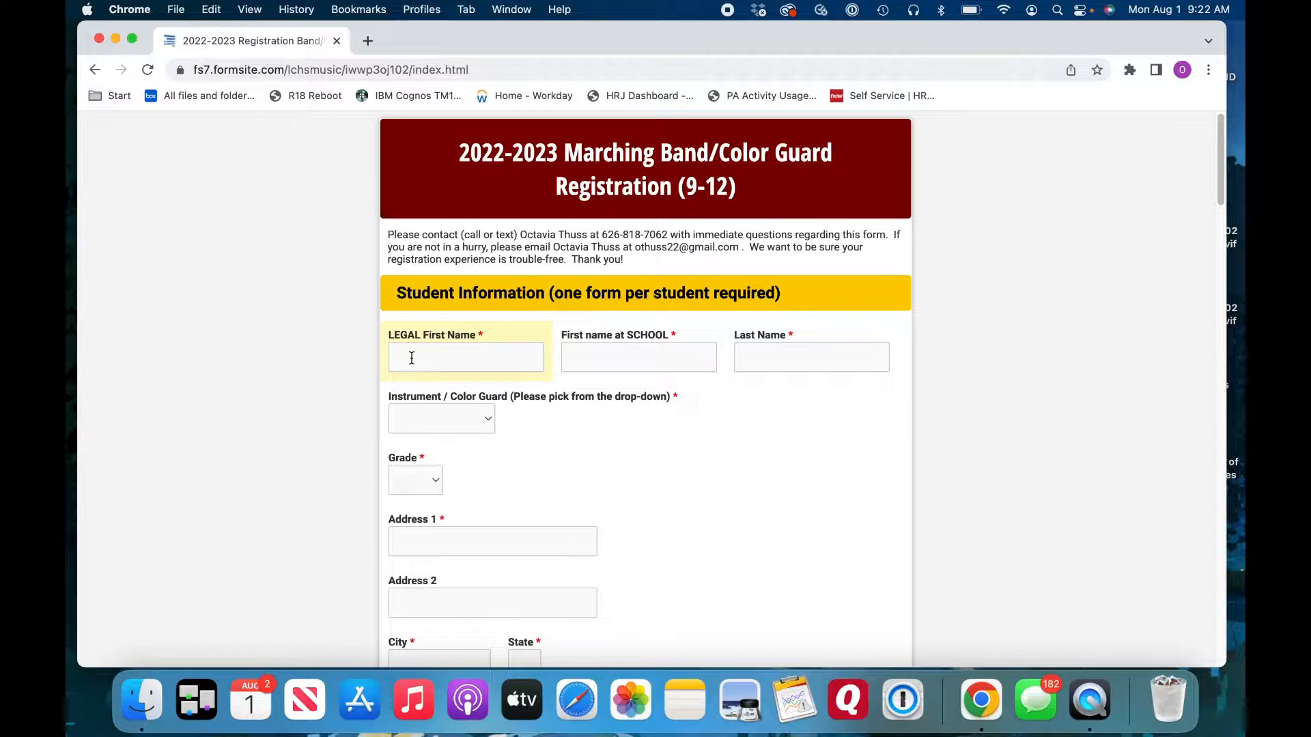
{"action": "type", "text": "Patrick"}
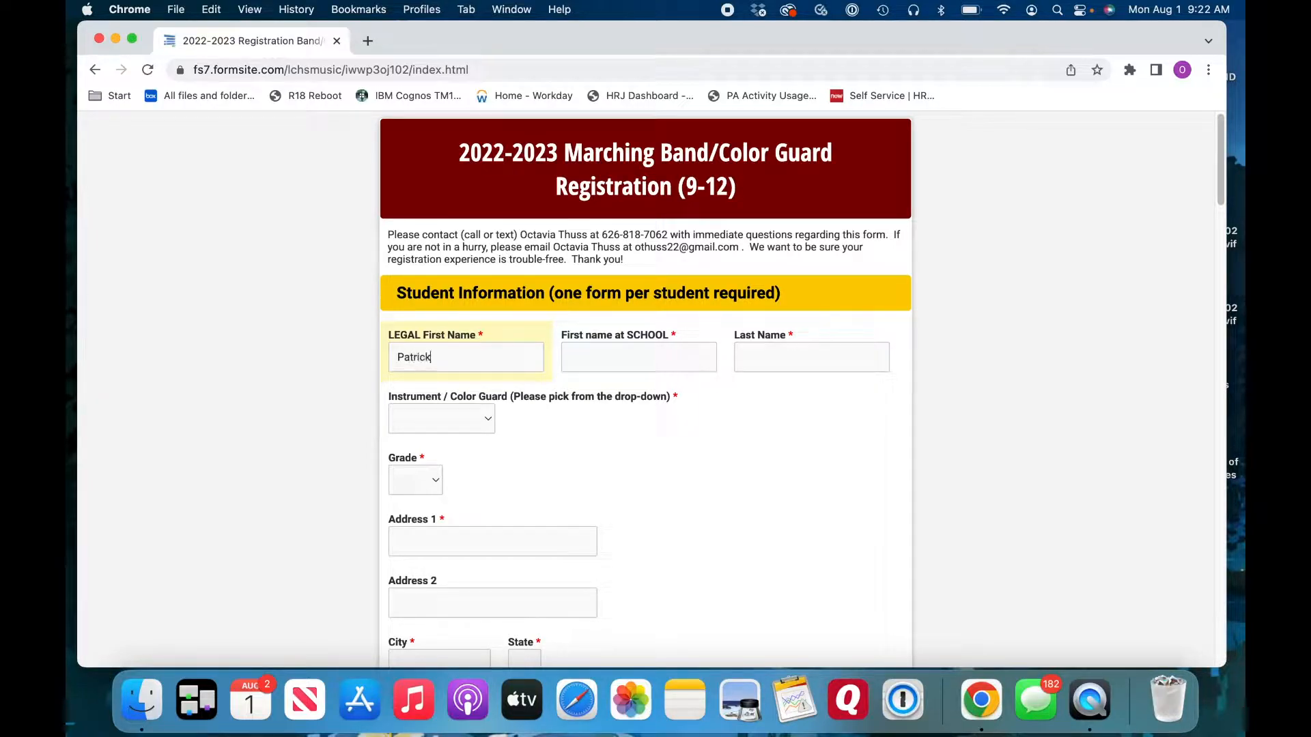
{"action": "left_click", "coordinate": [638, 356]}
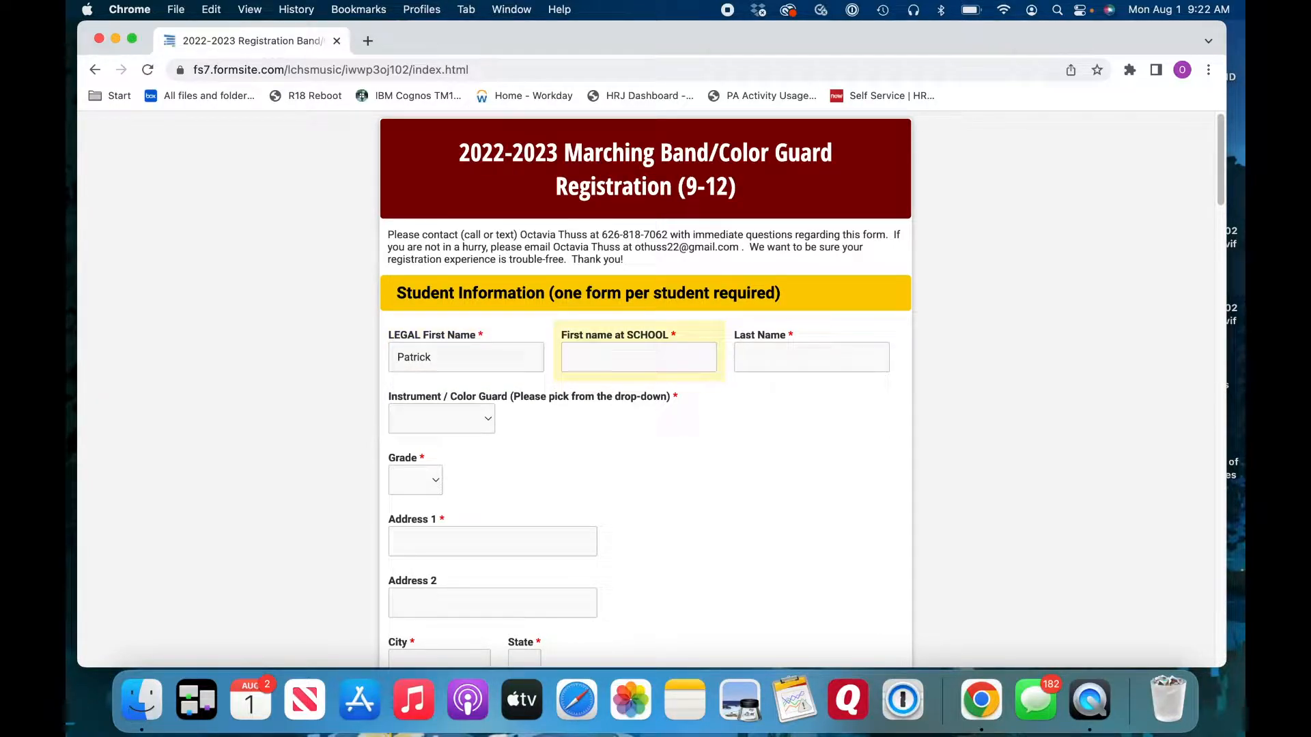
{"action": "type", "text": "Partri"}
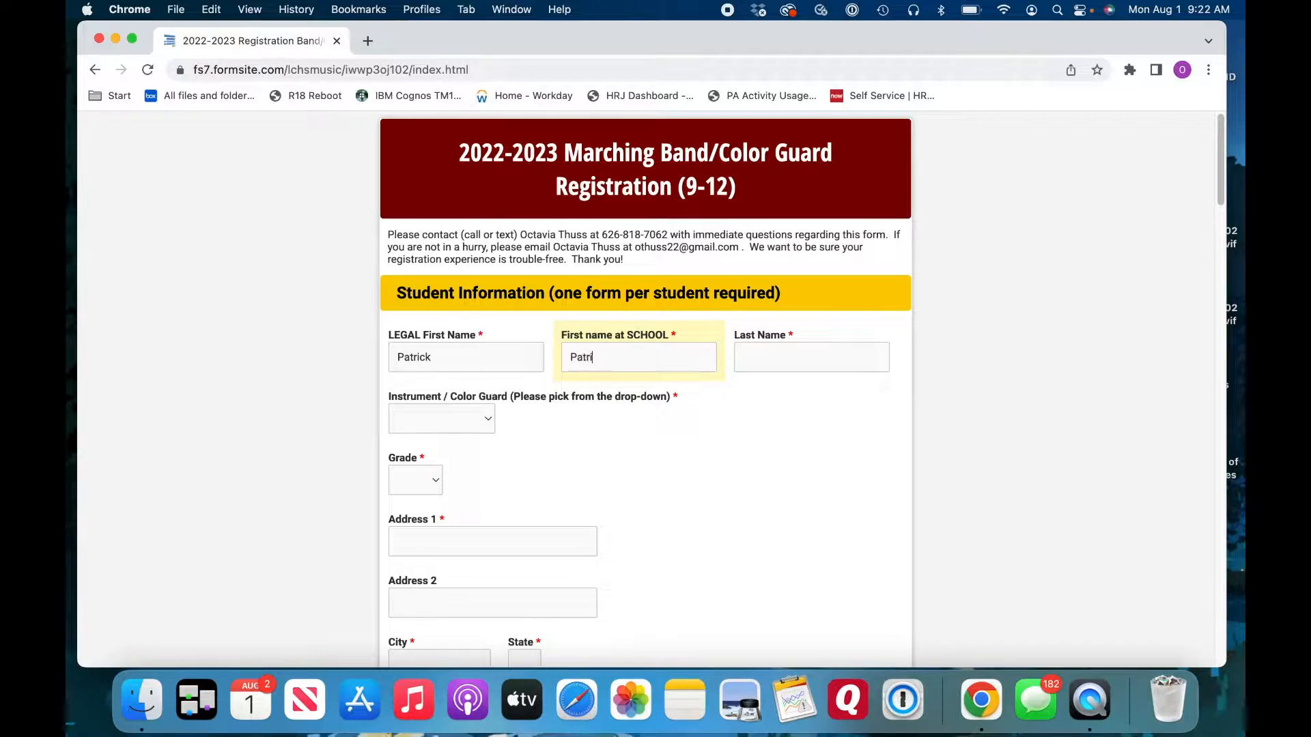
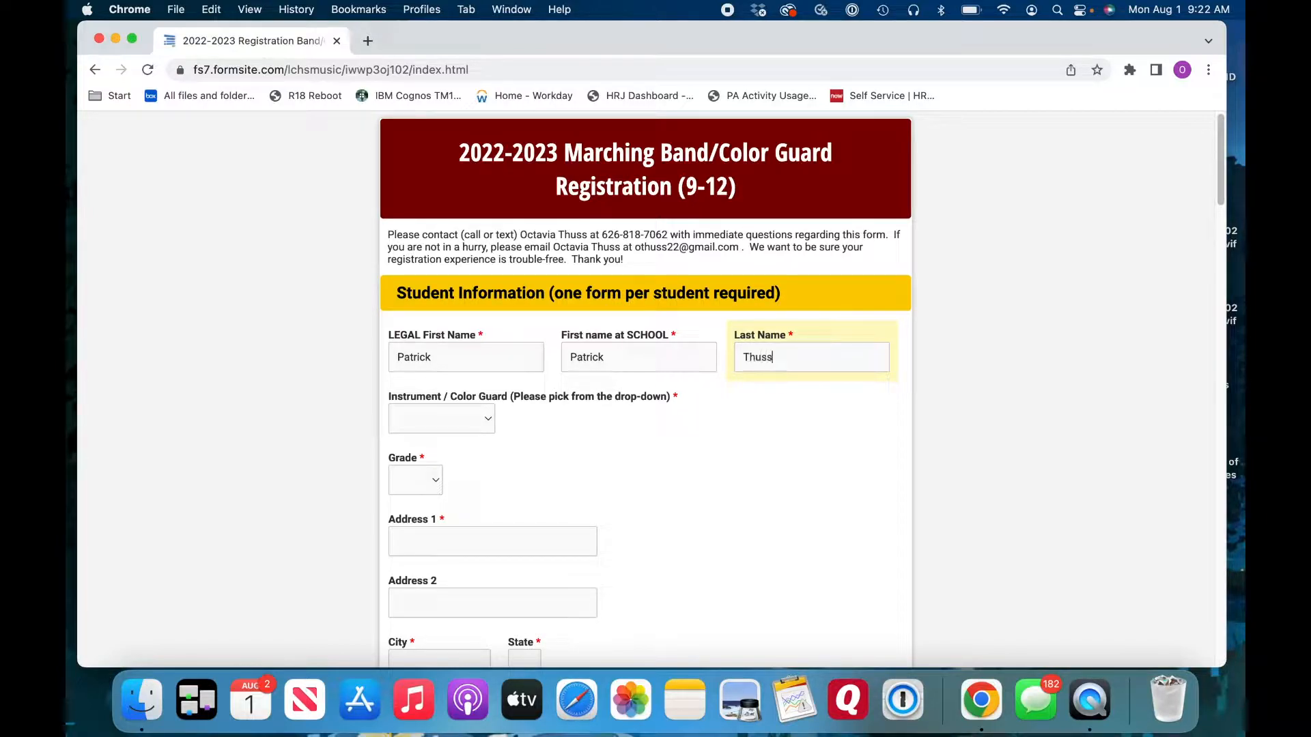
{"action": "left_click", "coordinate": [441, 418]}
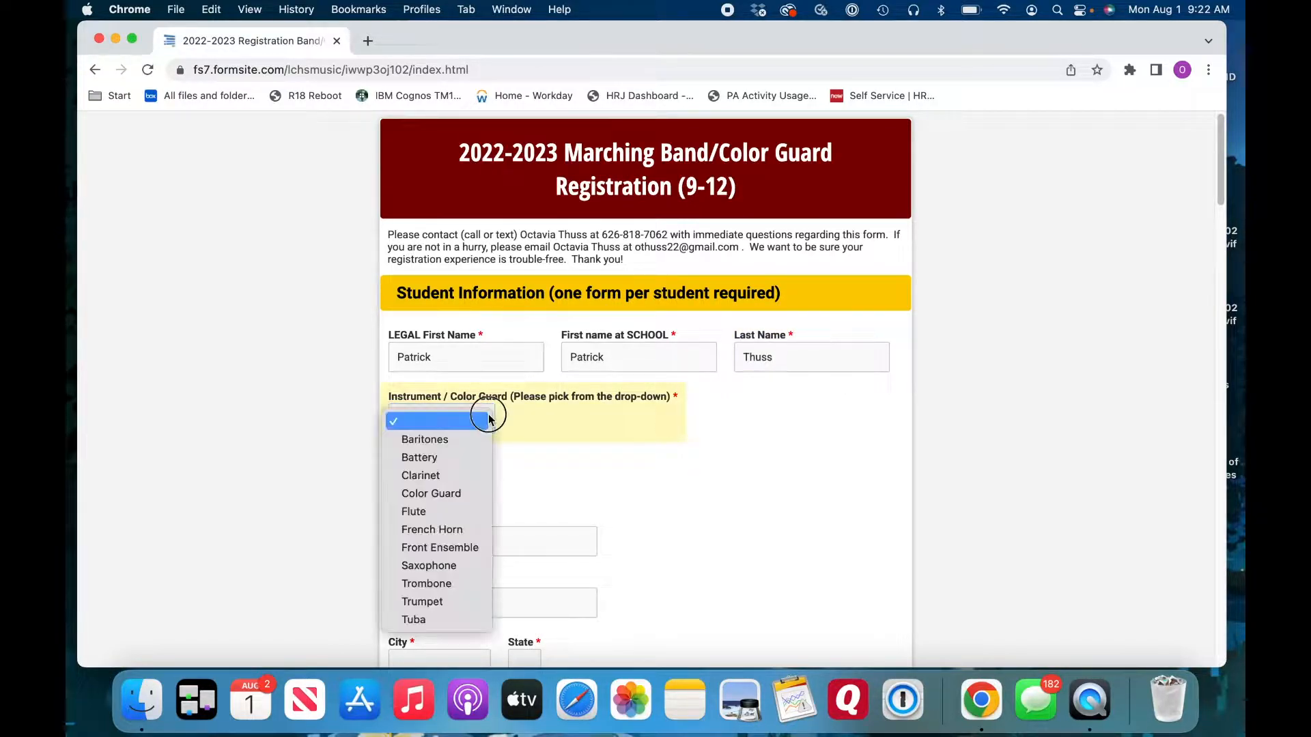
{"action": "mouse_move", "coordinate": [433, 530]}
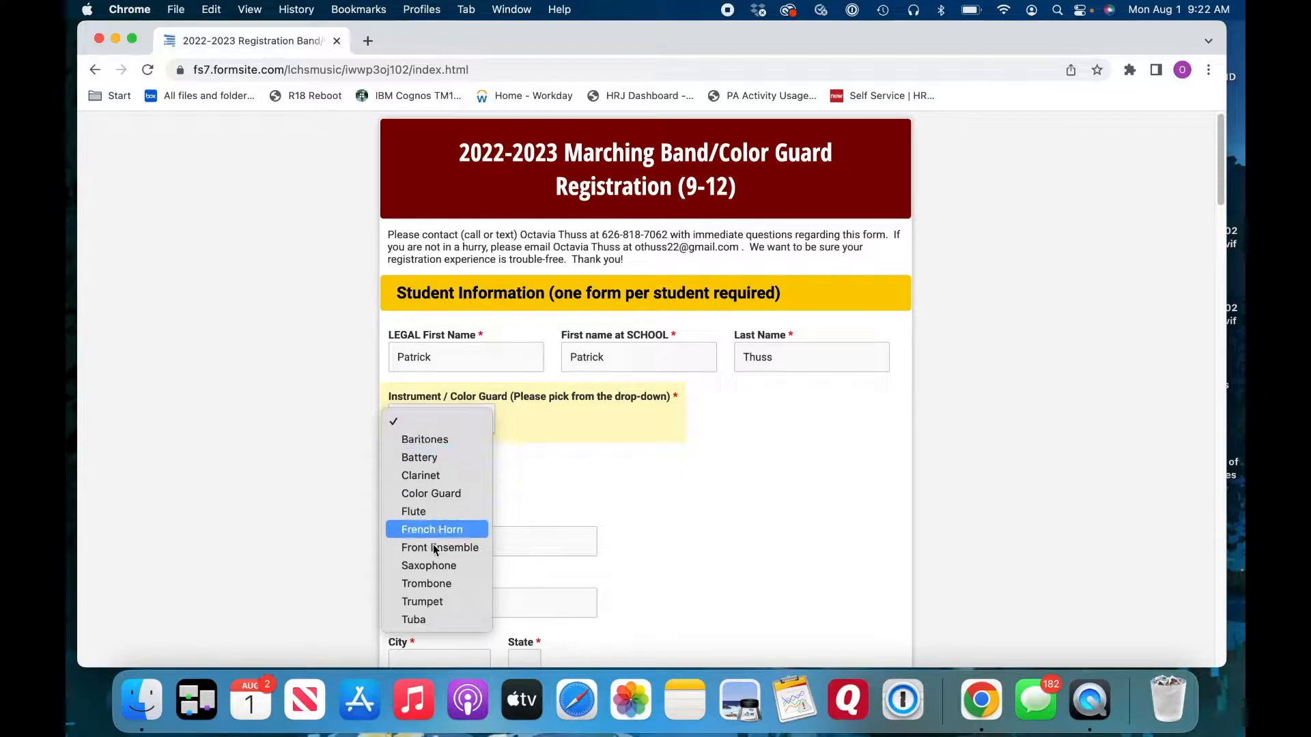
{"action": "left_click", "coordinate": [412, 620]}
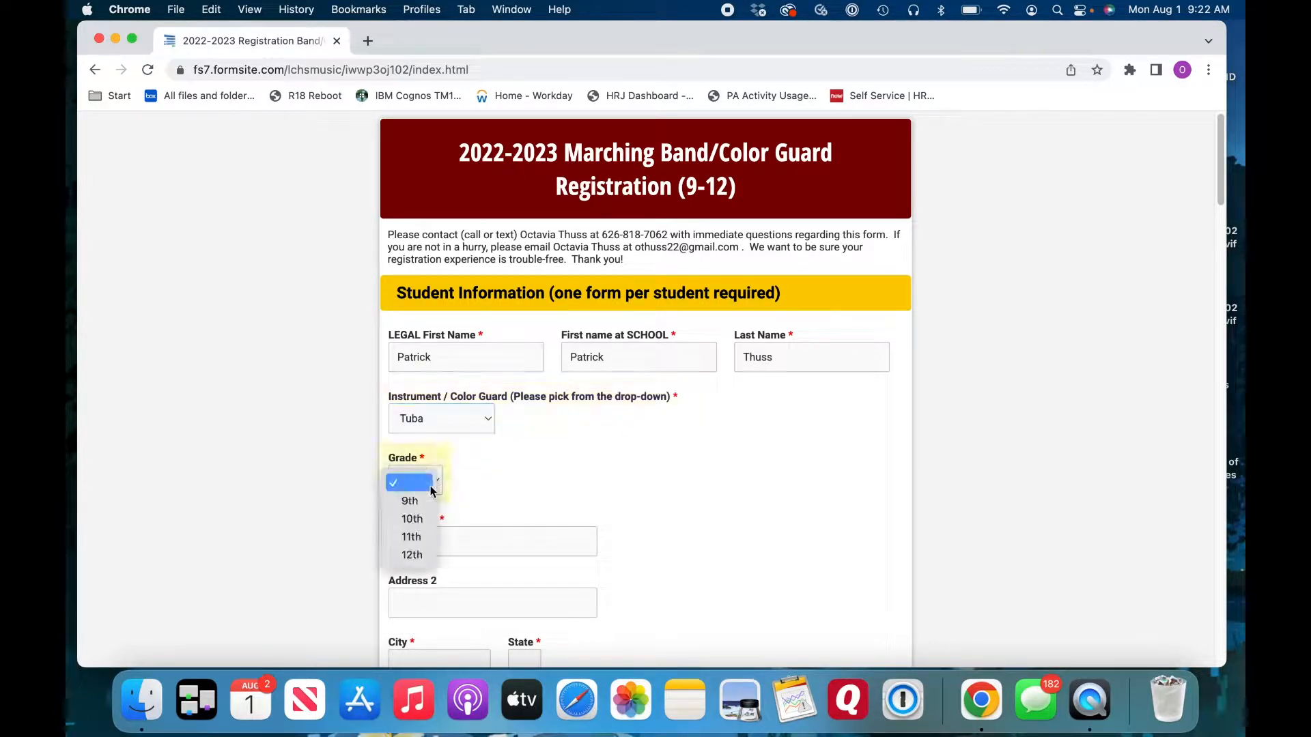
{"action": "left_click", "coordinate": [411, 536]}
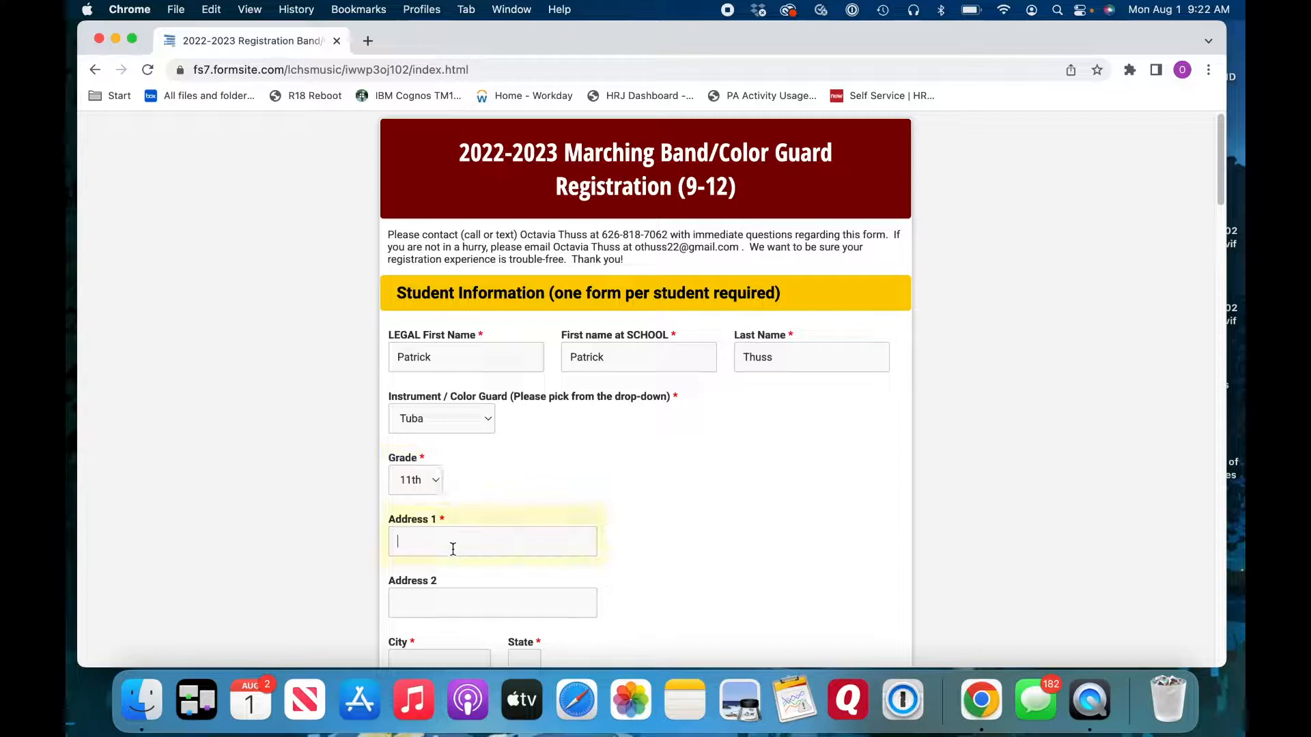
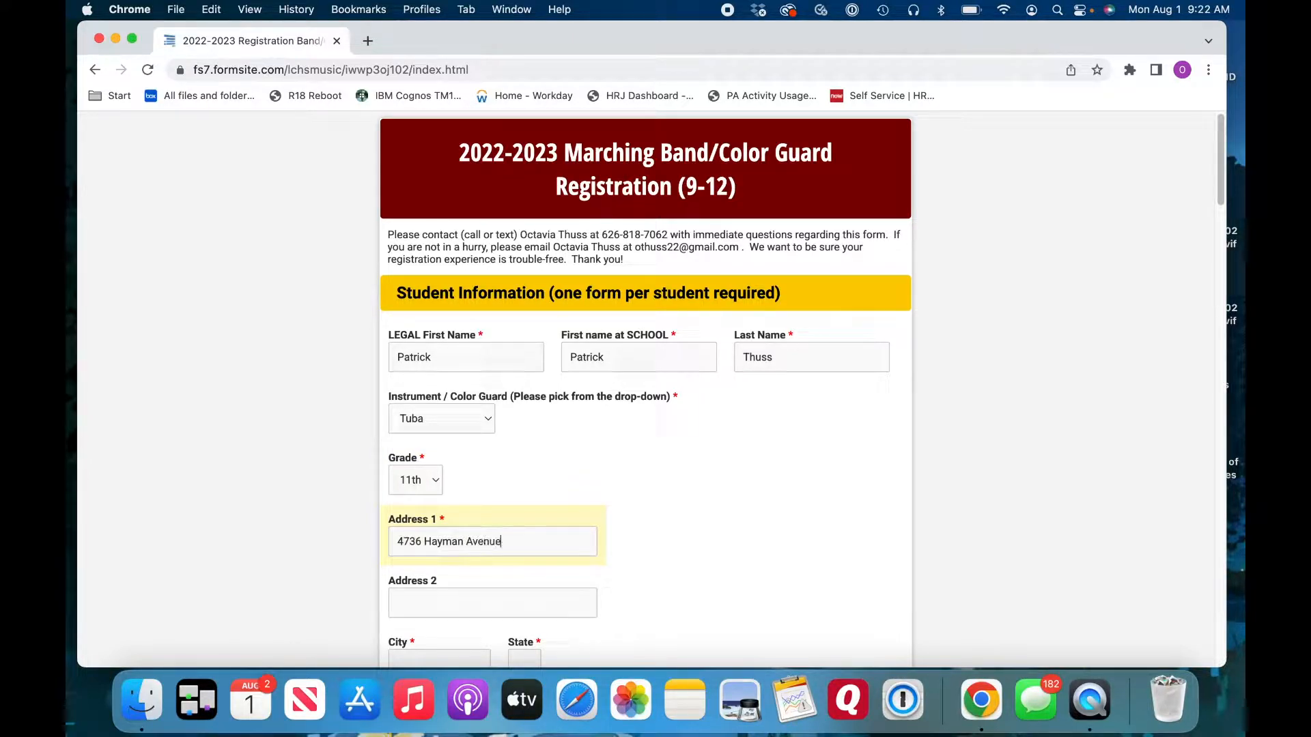
{"action": "type", "text": "La Canada"}
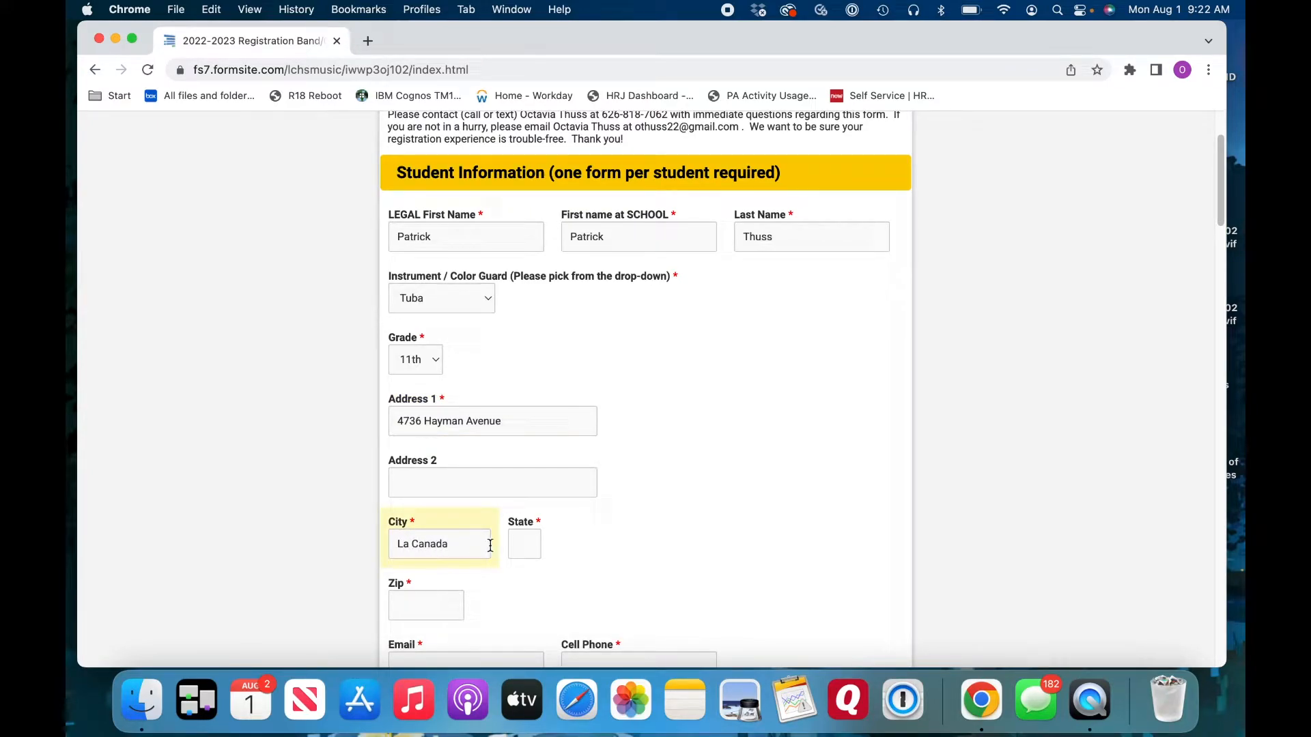
{"action": "type", "text": "Ca"}
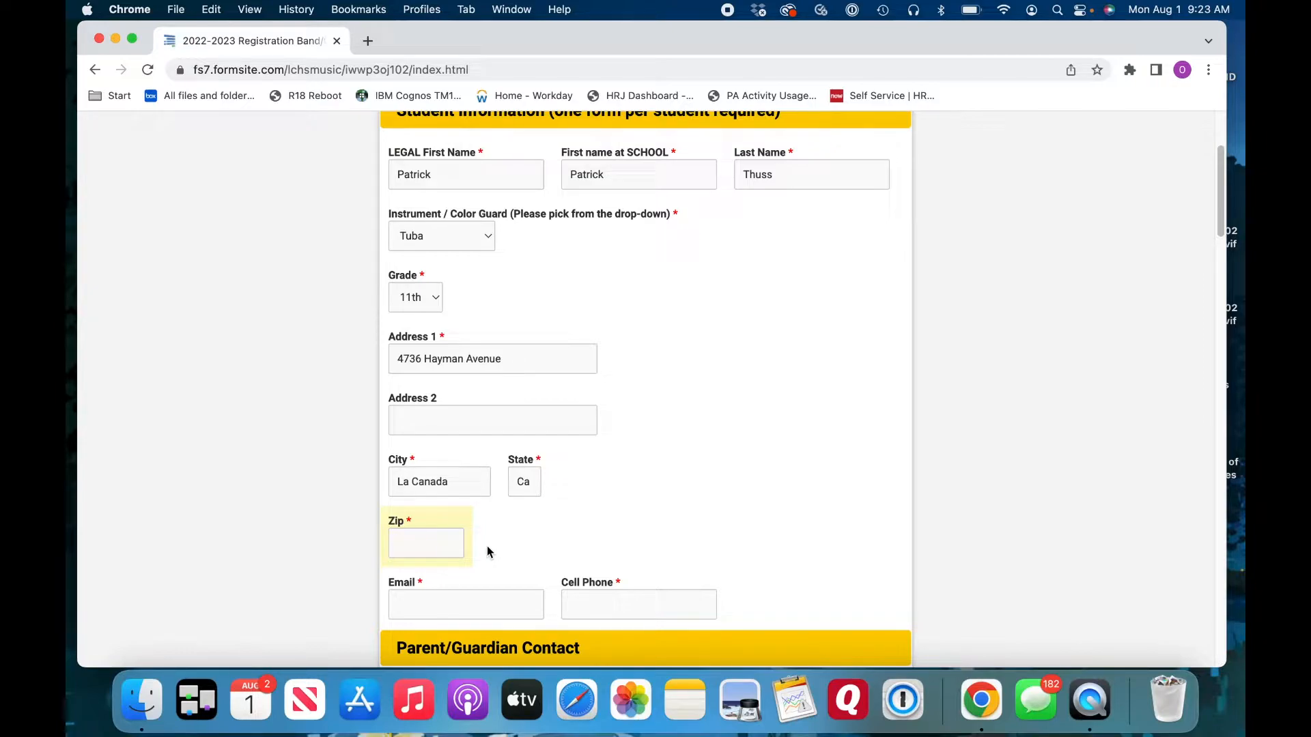
{"action": "type", "text": "91011"}
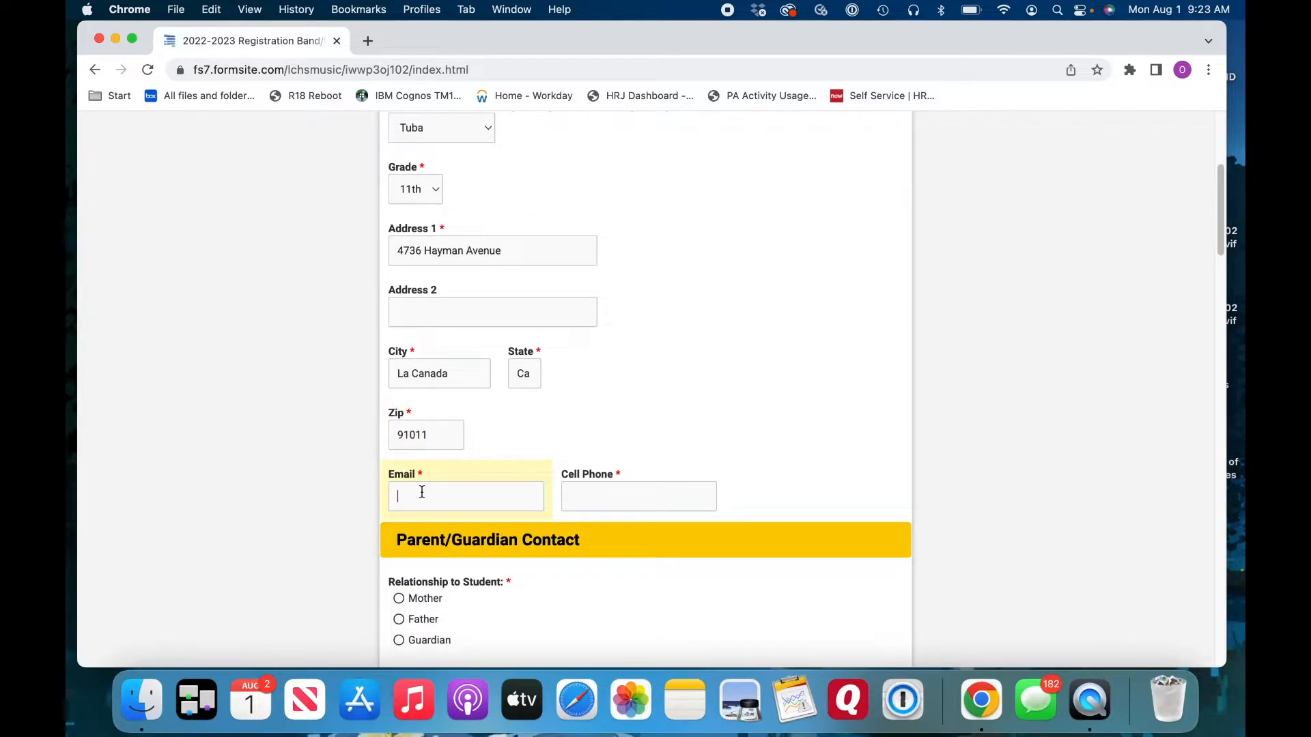
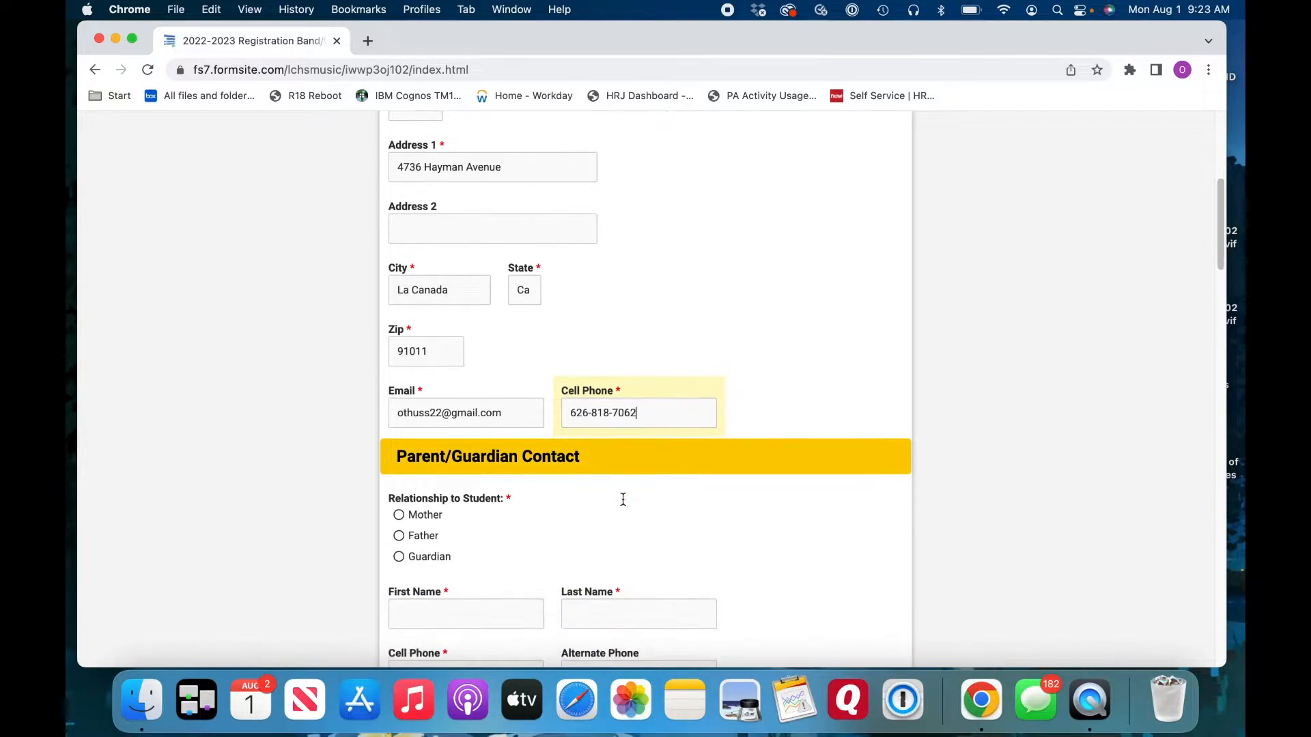
{"action": "scroll", "scroll_direction": "down", "scroll_amount": 3}
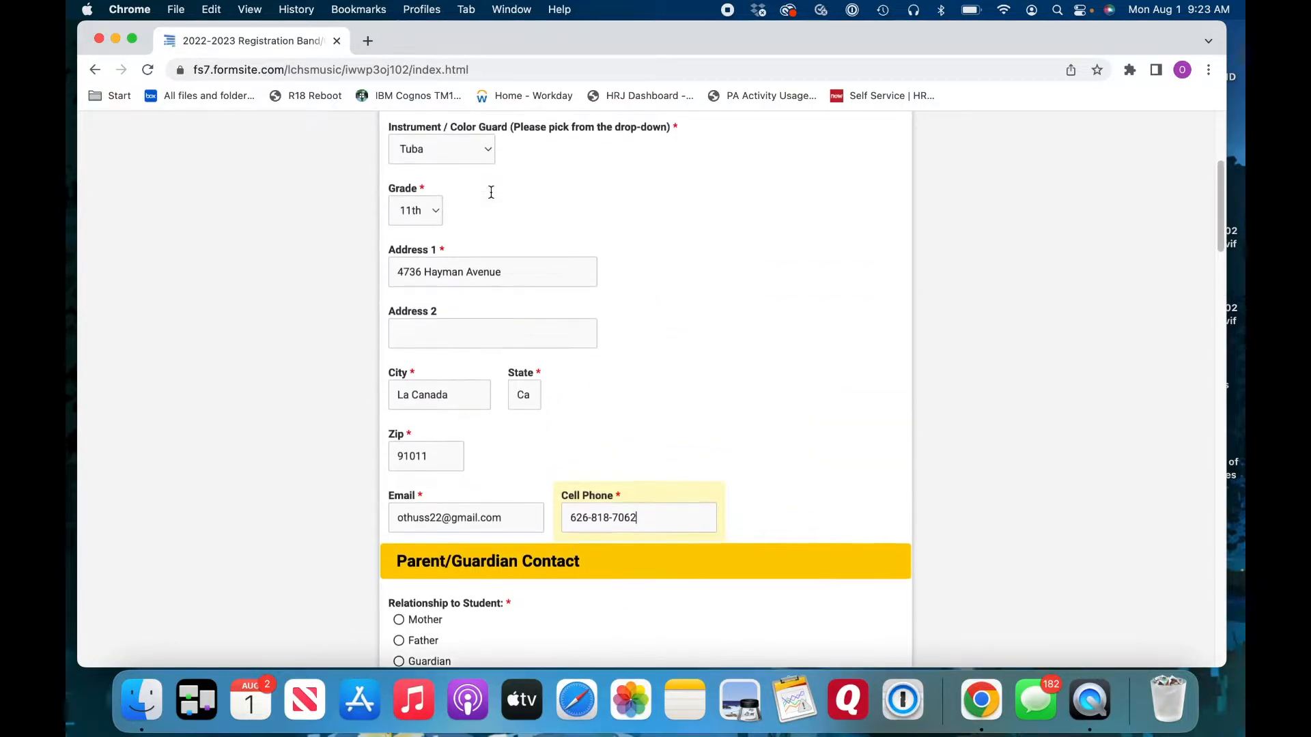
{"action": "scroll", "scroll_direction": "up", "scroll_amount": 3}
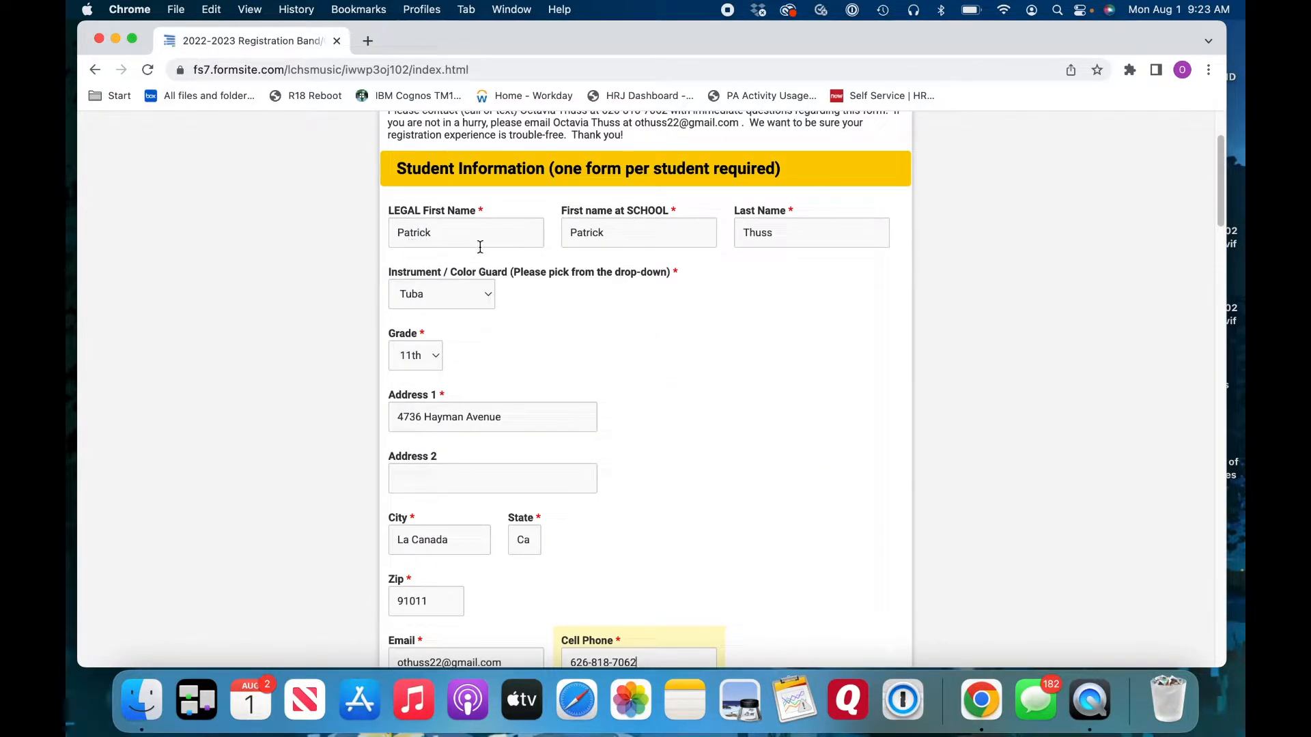
{"action": "scroll", "scroll_direction": "down", "scroll_amount": 3}
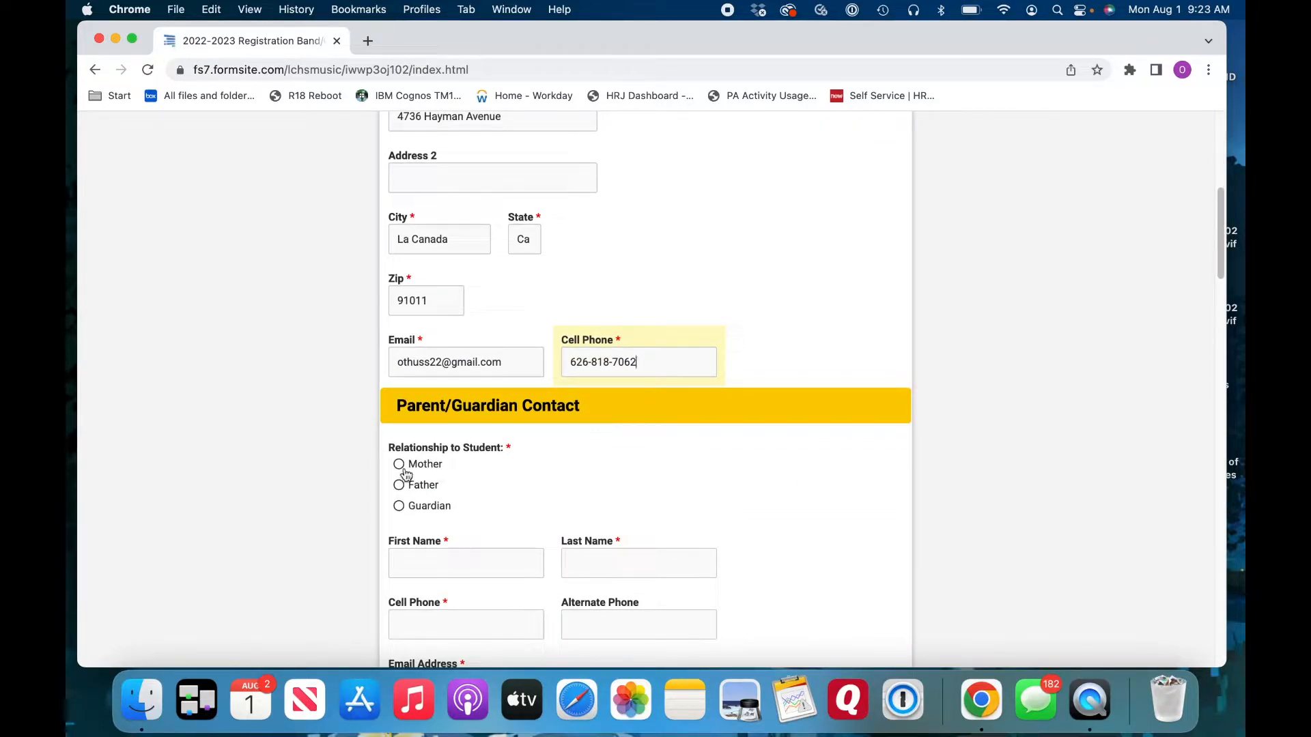
{"action": "left_click", "coordinate": [399, 463]}
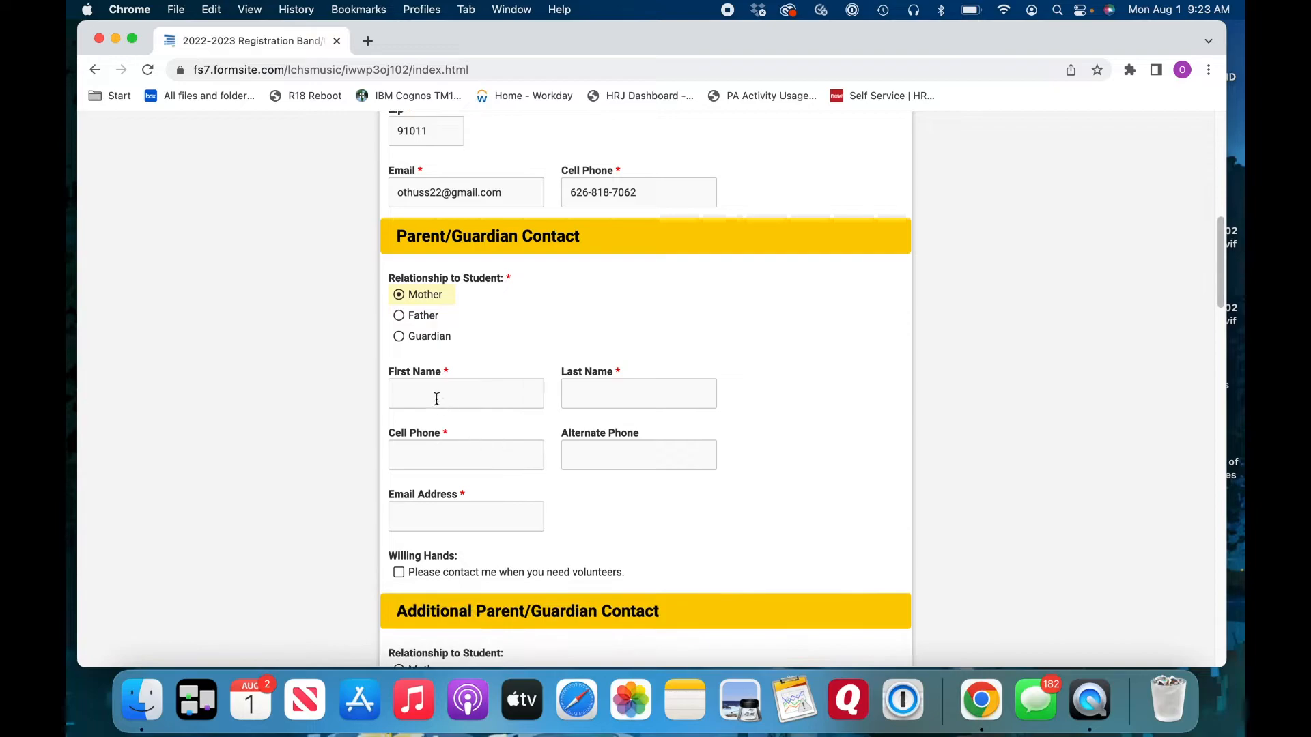
{"action": "type", "text": "Oct"}
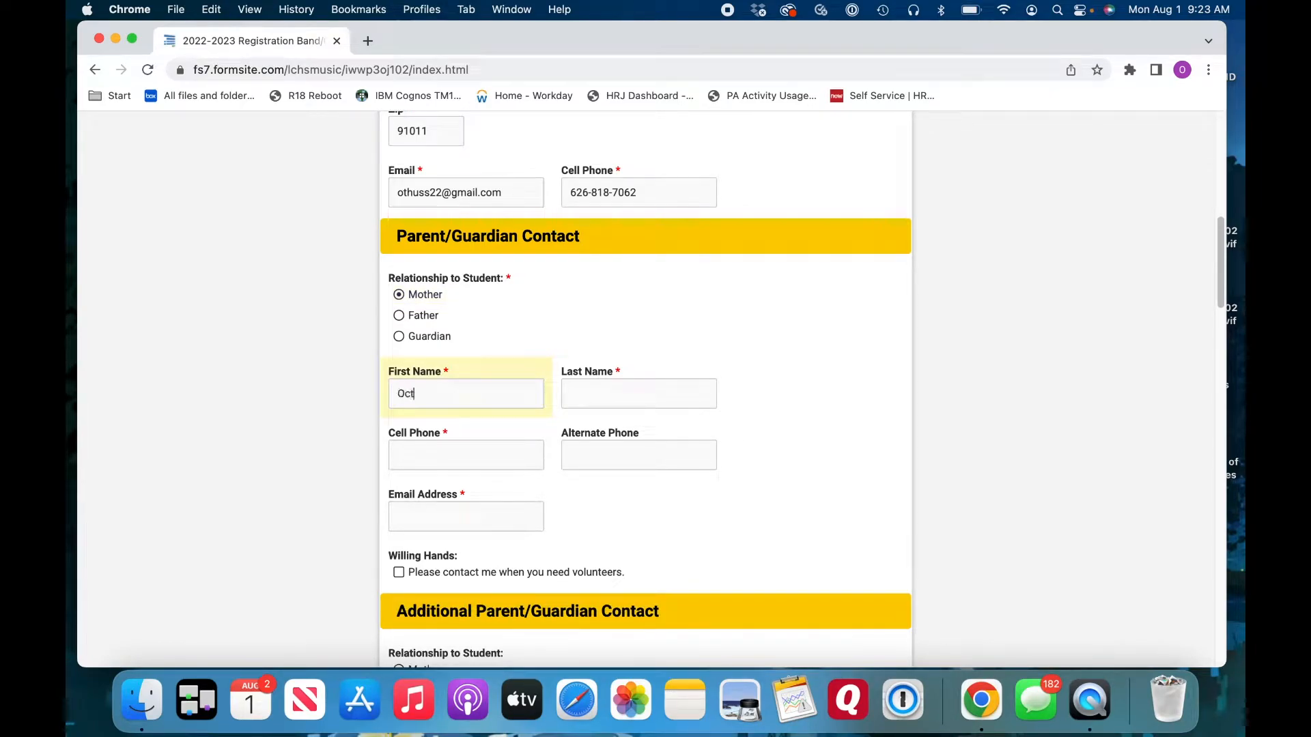
{"action": "type", "text": "t"}
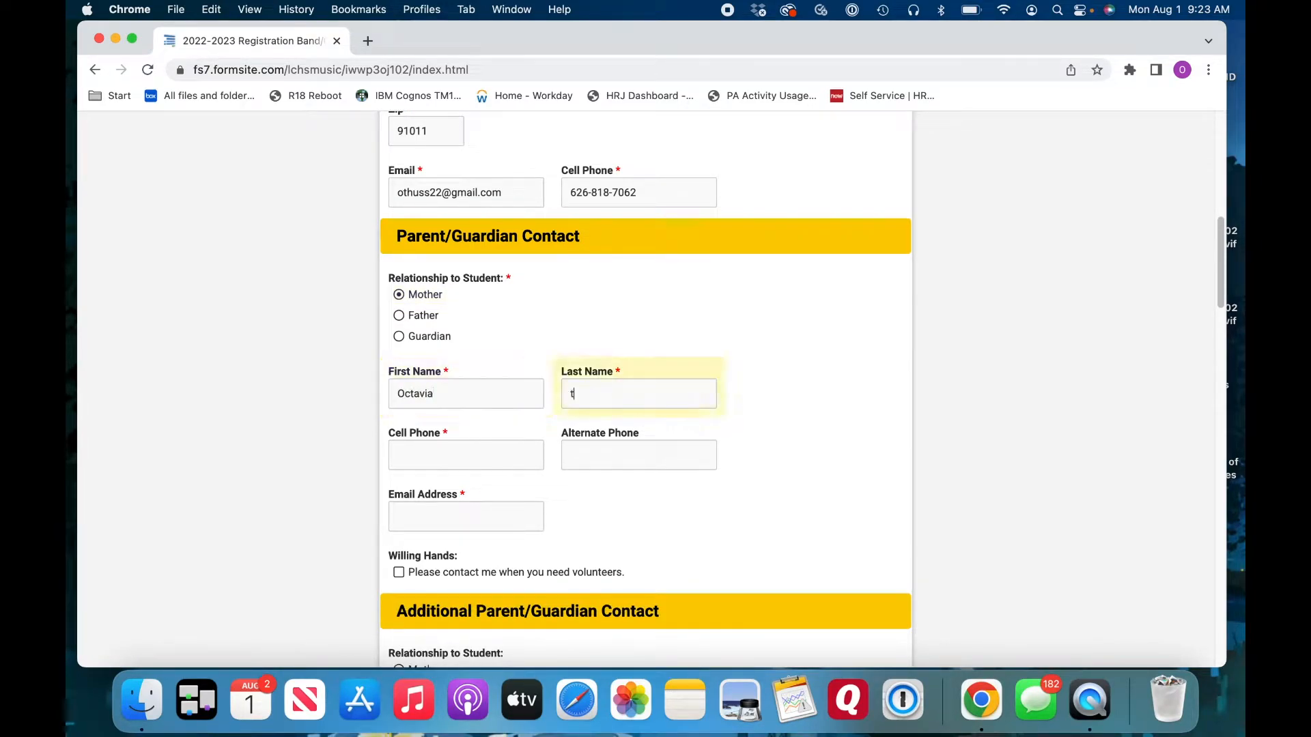
{"action": "key", "text": "backspace"}
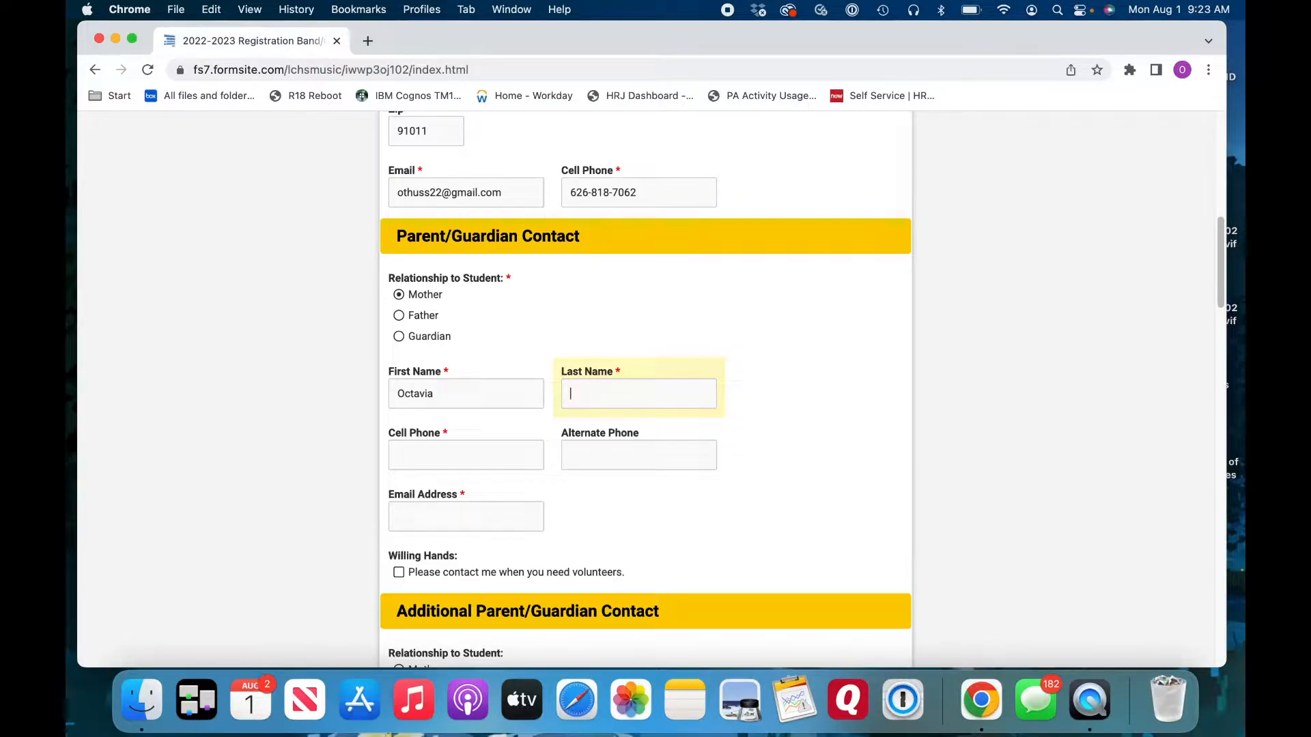
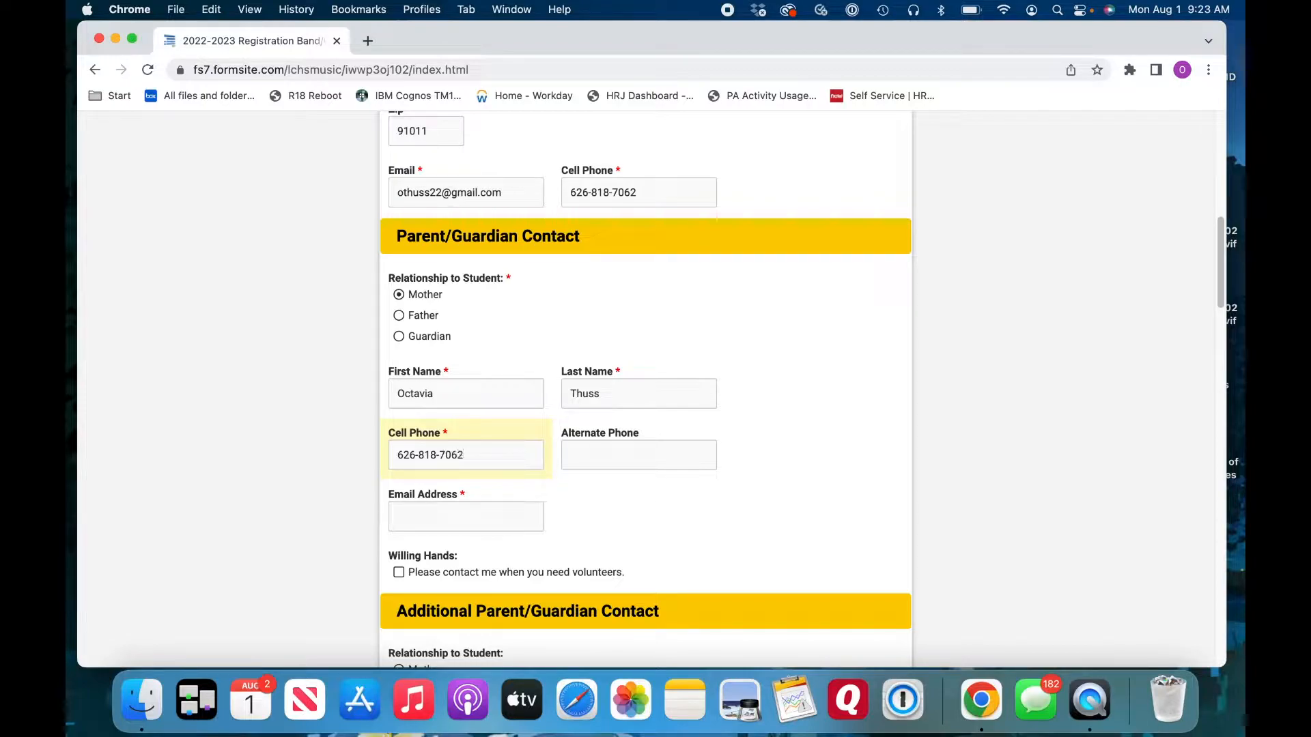
- Enter the mother's othuss email and tick the Willing Hands volunteer checkbox
{"action": "left_click", "coordinate": [637, 455]}
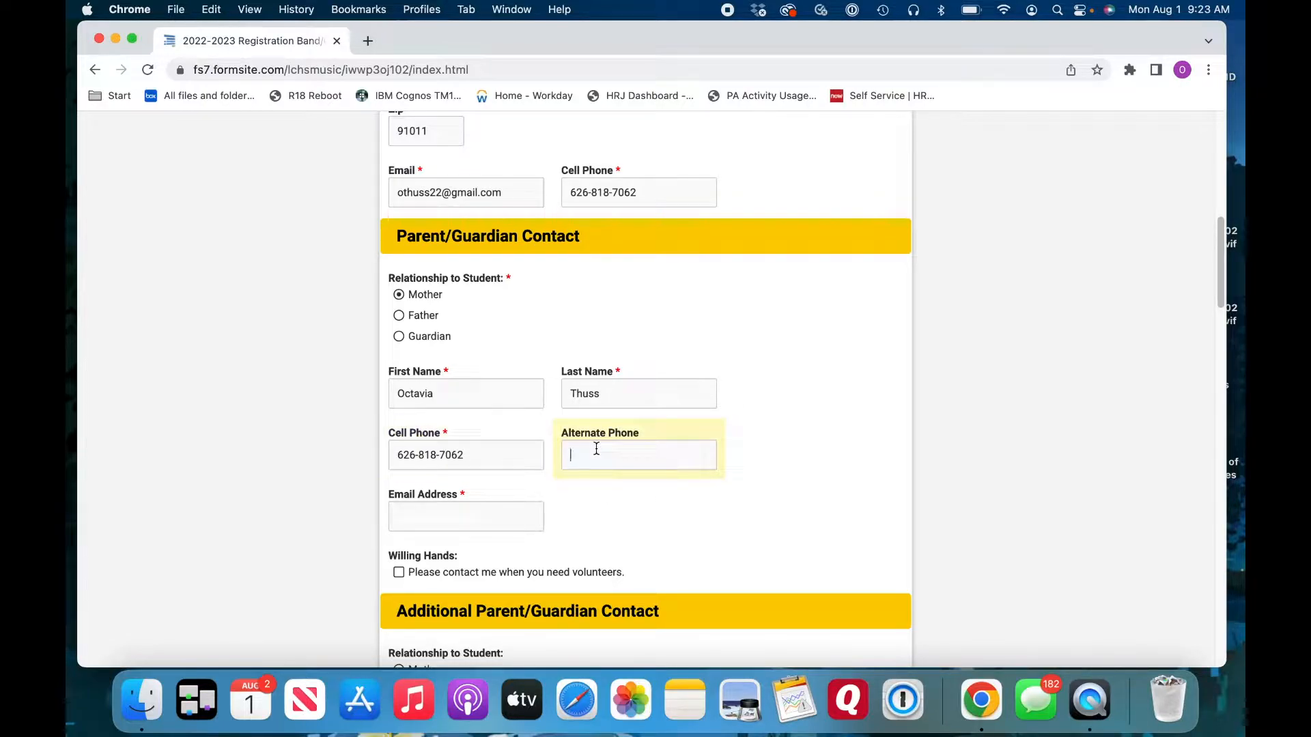
{"action": "left_click", "coordinate": [465, 516]}
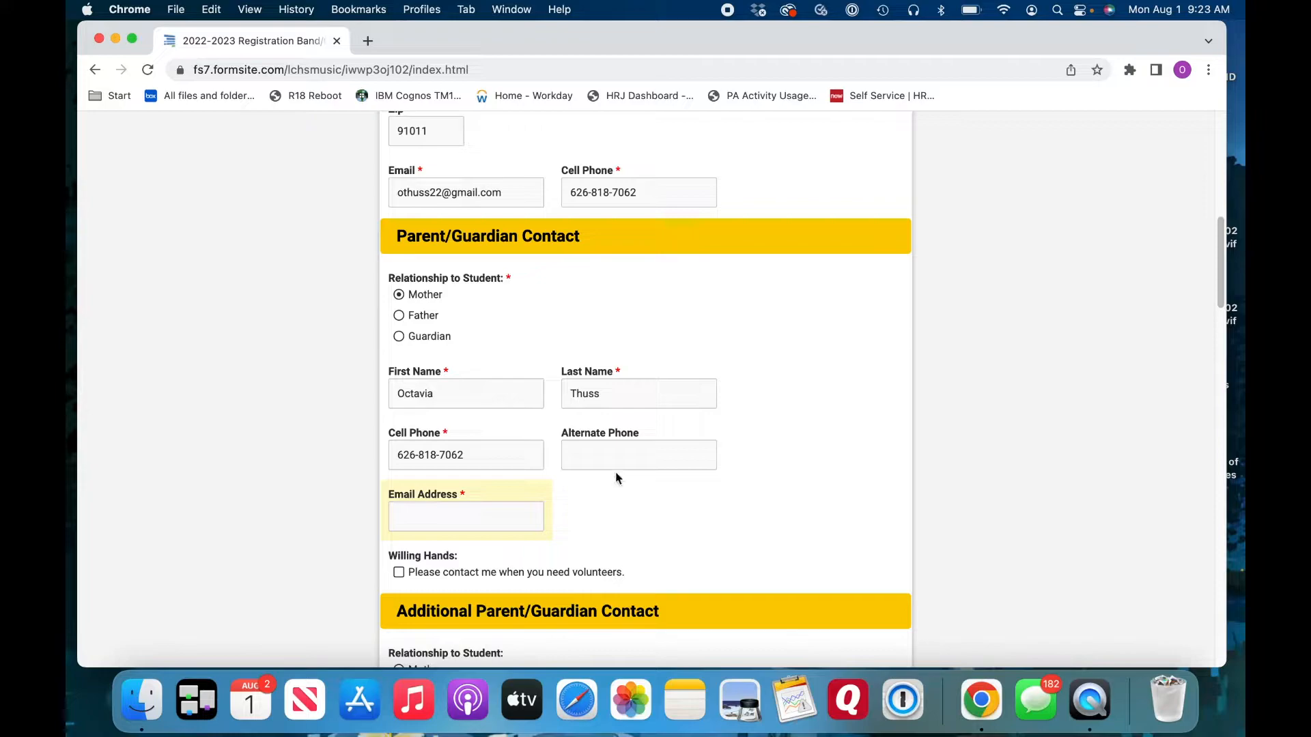
{"action": "left_click", "coordinate": [637, 455]}
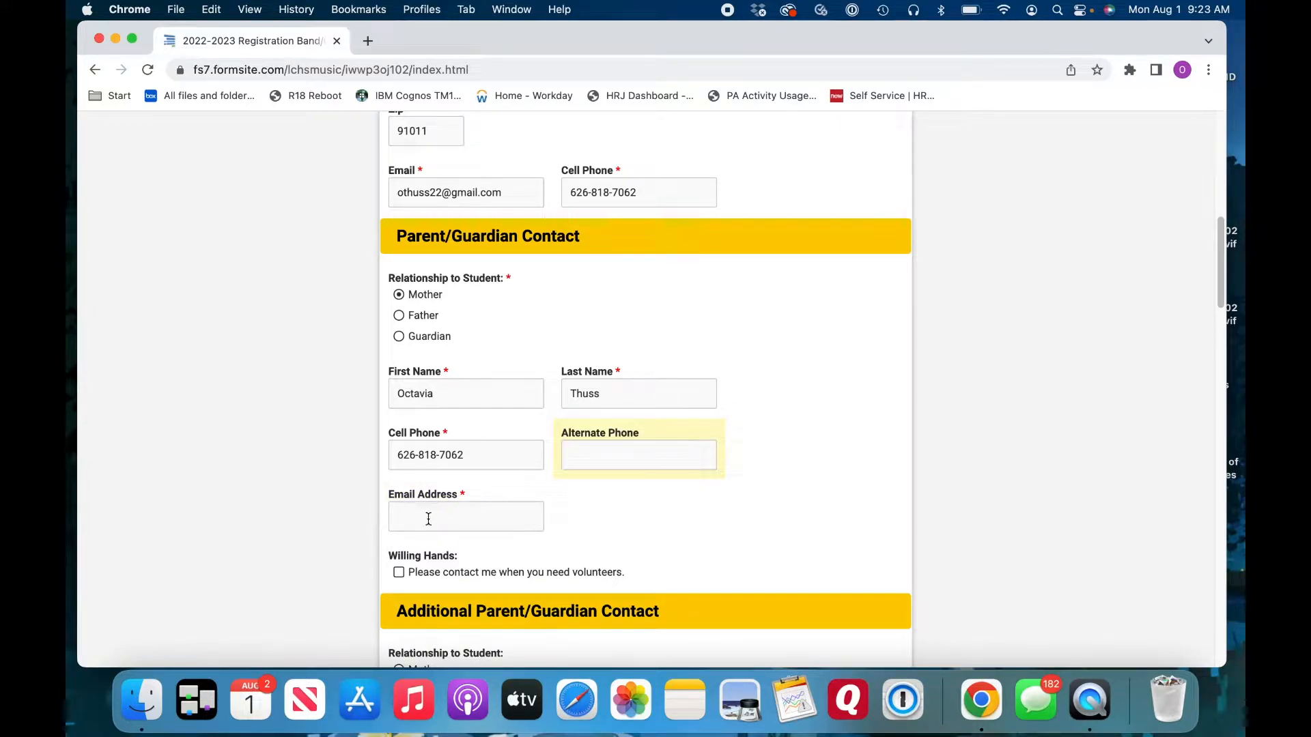
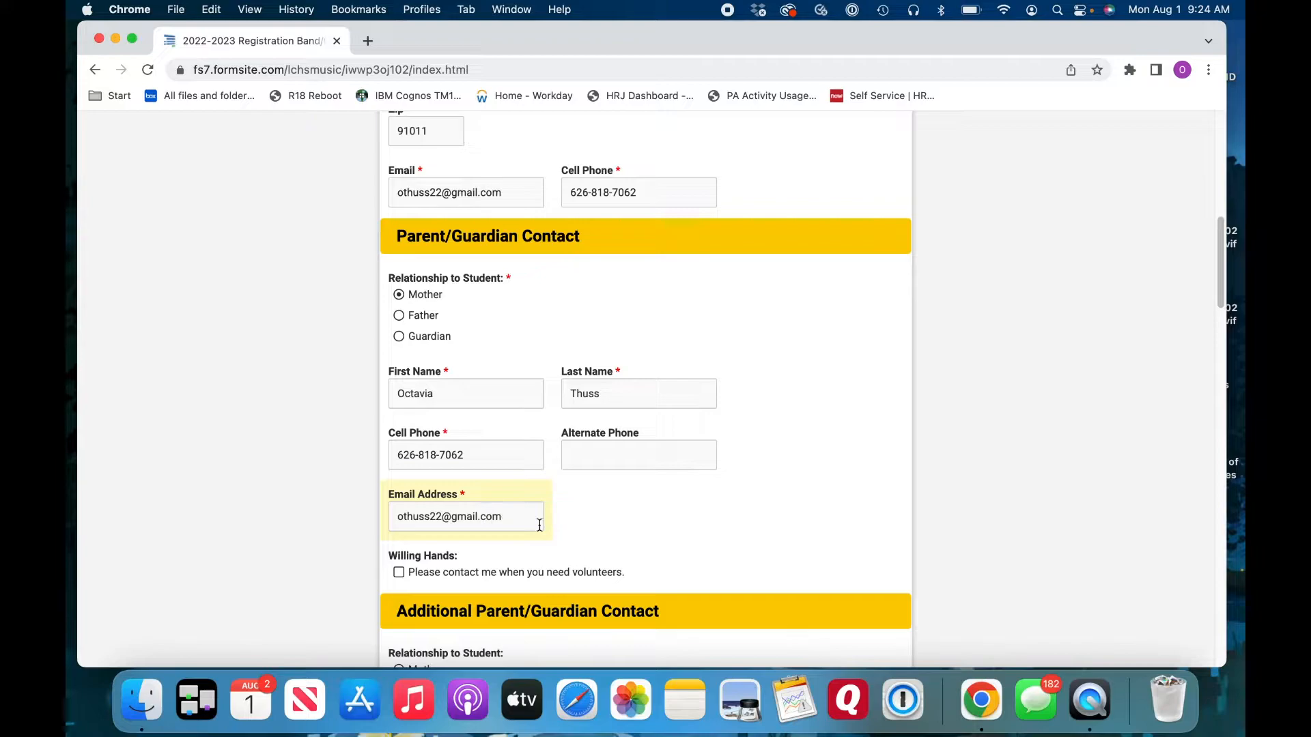
{"action": "scroll", "scroll_direction": "down", "scroll_amount": 3}
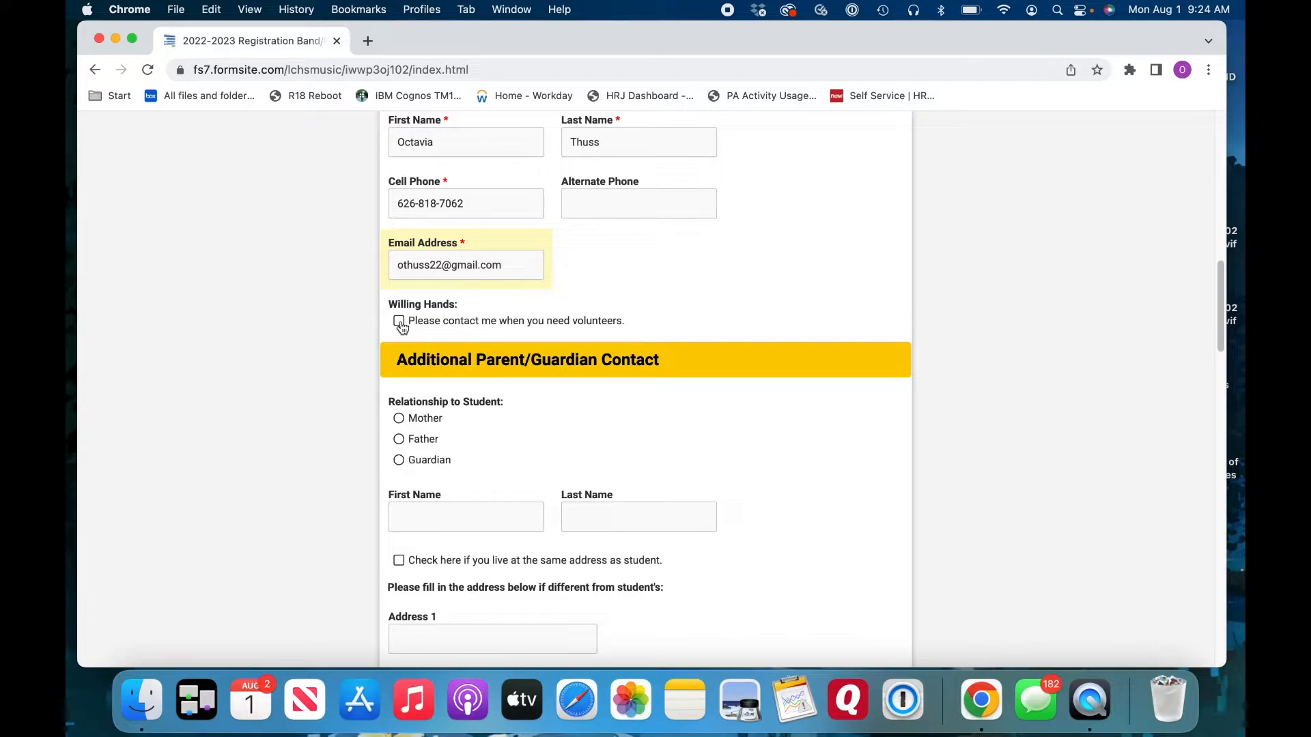
{"action": "left_click", "coordinate": [397, 319]}
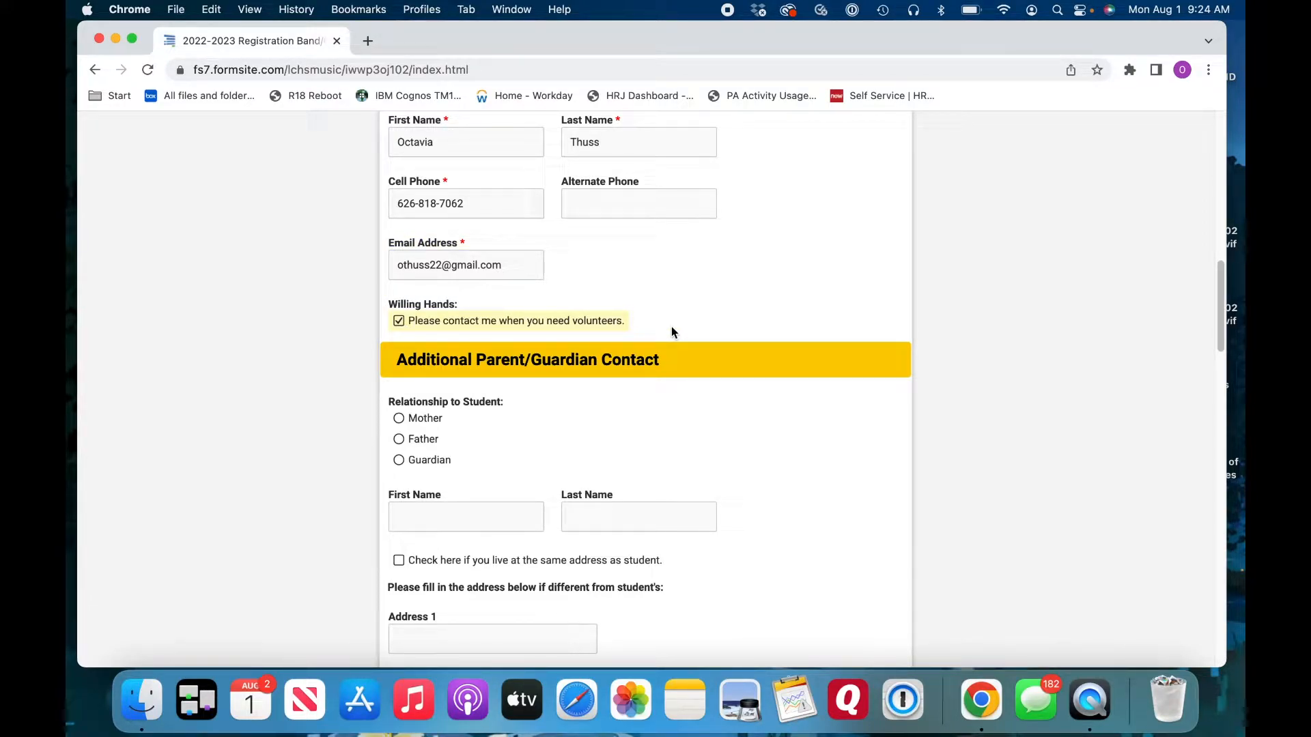
{"action": "scroll", "scroll_direction": "down", "scroll_amount": 3}
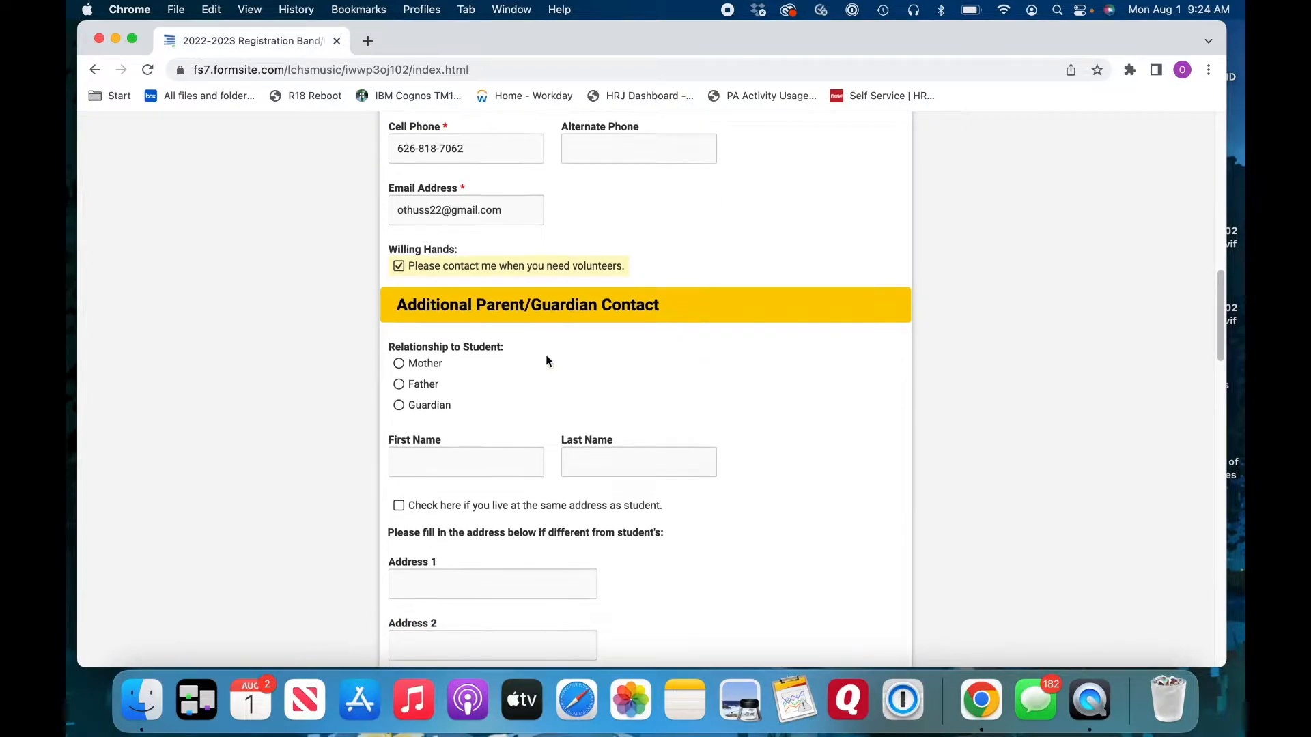
{"action": "scroll", "scroll_direction": "down", "scroll_amount": 3}
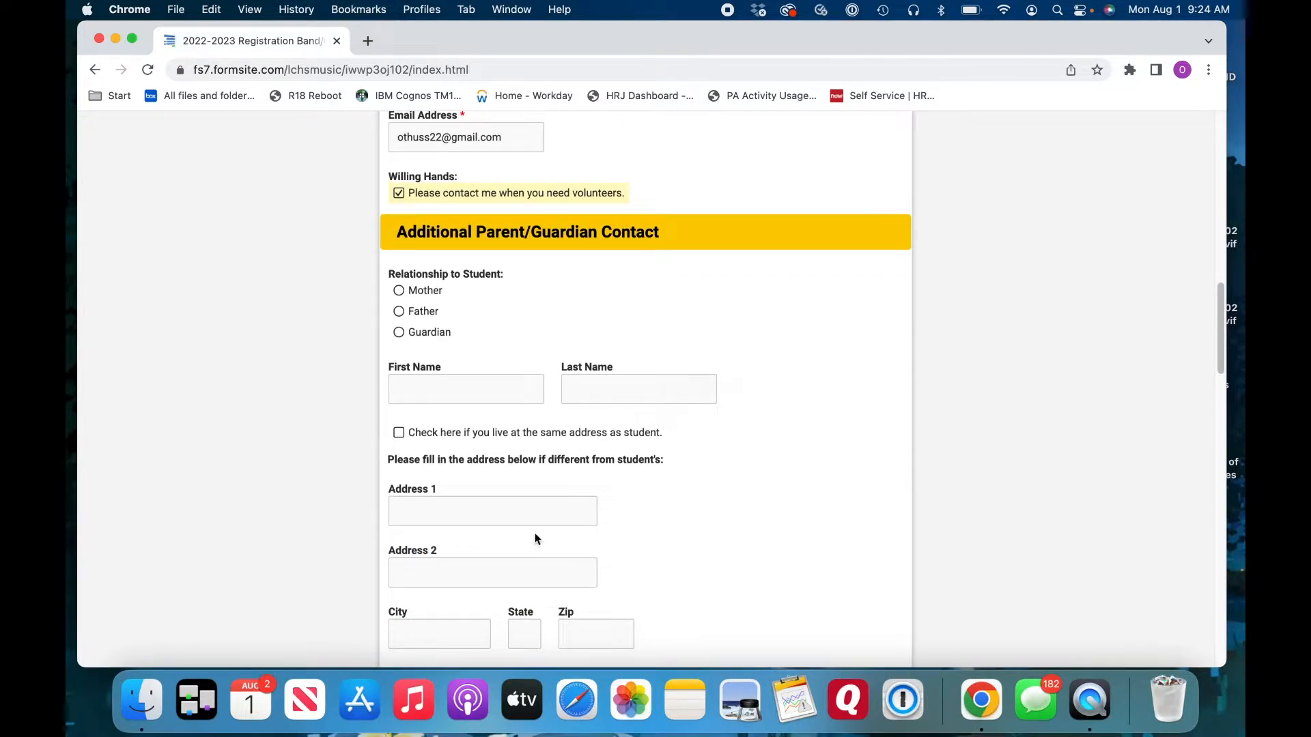
{"action": "scroll", "scroll_direction": "down", "scroll_amount": 3}
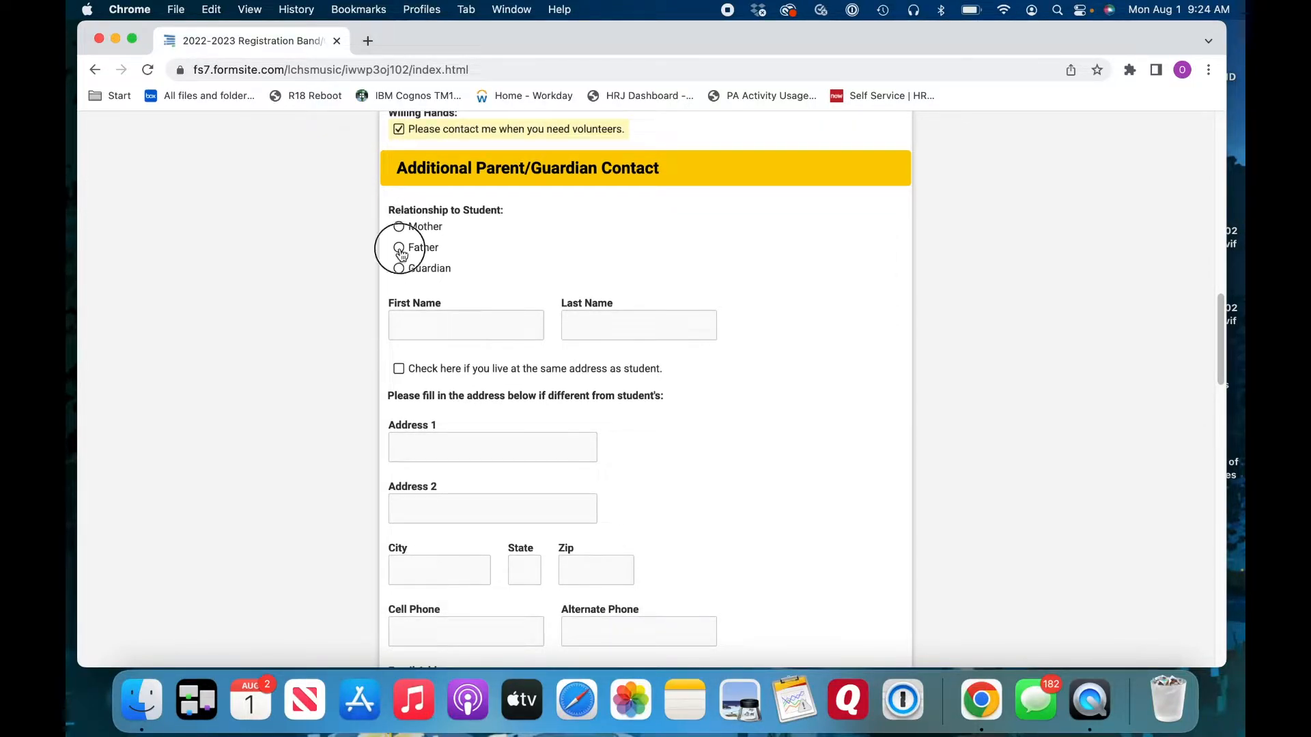
{"action": "left_click", "coordinate": [398, 247]}
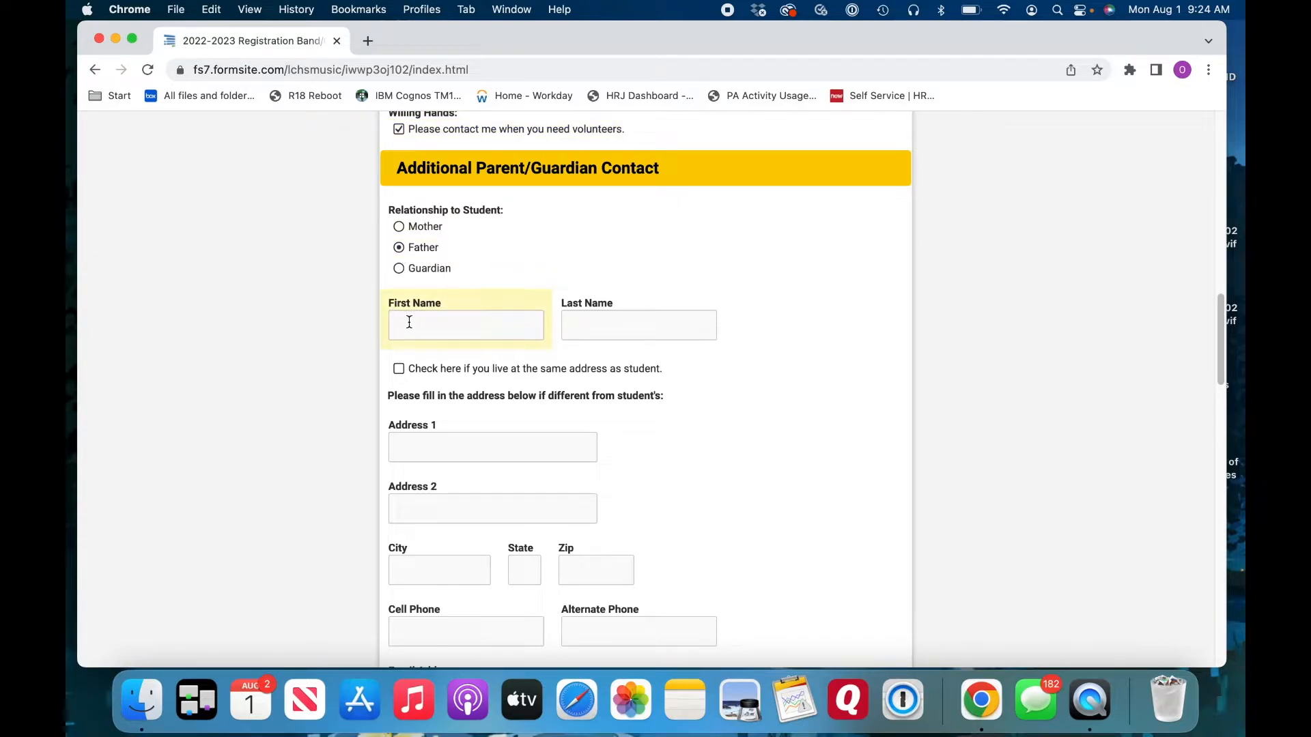
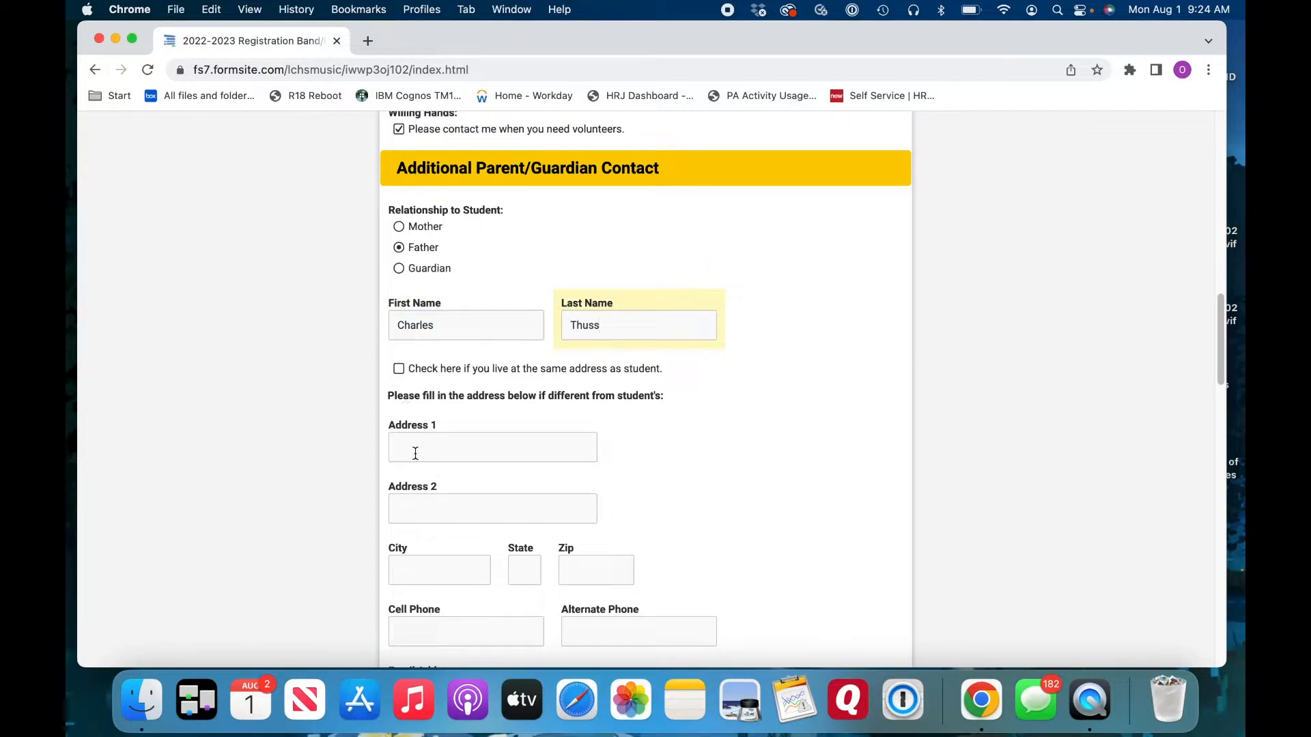
{"action": "scroll", "scroll_direction": "down", "scroll_amount": 3}
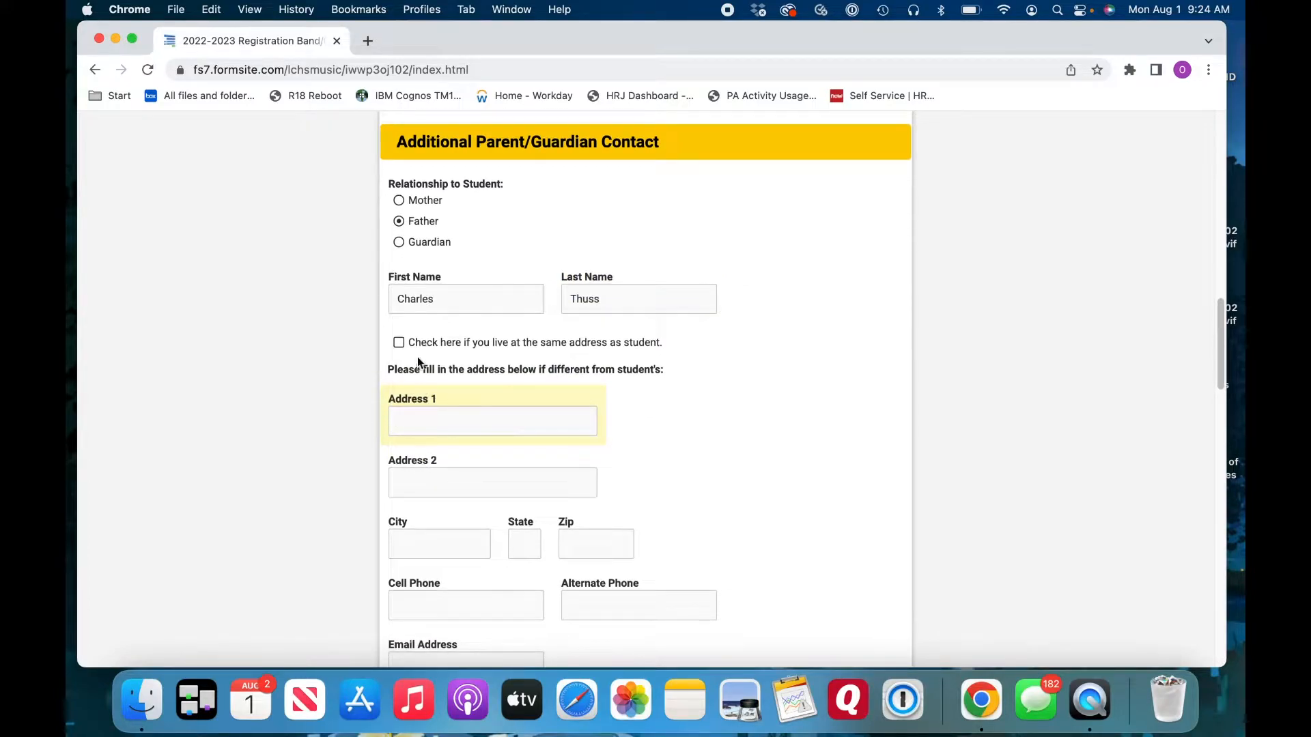
{"action": "left_click", "coordinate": [399, 341]}
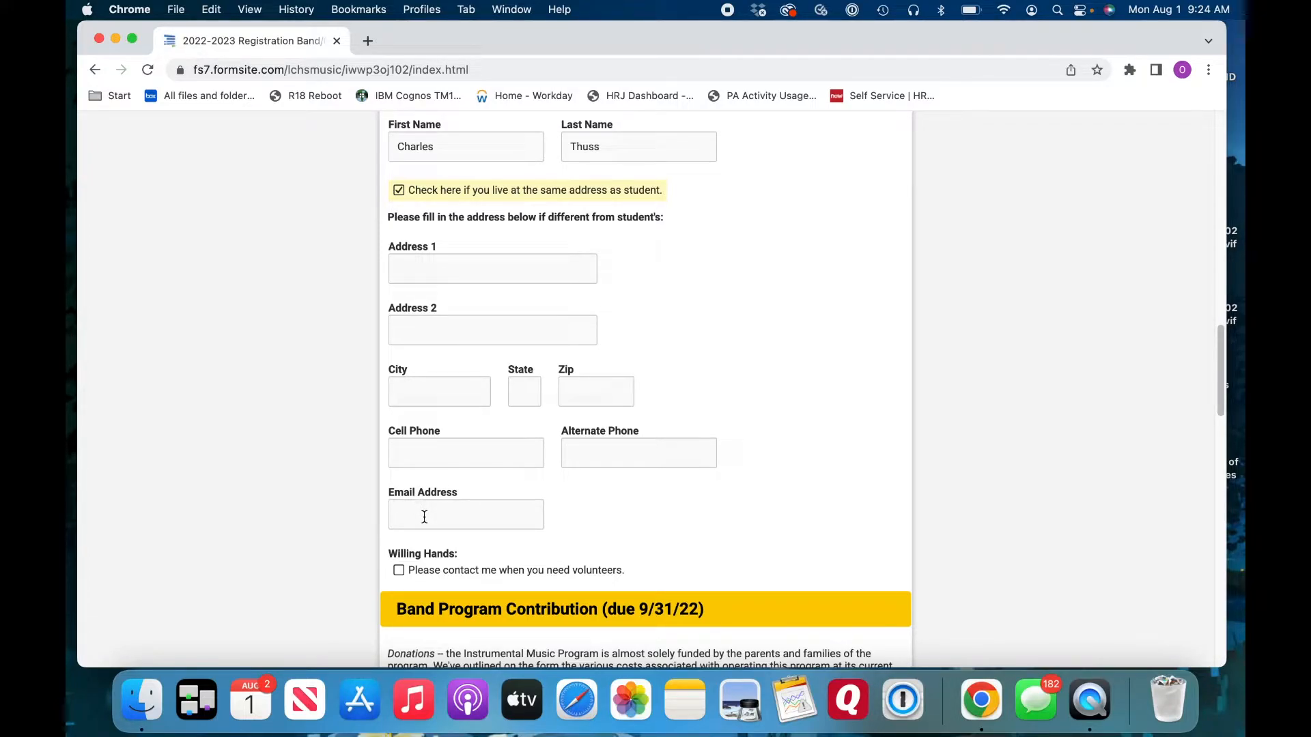
{"action": "left_click", "coordinate": [465, 515]}
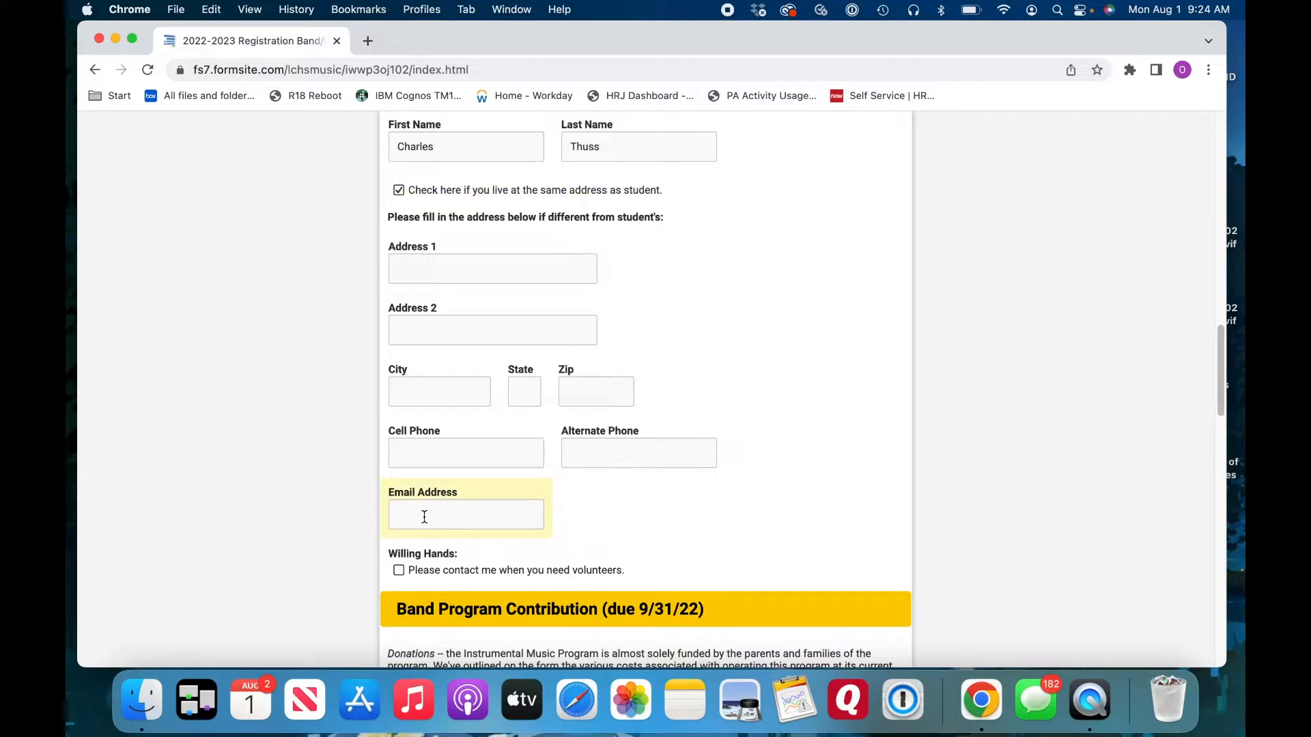
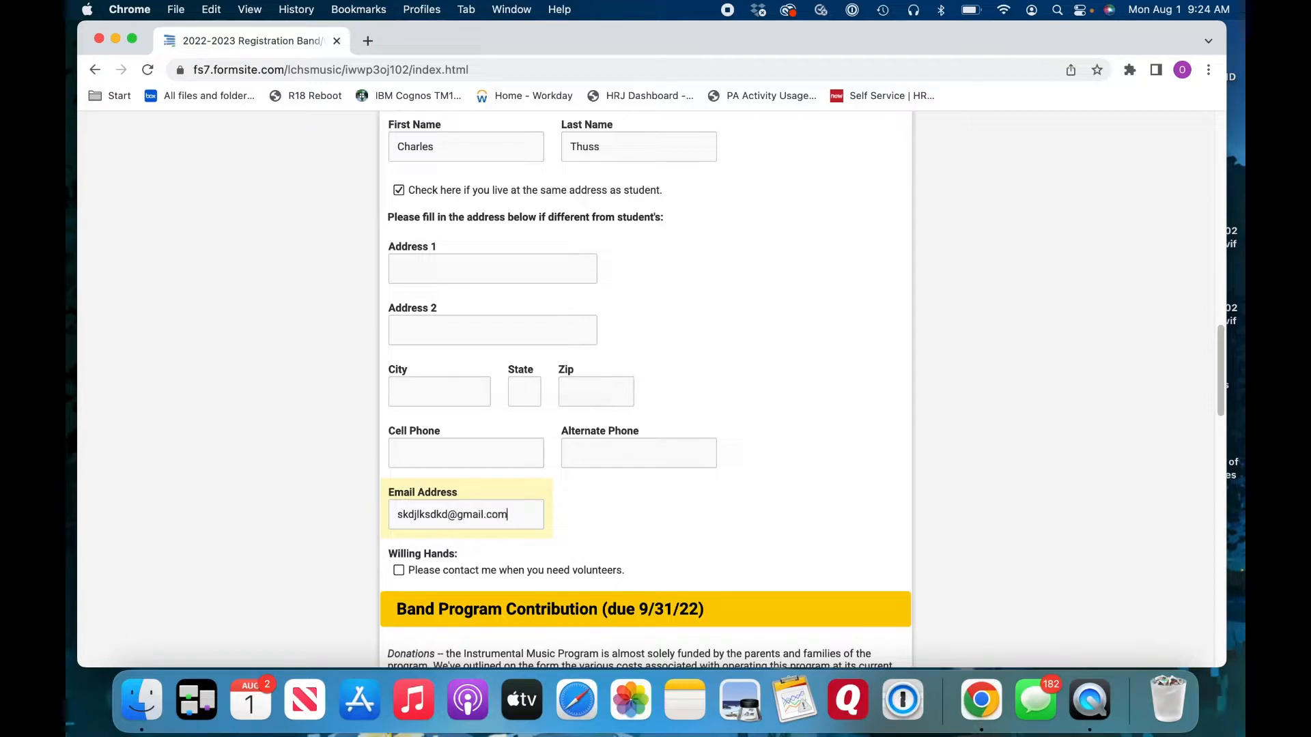
{"action": "scroll", "scroll_direction": "down", "scroll_amount": 3}
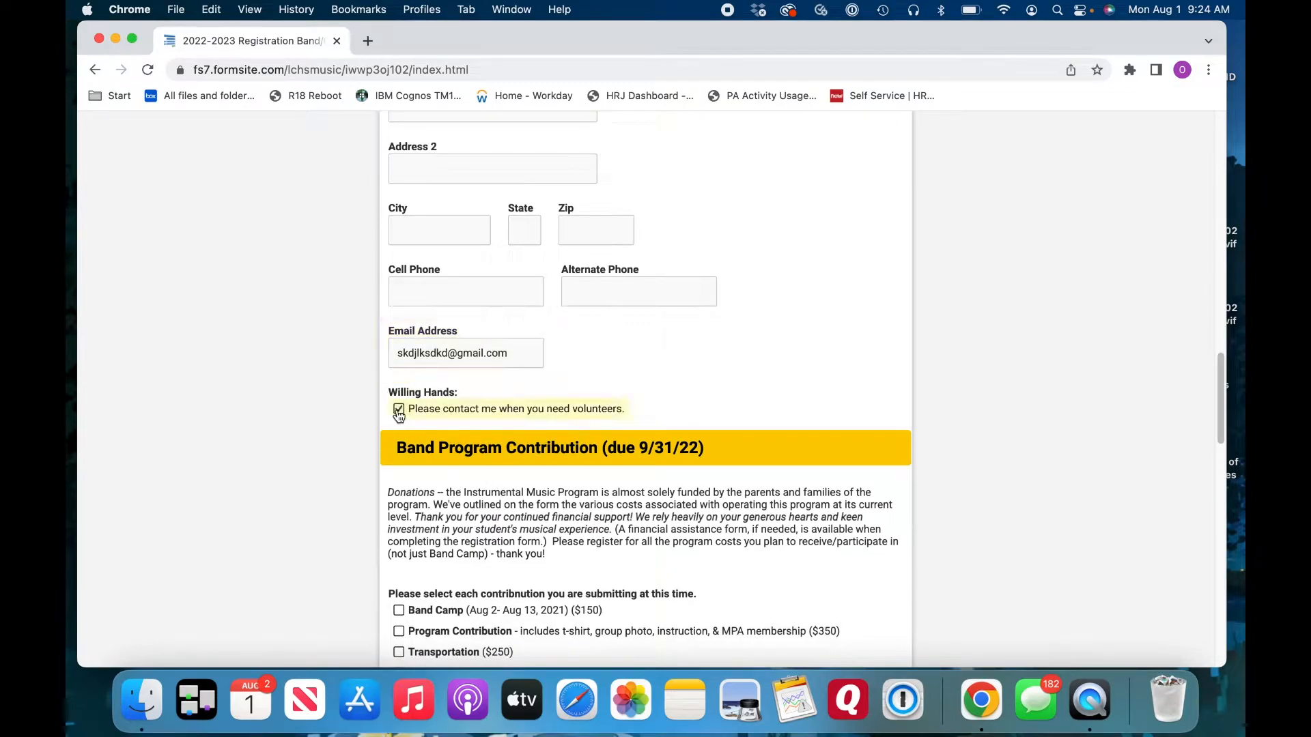
{"action": "scroll", "scroll_direction": "down", "scroll_amount": 3}
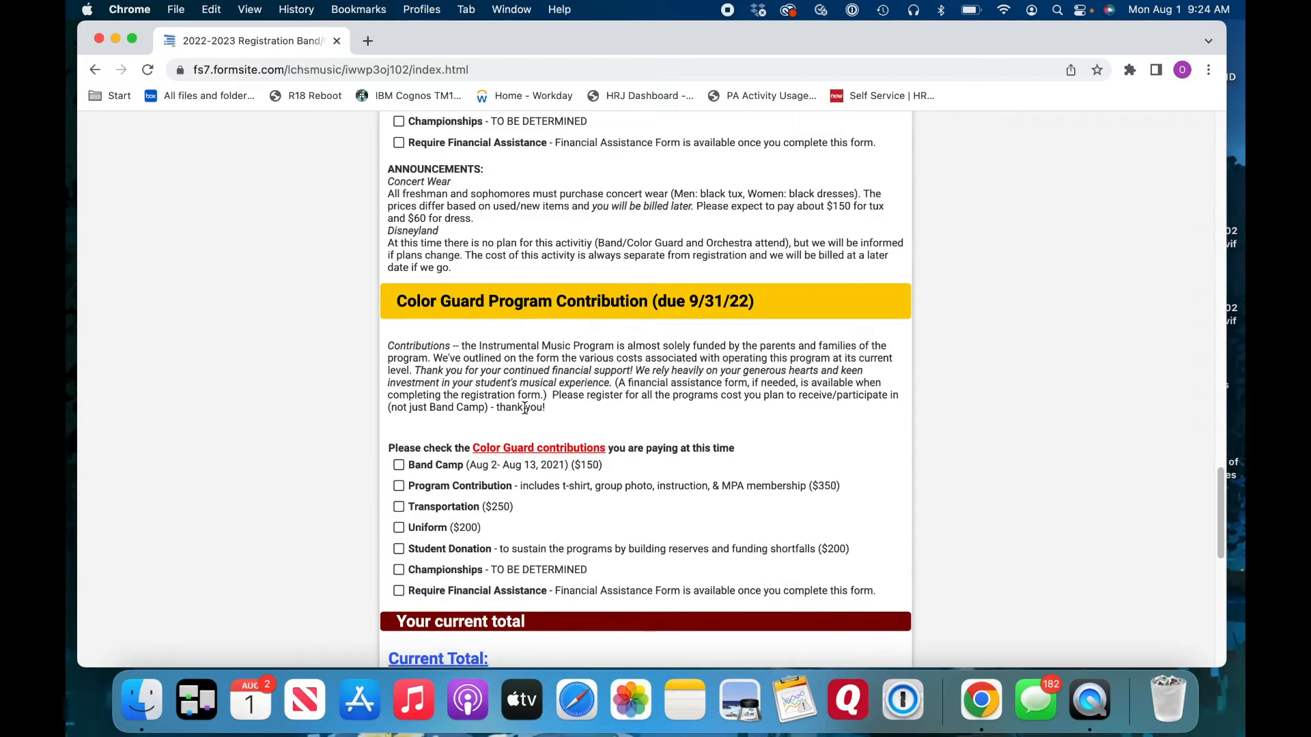
{"action": "scroll", "scroll_direction": "down", "scroll_amount": 3}
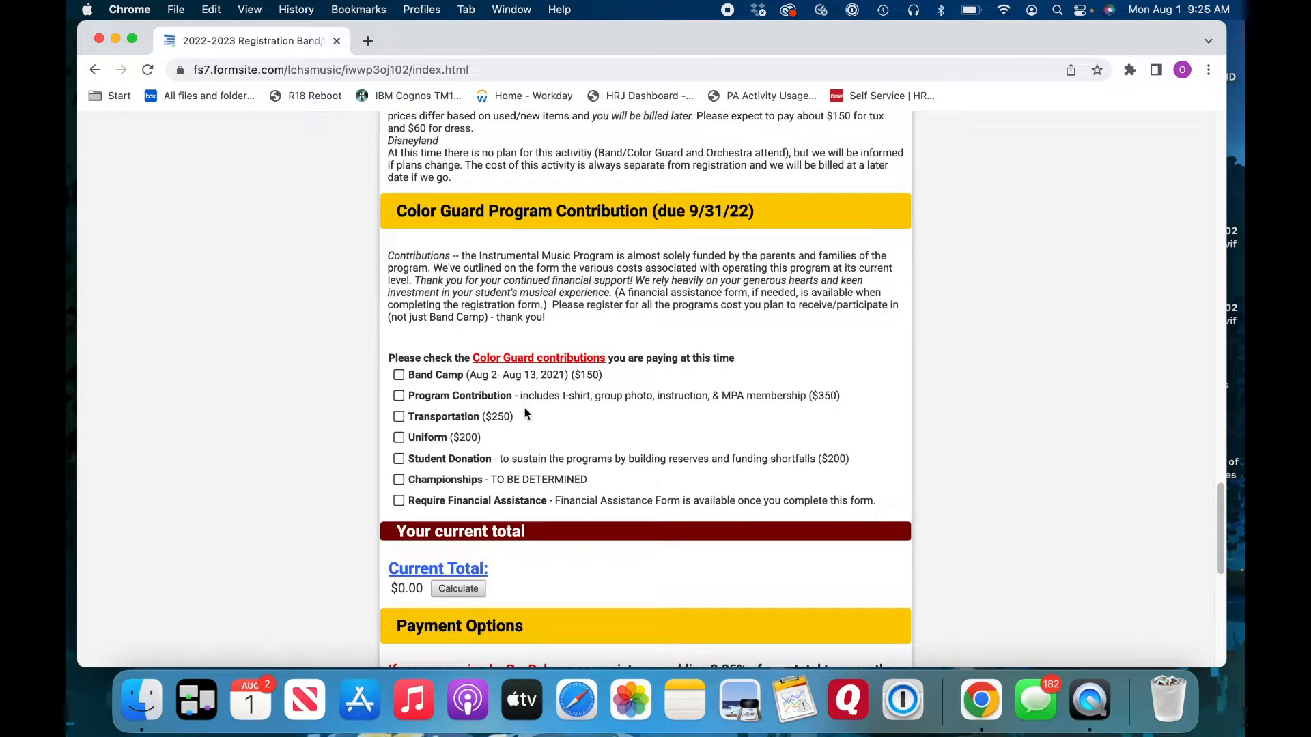
{"action": "scroll", "scroll_direction": "down", "scroll_amount": 3}
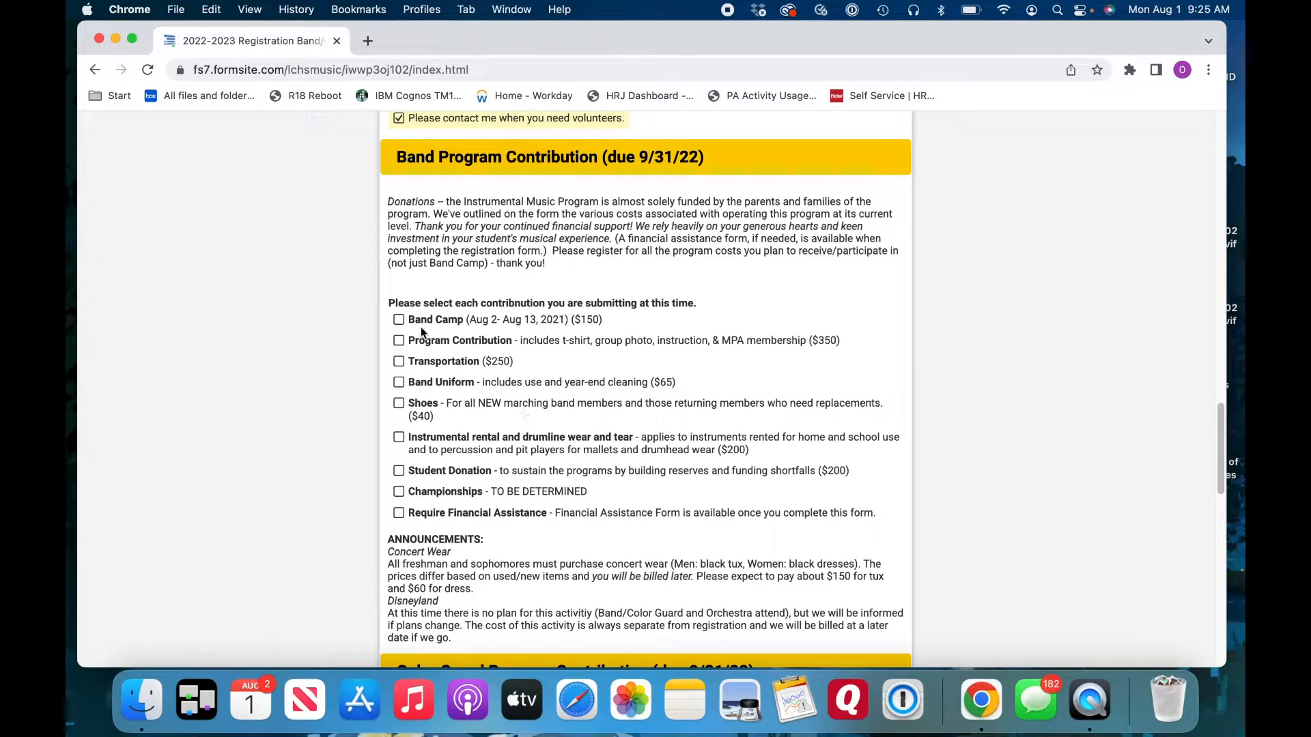
- Check Band Camp, Program Contribution, Transportation and Band Uniform, leaving Shoes unchecked
{"action": "left_click", "coordinate": [399, 320]}
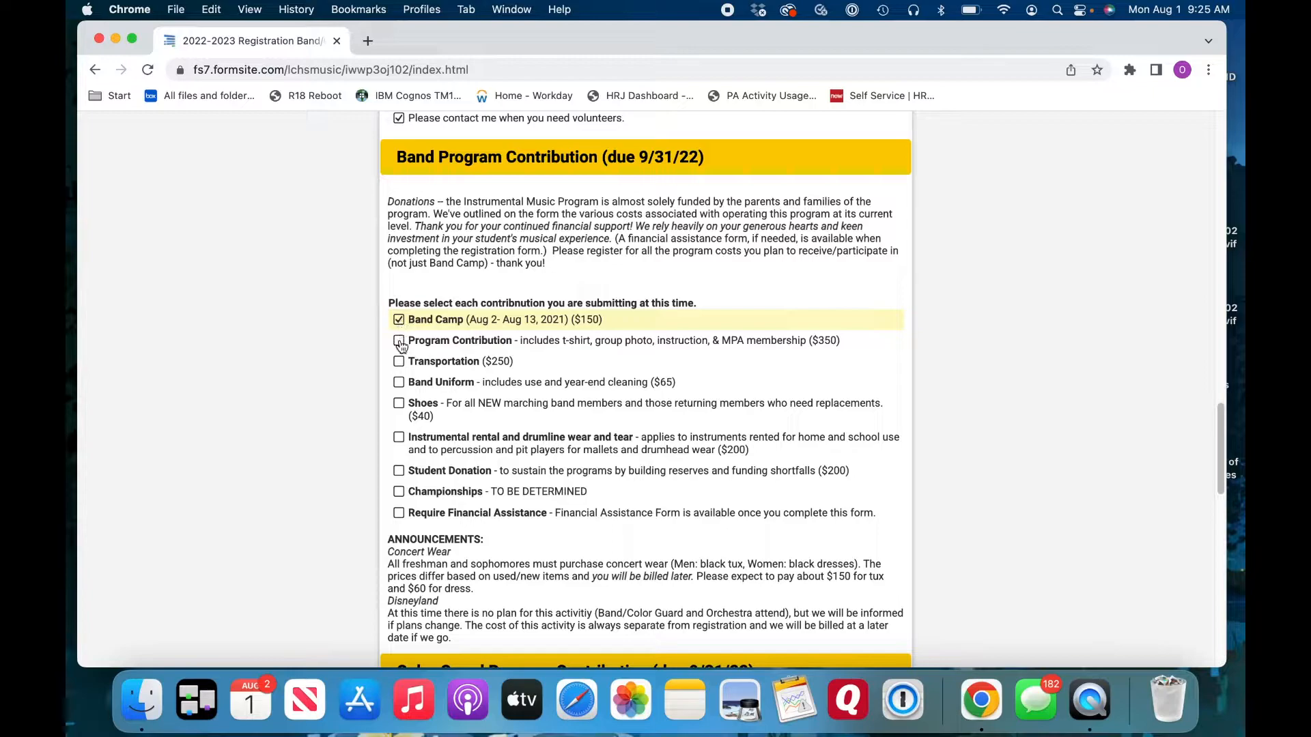
{"action": "left_click", "coordinate": [399, 340]}
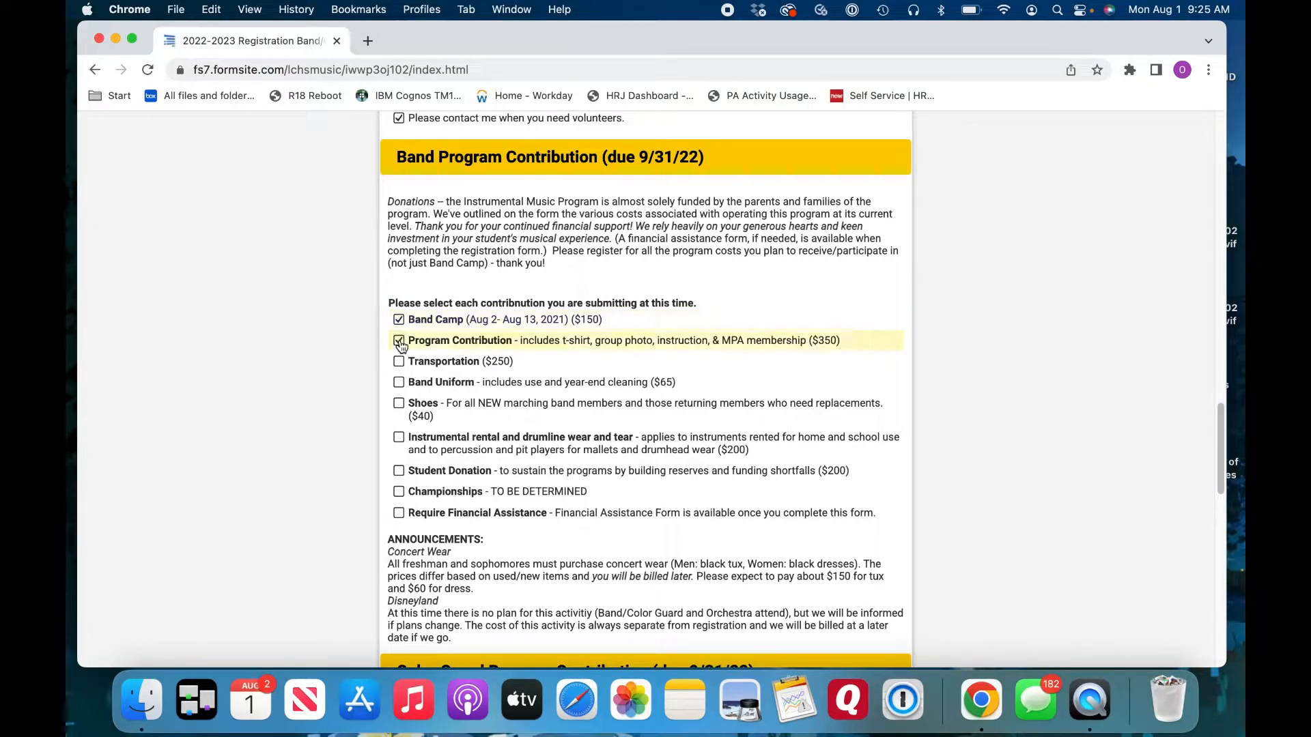
{"action": "left_click", "coordinate": [398, 340]}
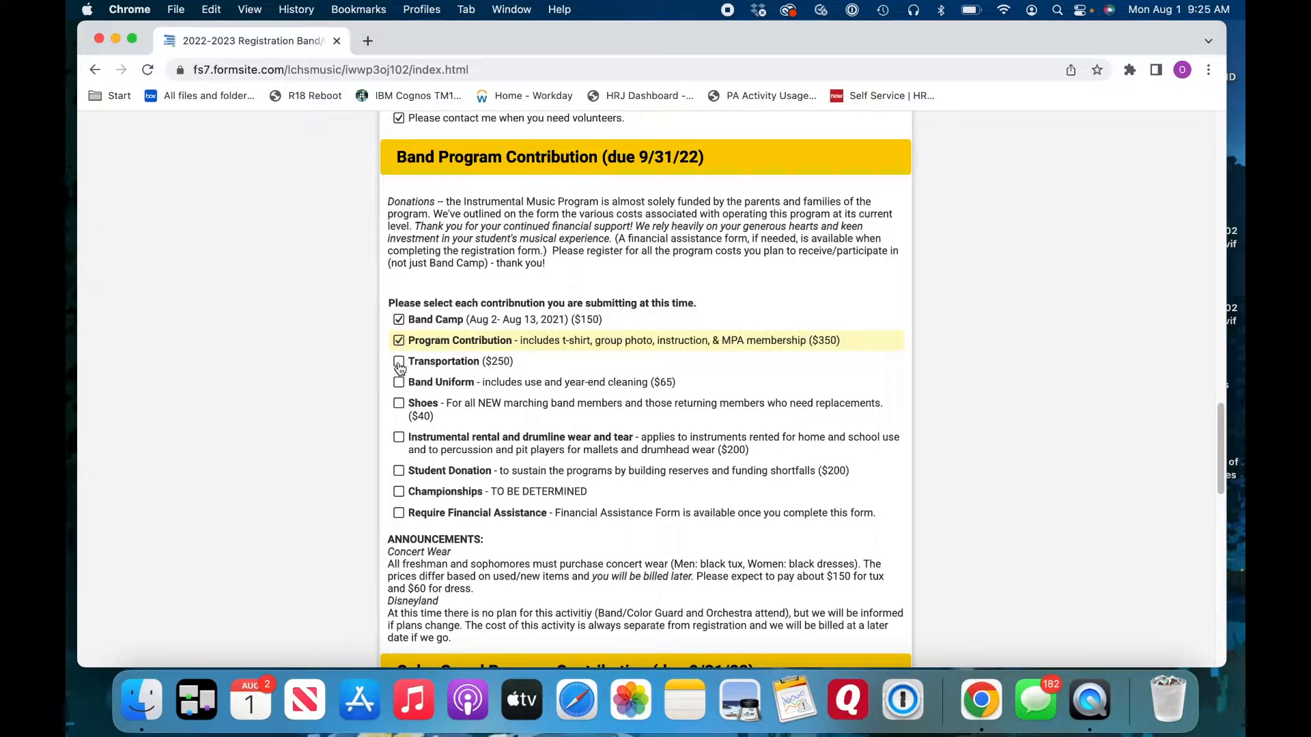
{"action": "left_click", "coordinate": [398, 361]}
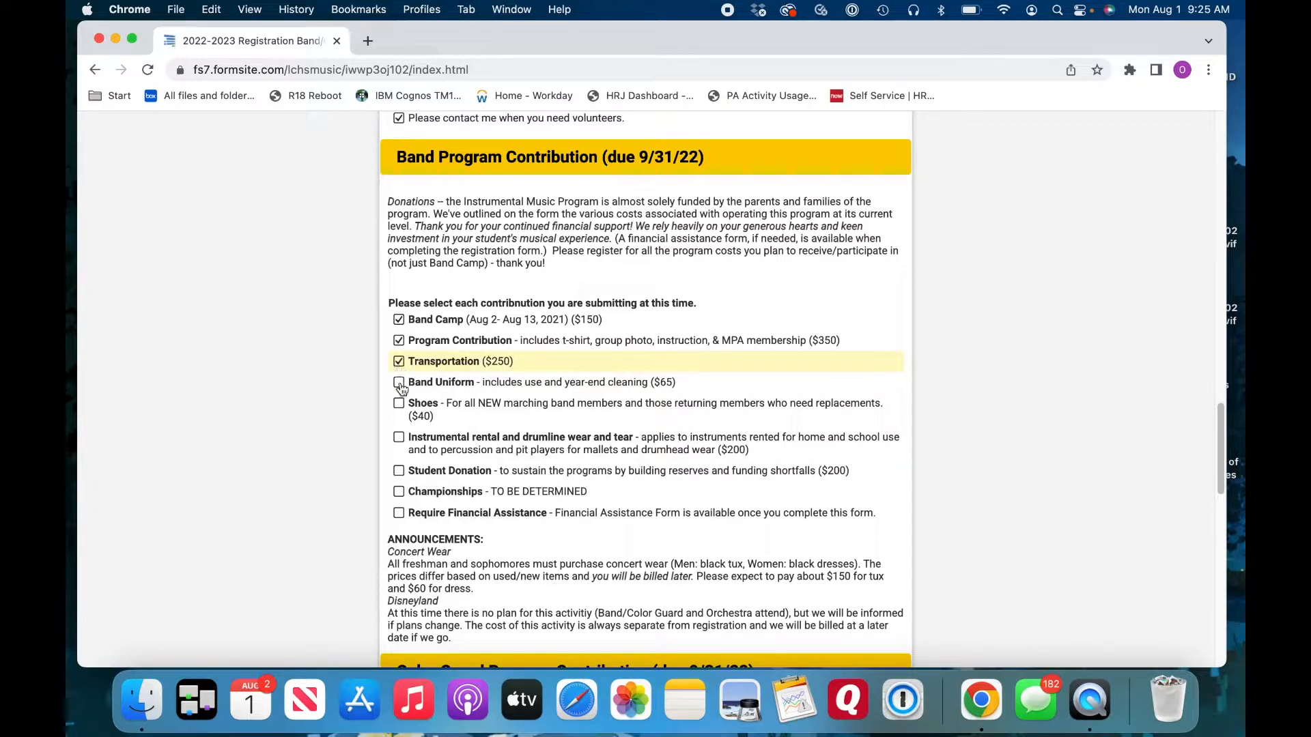
{"action": "left_click", "coordinate": [399, 382]}
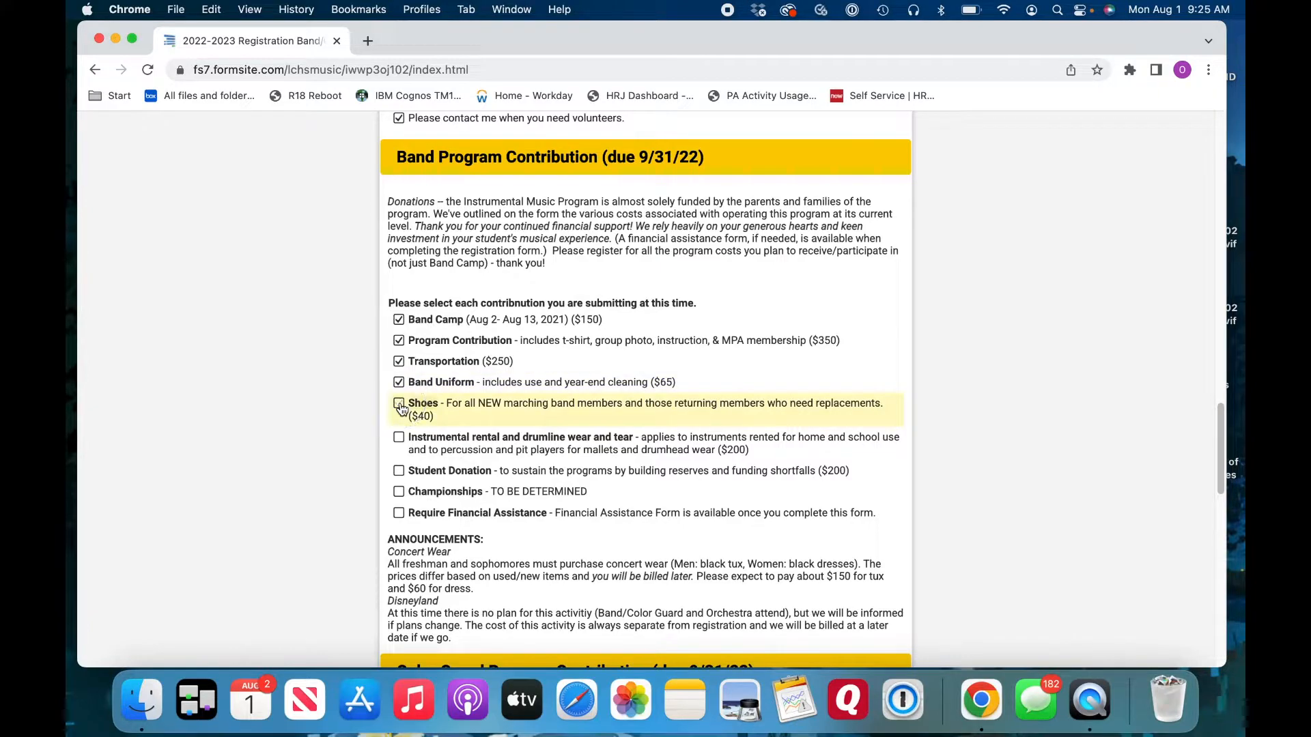
{"action": "left_click", "coordinate": [399, 403]}
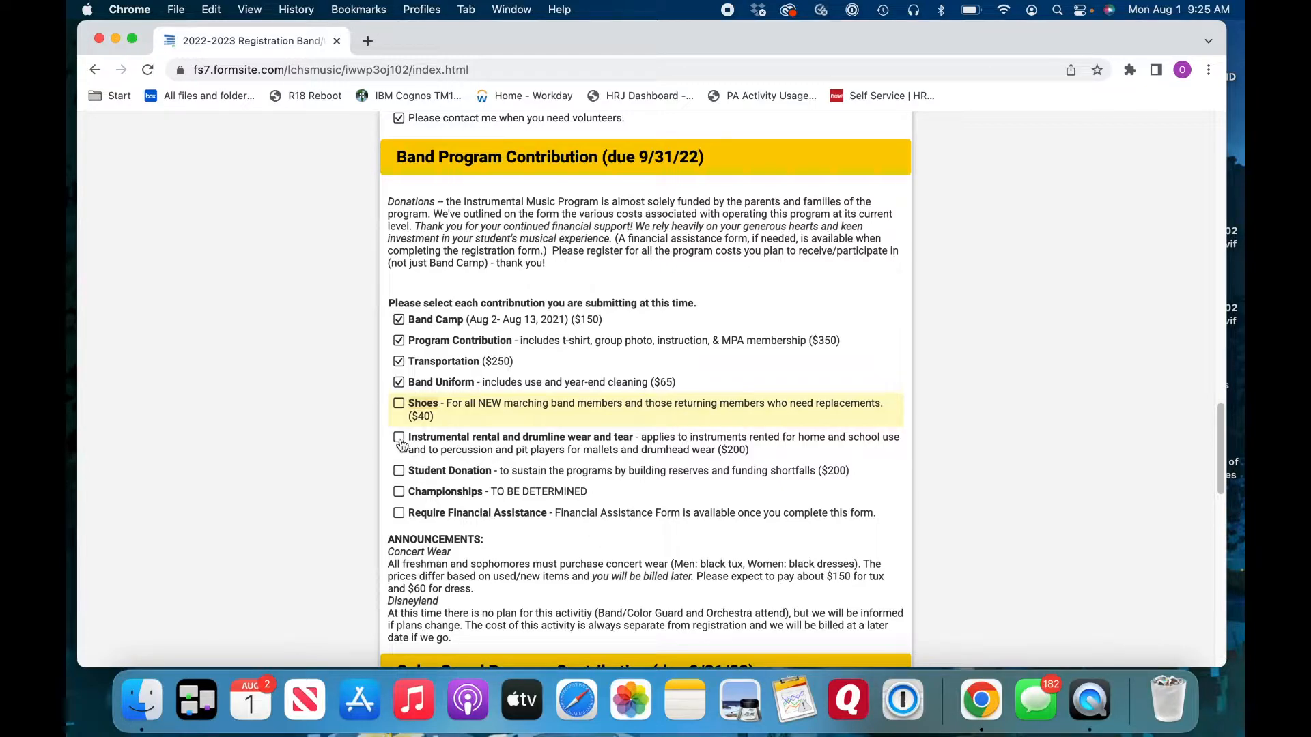
- Check instrumental rental, Student Donation and Require Financial Assistance
{"action": "left_click", "coordinate": [399, 437]}
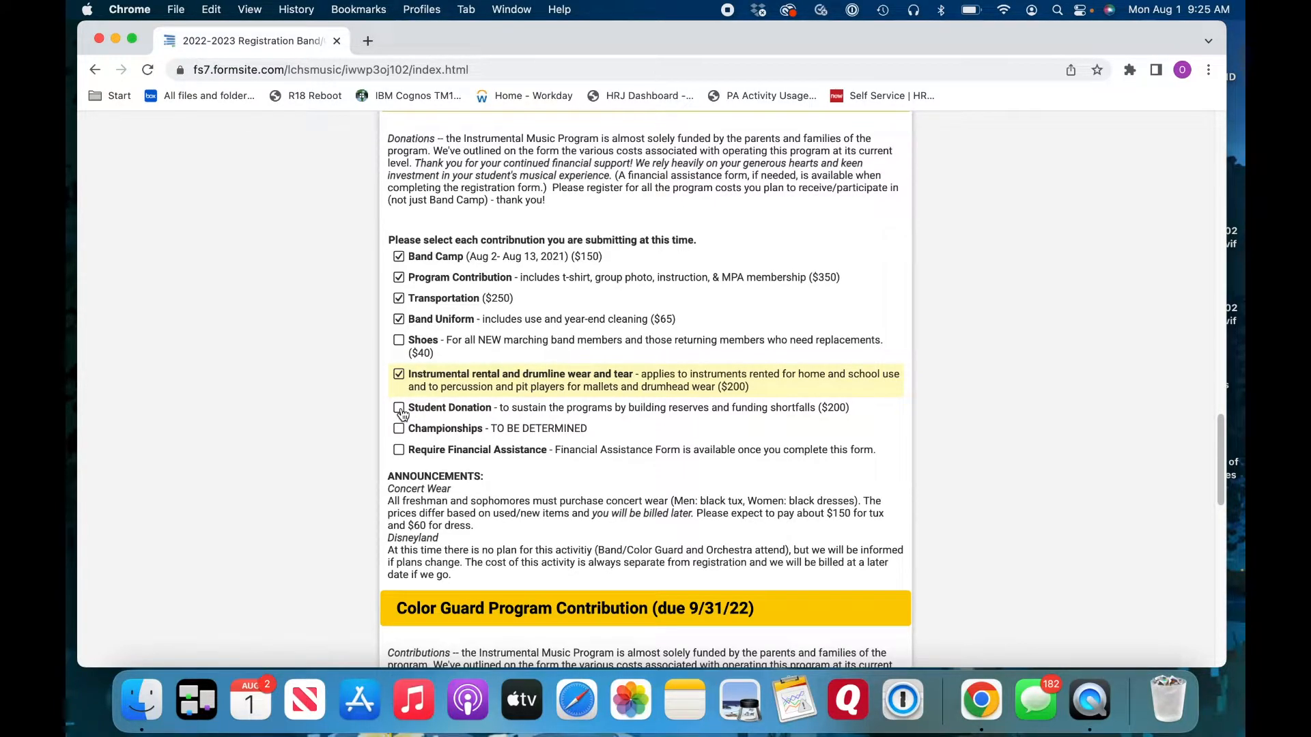
{"action": "left_click", "coordinate": [398, 407]}
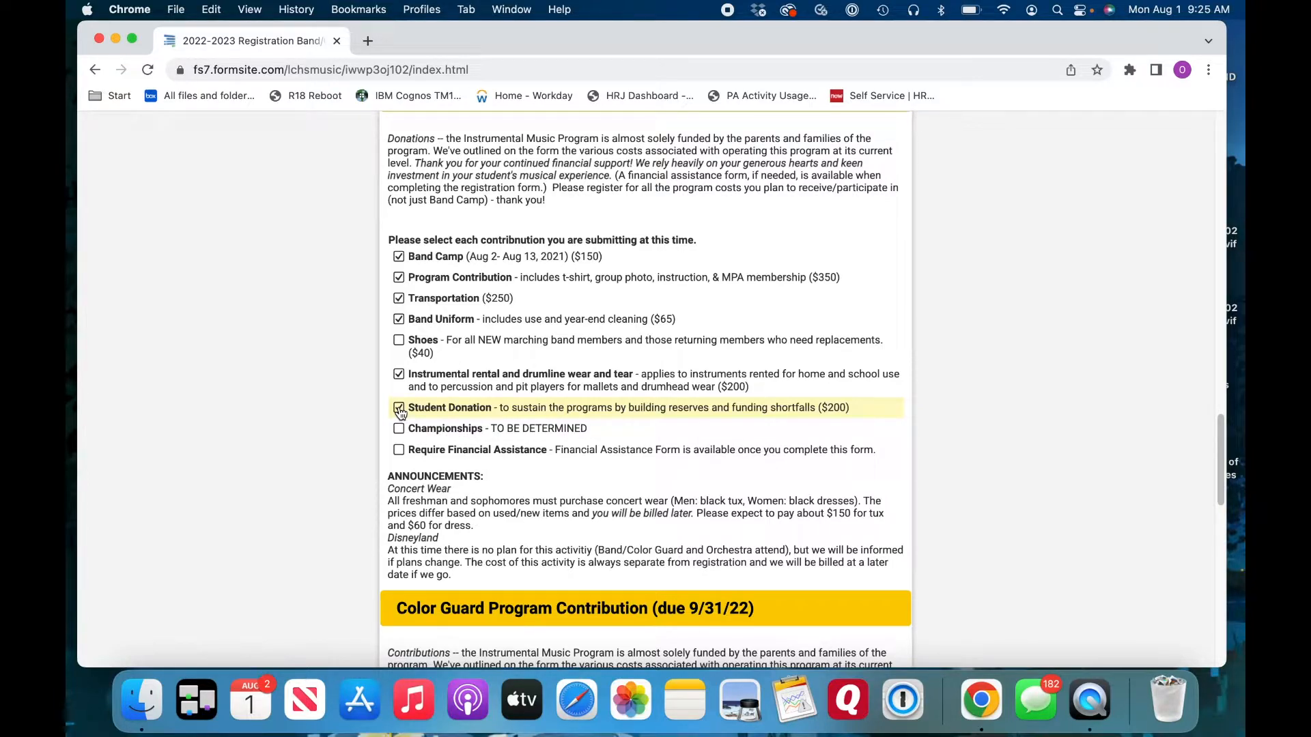
{"action": "left_click", "coordinate": [399, 406]}
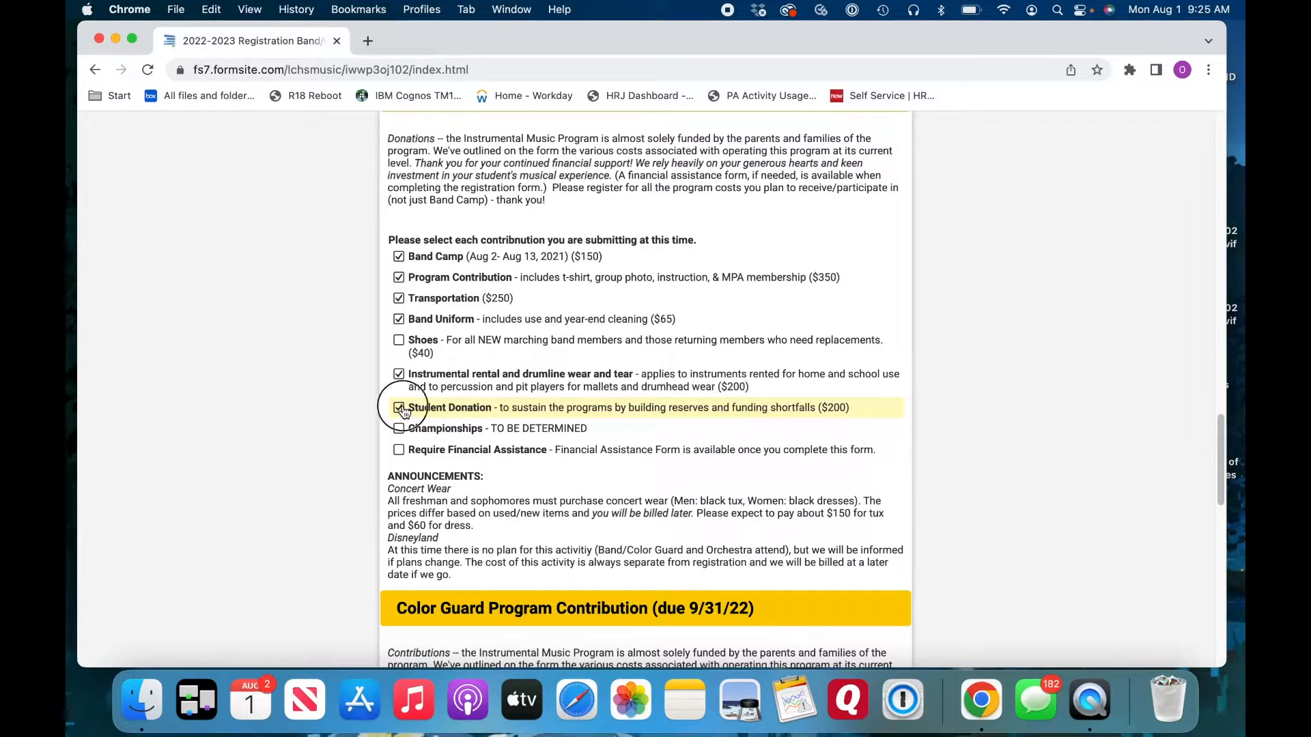
{"action": "left_click", "coordinate": [399, 407]}
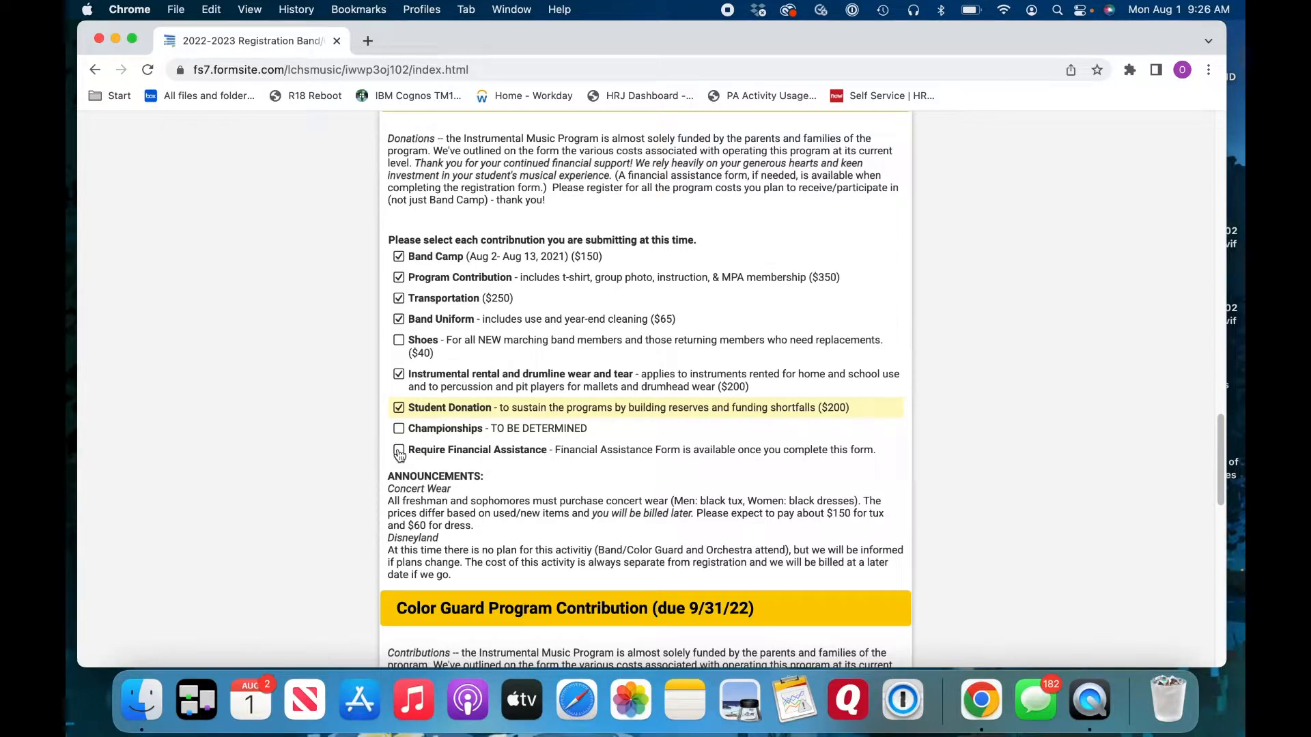
{"action": "left_click", "coordinate": [398, 449]}
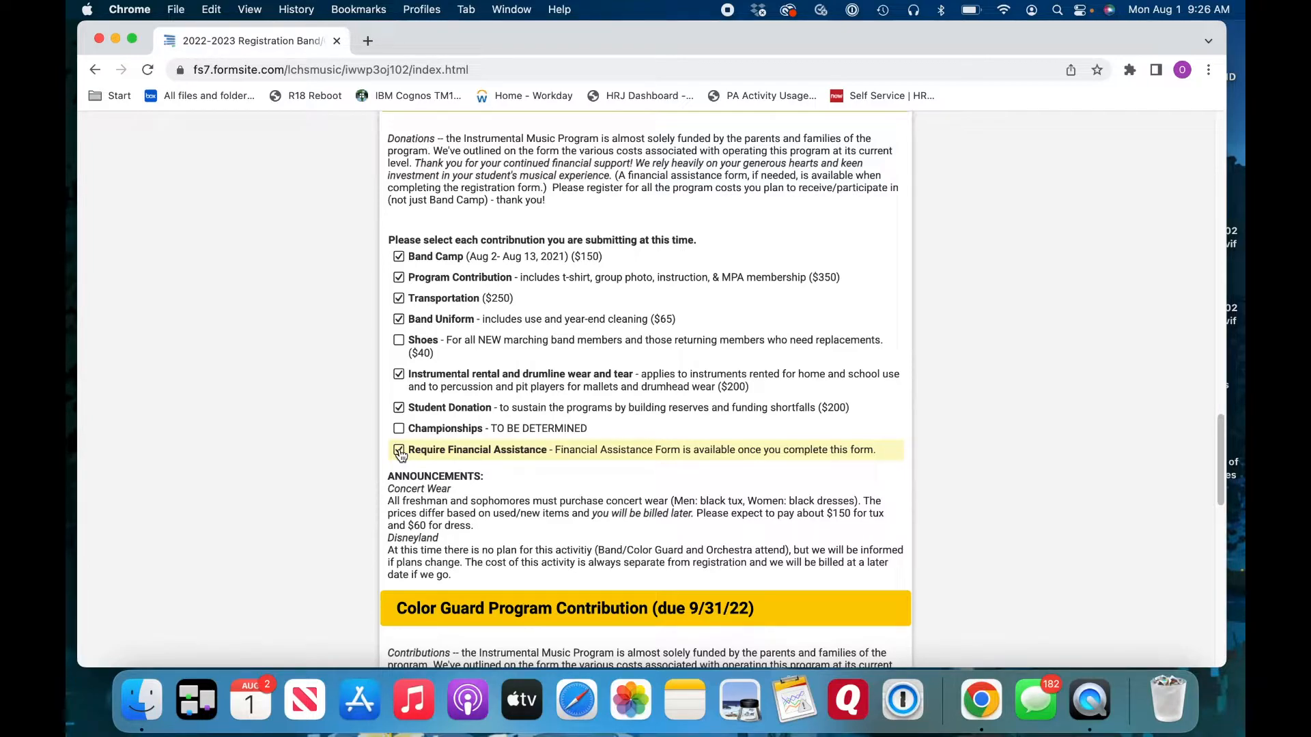
{"action": "left_click", "coordinate": [398, 449]}
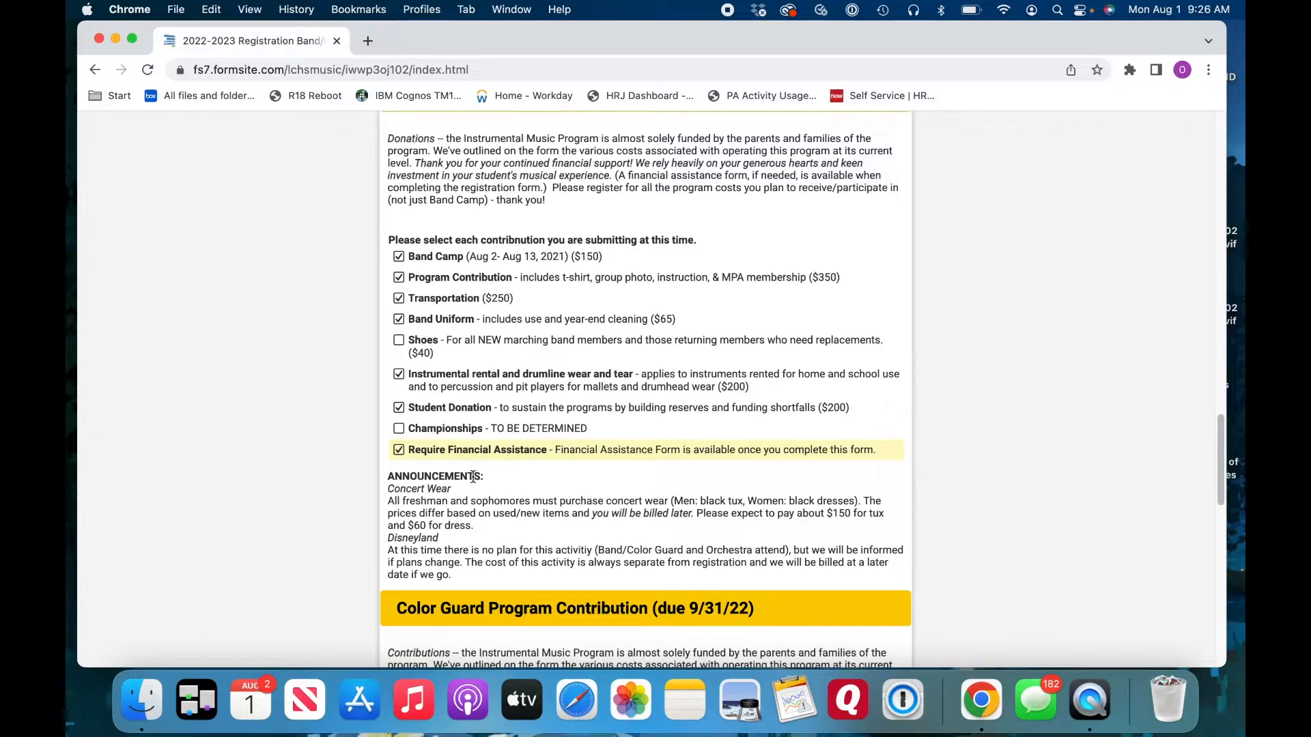
{"action": "scroll", "scroll_direction": "down", "scroll_amount": 3}
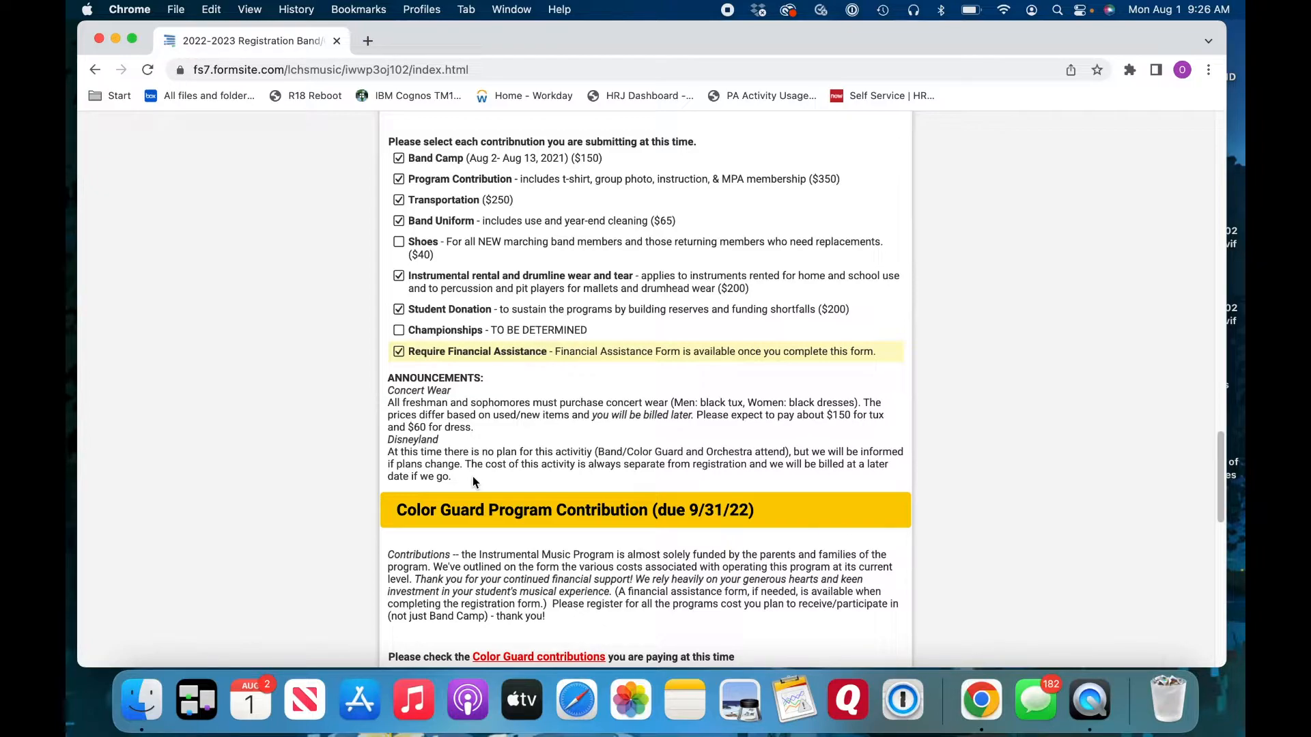
{"action": "mouse_move", "coordinate": [472, 464]}
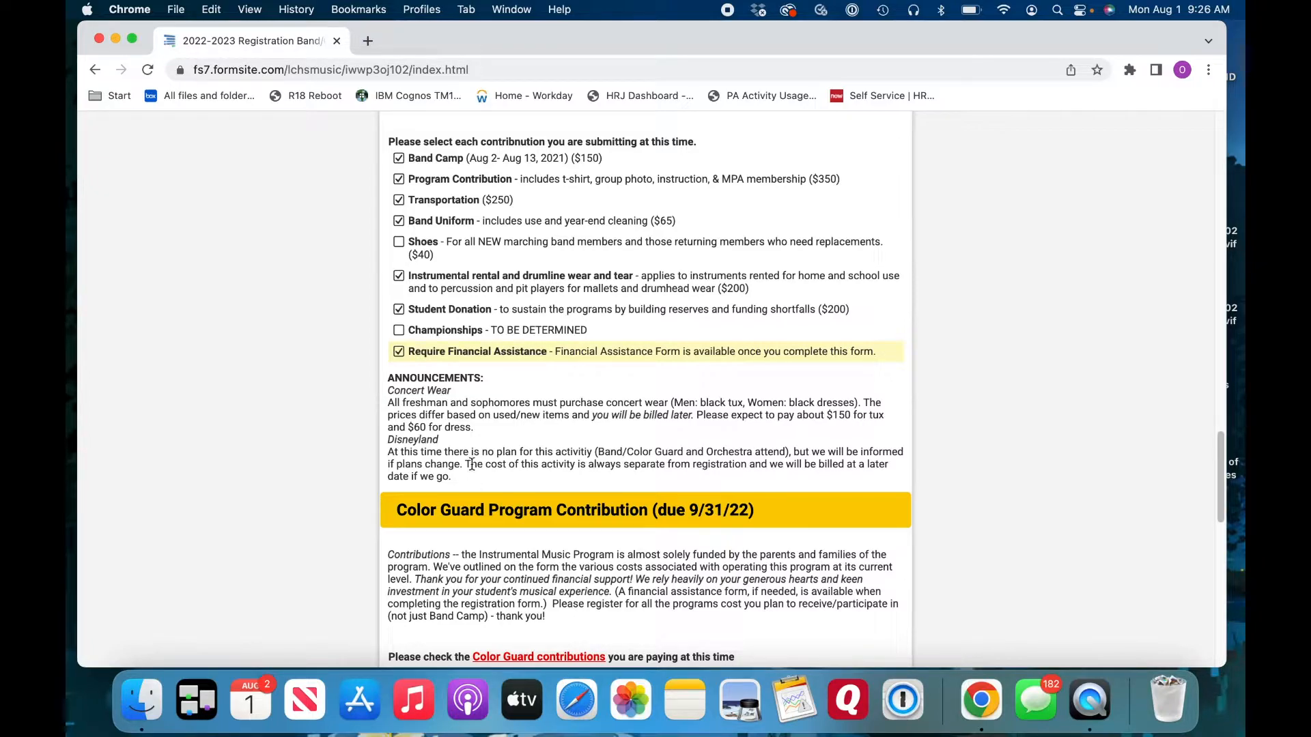
{"action": "scroll", "scroll_direction": "down", "scroll_amount": 3}
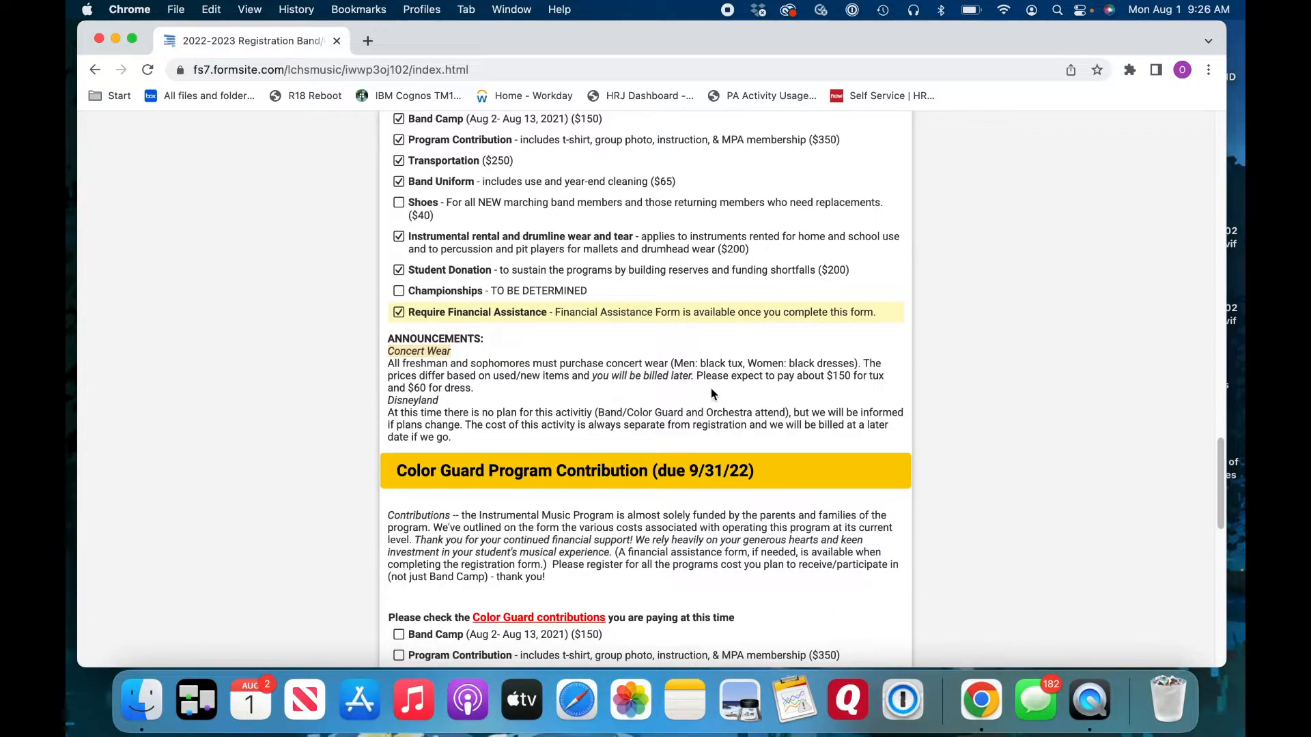
{"action": "mouse_move", "coordinate": [760, 388]}
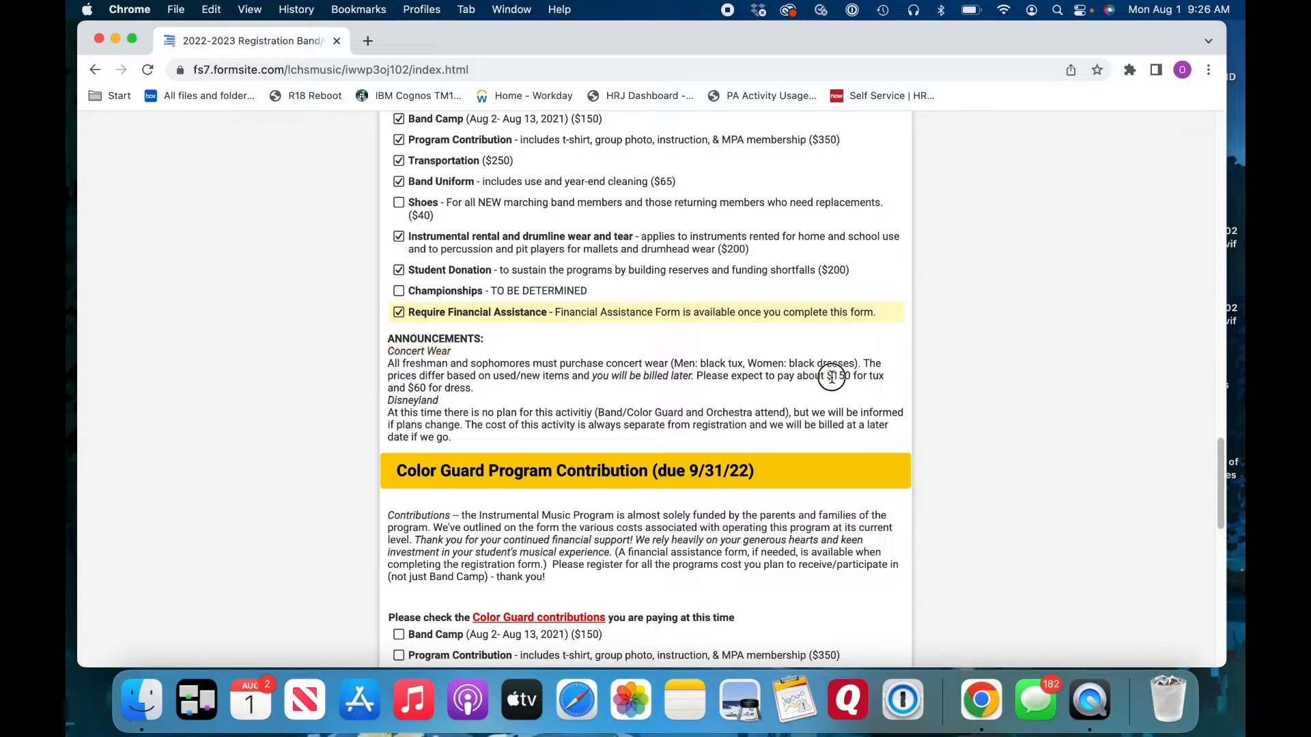
{"action": "left_click_drag", "start_coordinate": [832, 375], "coordinate": [472, 387]}
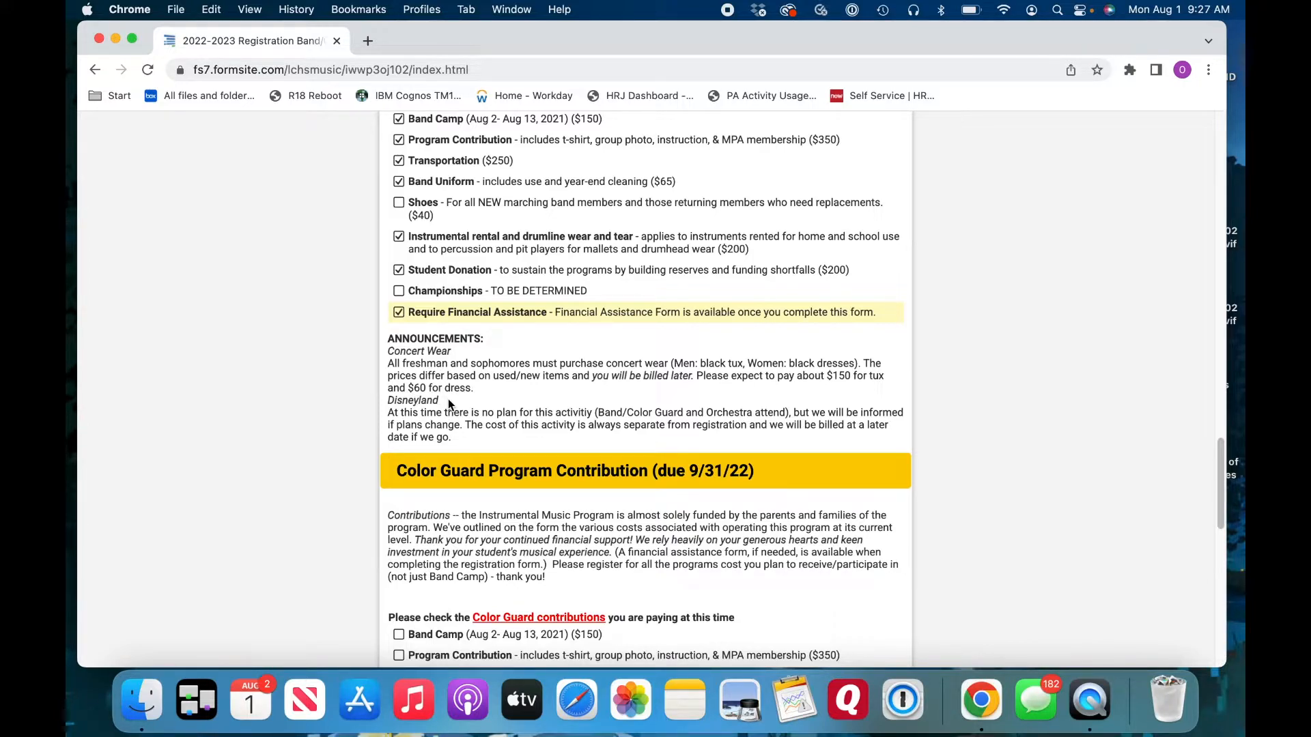
- Calculate Your current total for the checked contributions, giving $1,215.00, skipping Color Guard
{"action": "scroll", "scroll_direction": "down", "scroll_amount": 3}
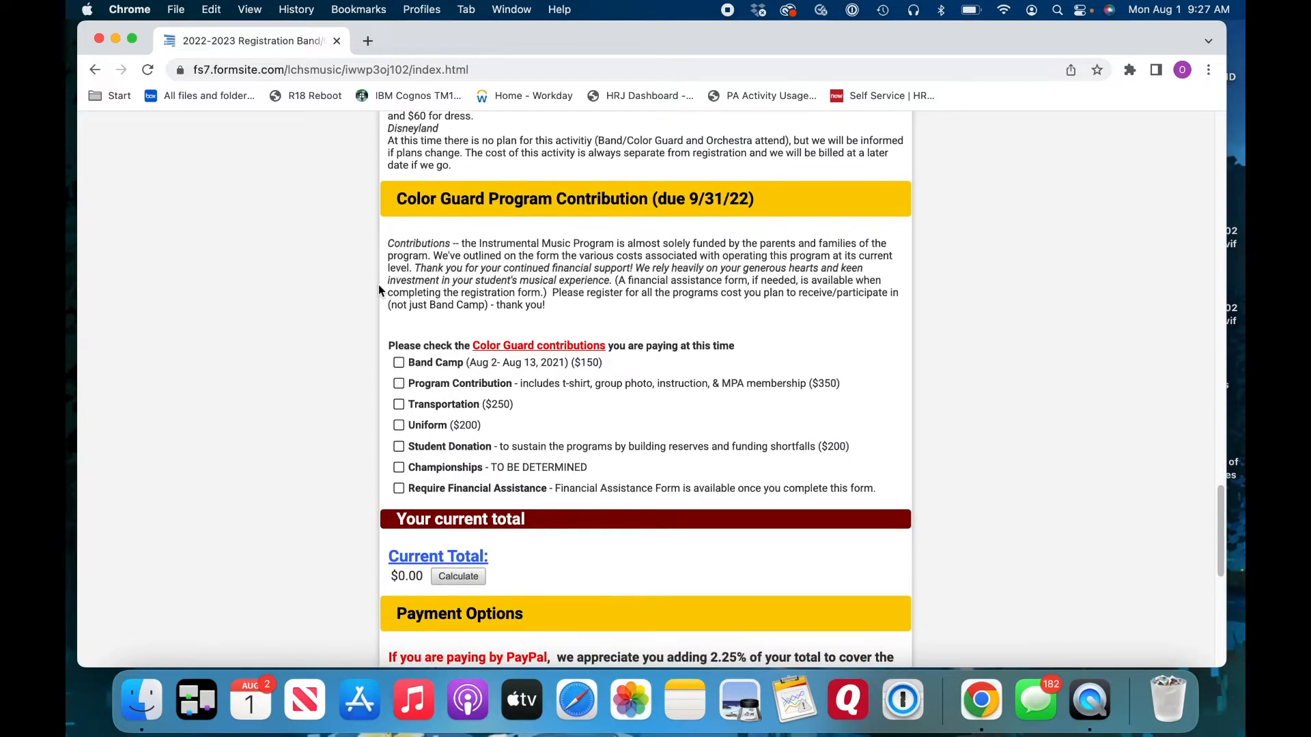
{"action": "scroll", "scroll_direction": "up", "scroll_amount": 3}
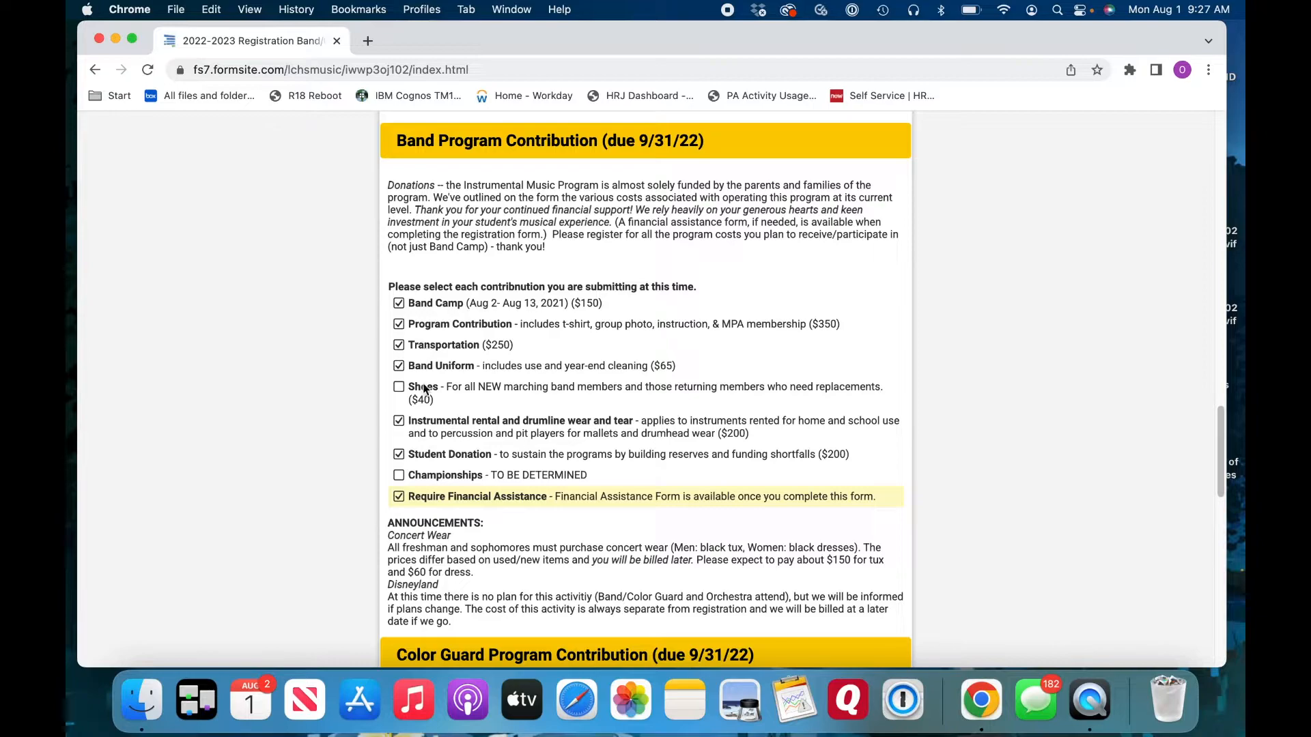
{"action": "scroll", "scroll_direction": "down", "scroll_amount": 3}
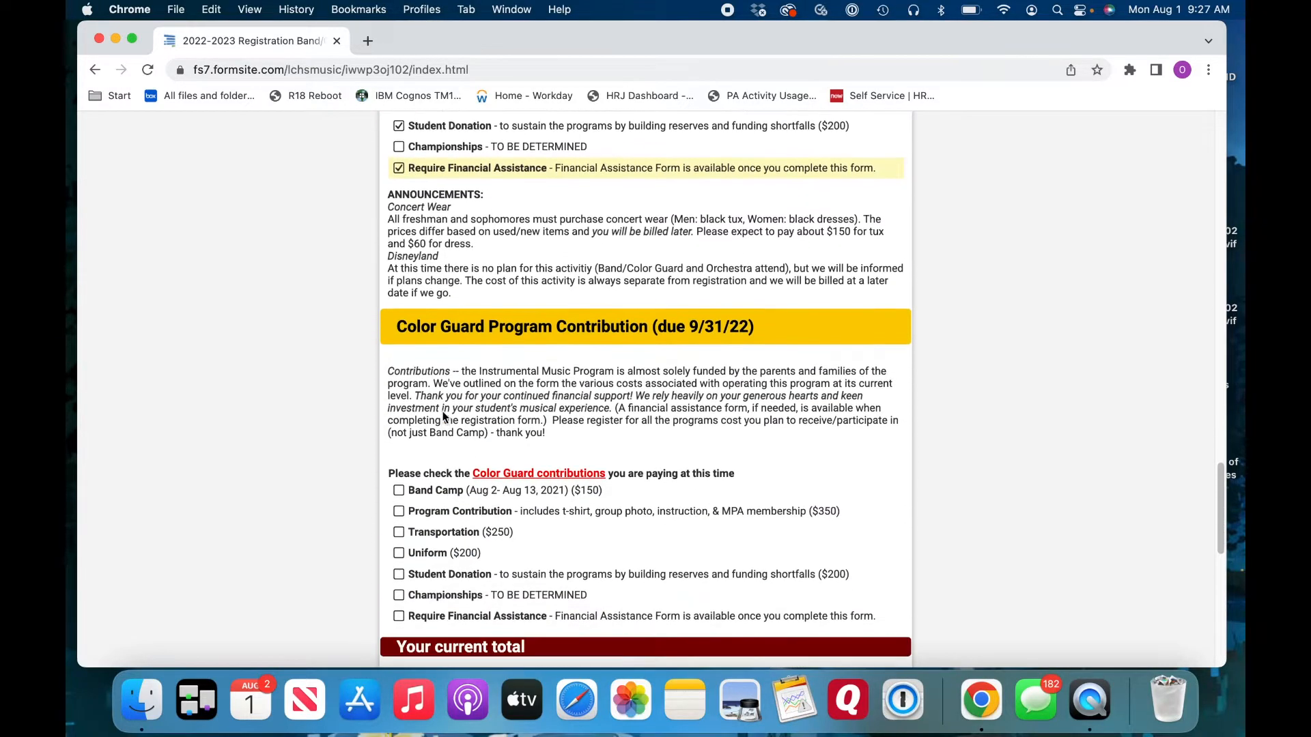
{"action": "scroll", "scroll_direction": "down", "scroll_amount": 3}
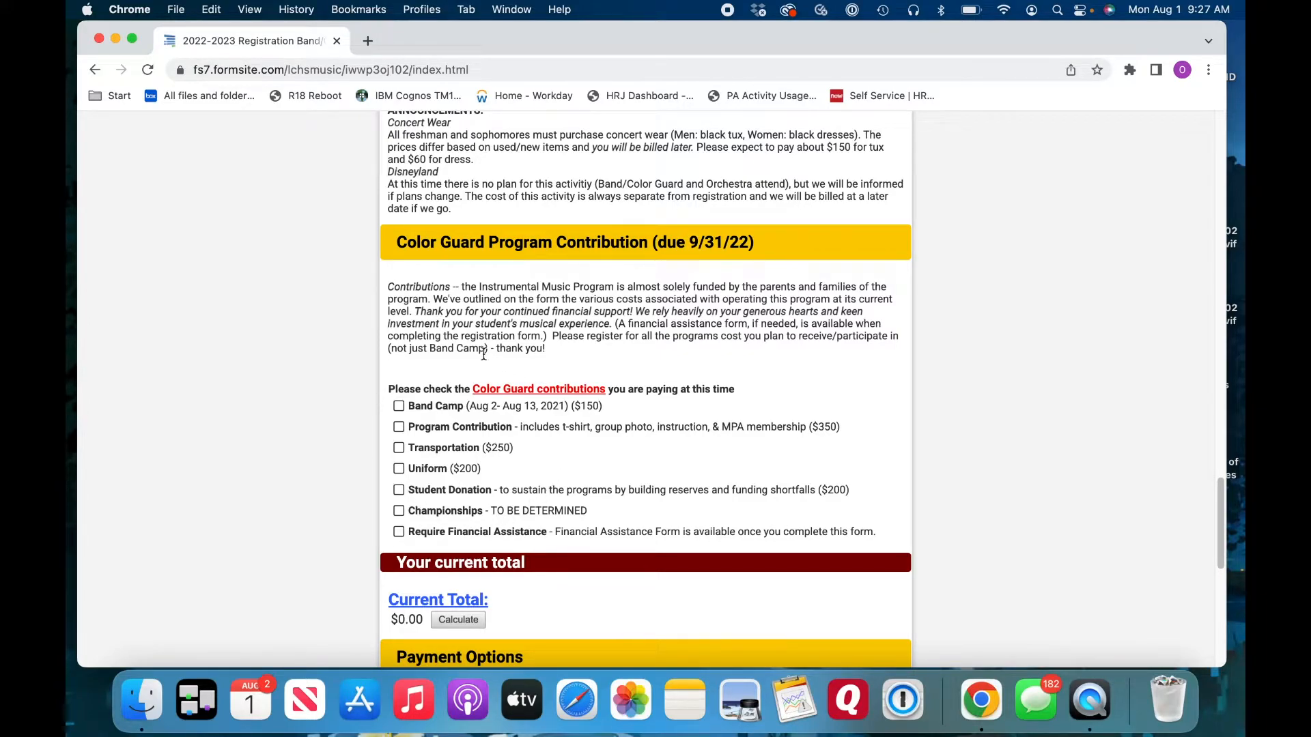
{"action": "scroll", "scroll_direction": "down", "scroll_amount": 3}
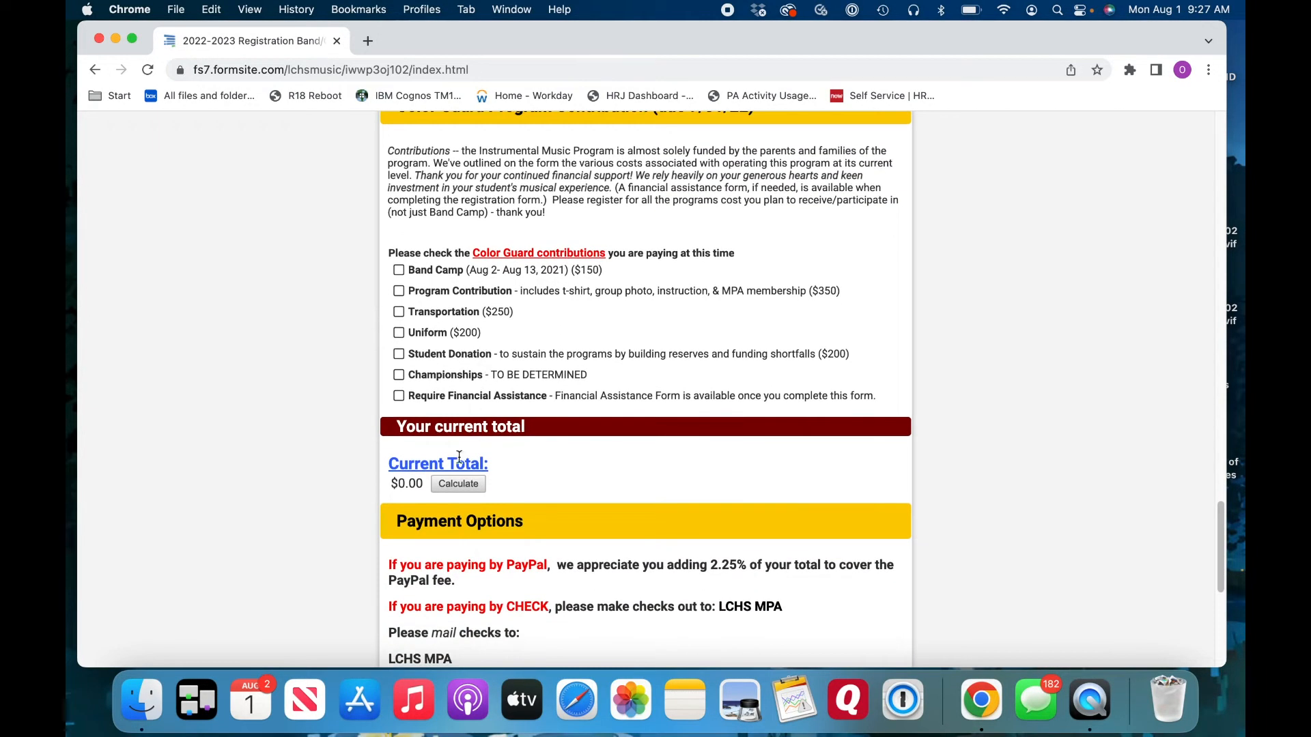
{"action": "left_click", "coordinate": [458, 483]}
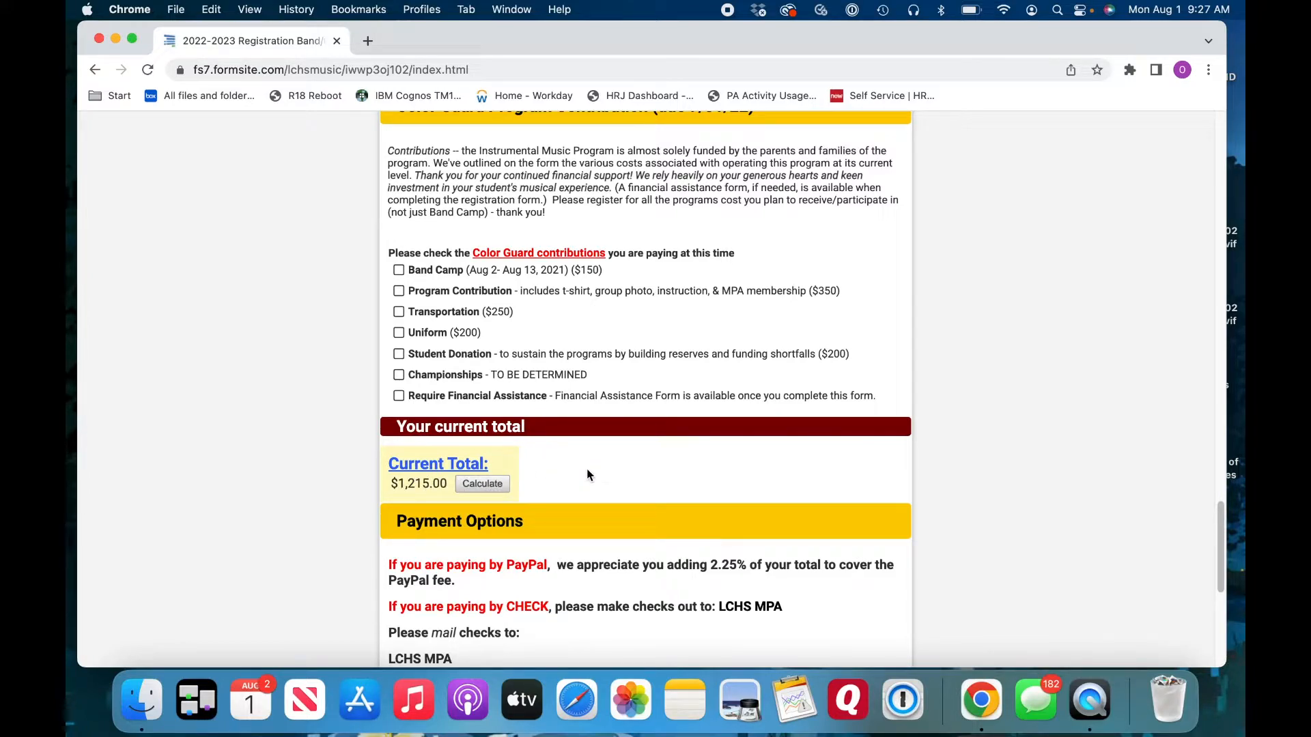
{"action": "scroll", "scroll_direction": "down", "scroll_amount": 3}
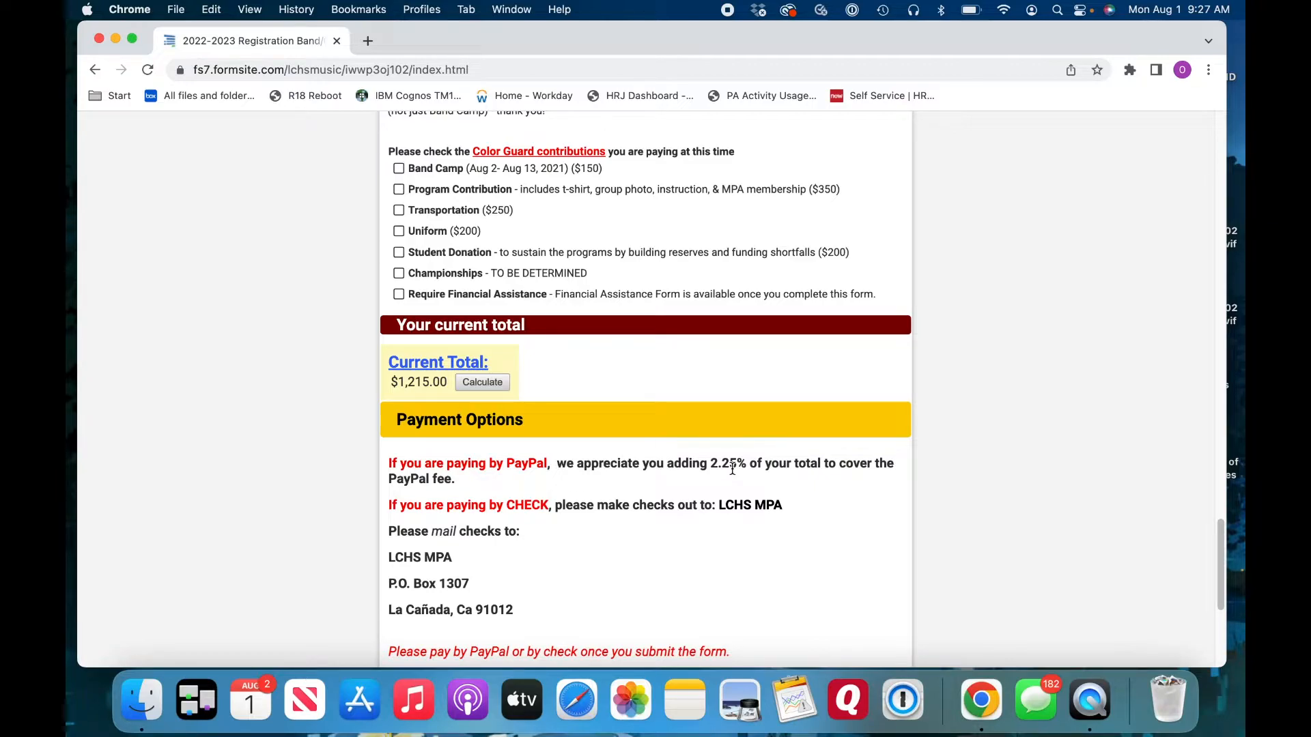
{"action": "scroll", "scroll_direction": "down", "scroll_amount": 3}
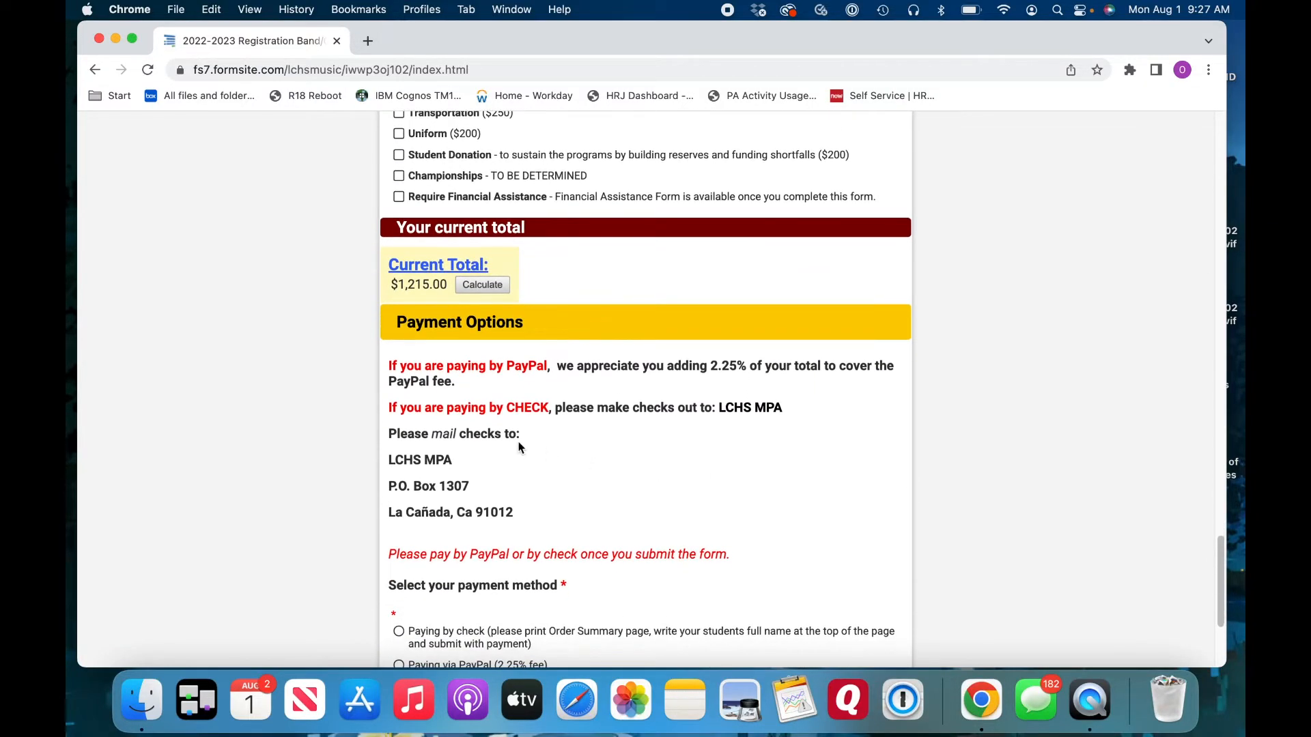
{"action": "mouse_move", "coordinate": [588, 407]}
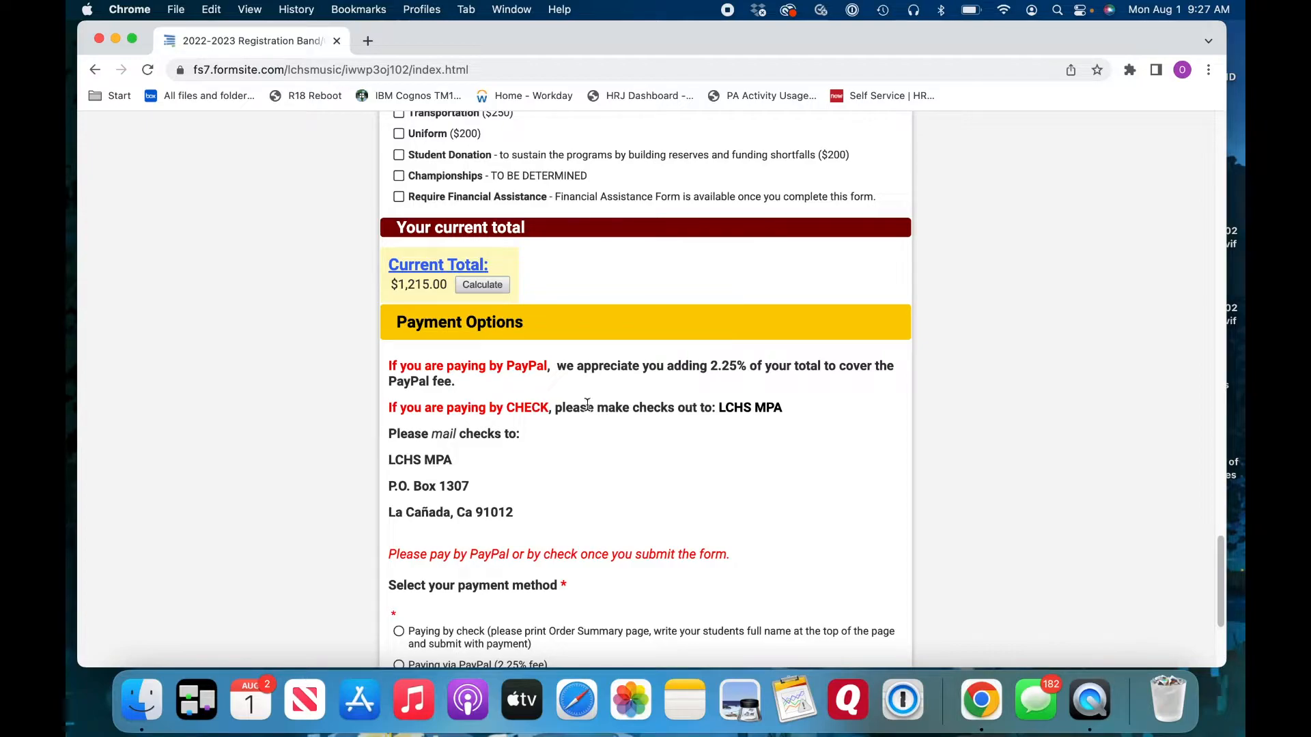
{"action": "double_click", "coordinate": [749, 407]}
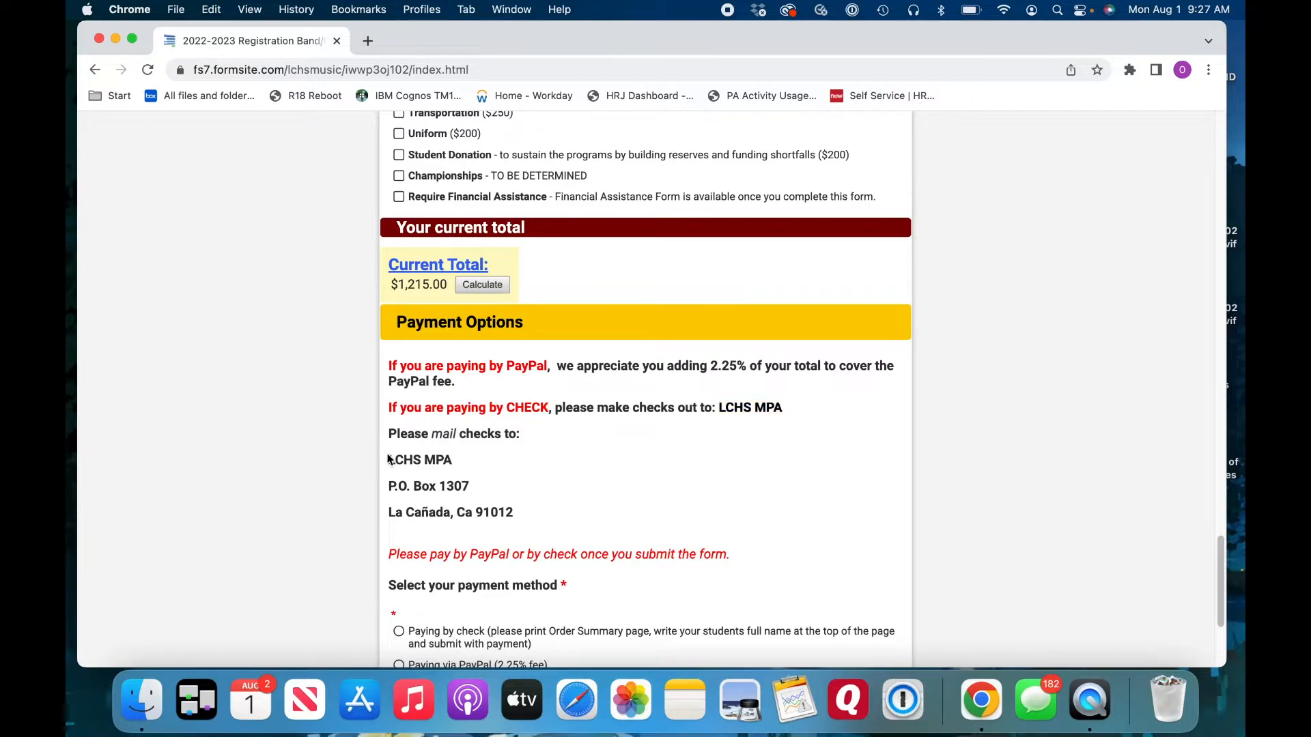
{"action": "left_click_drag", "start_coordinate": [389, 460], "coordinate": [515, 512]}
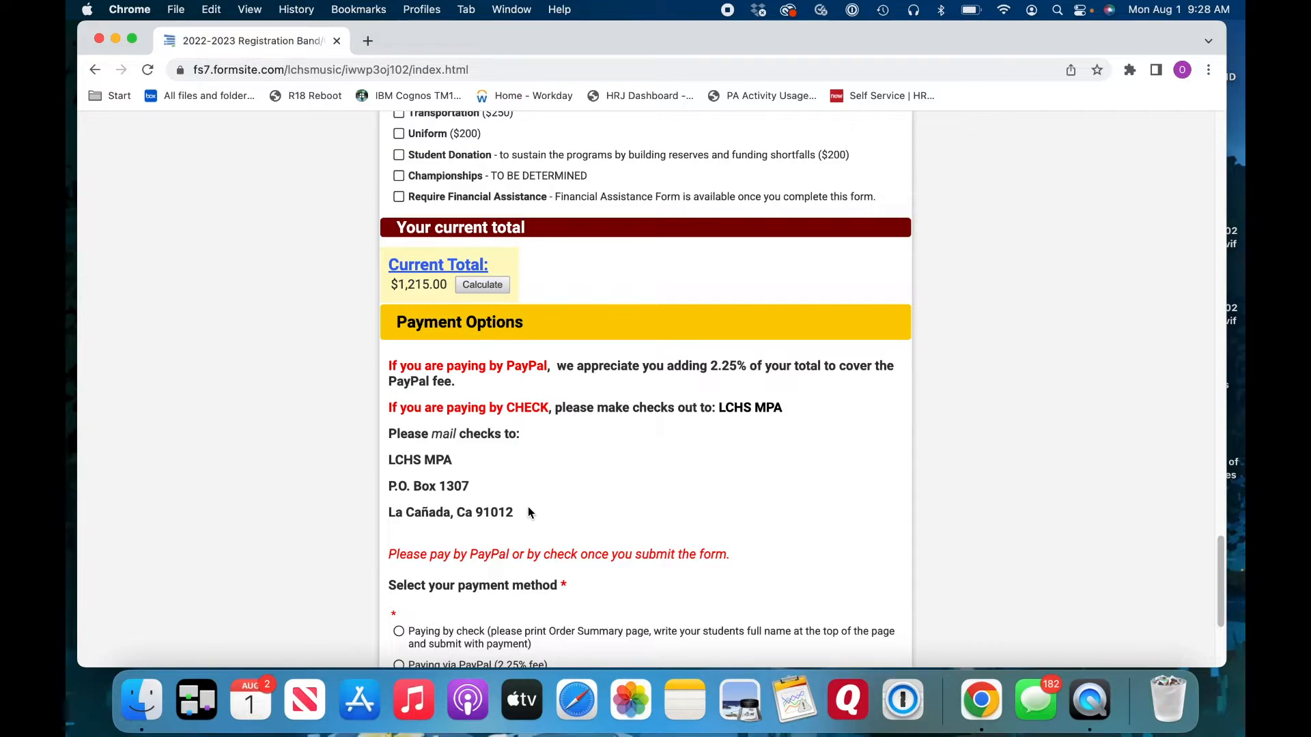
{"action": "scroll", "scroll_direction": "down", "scroll_amount": 3}
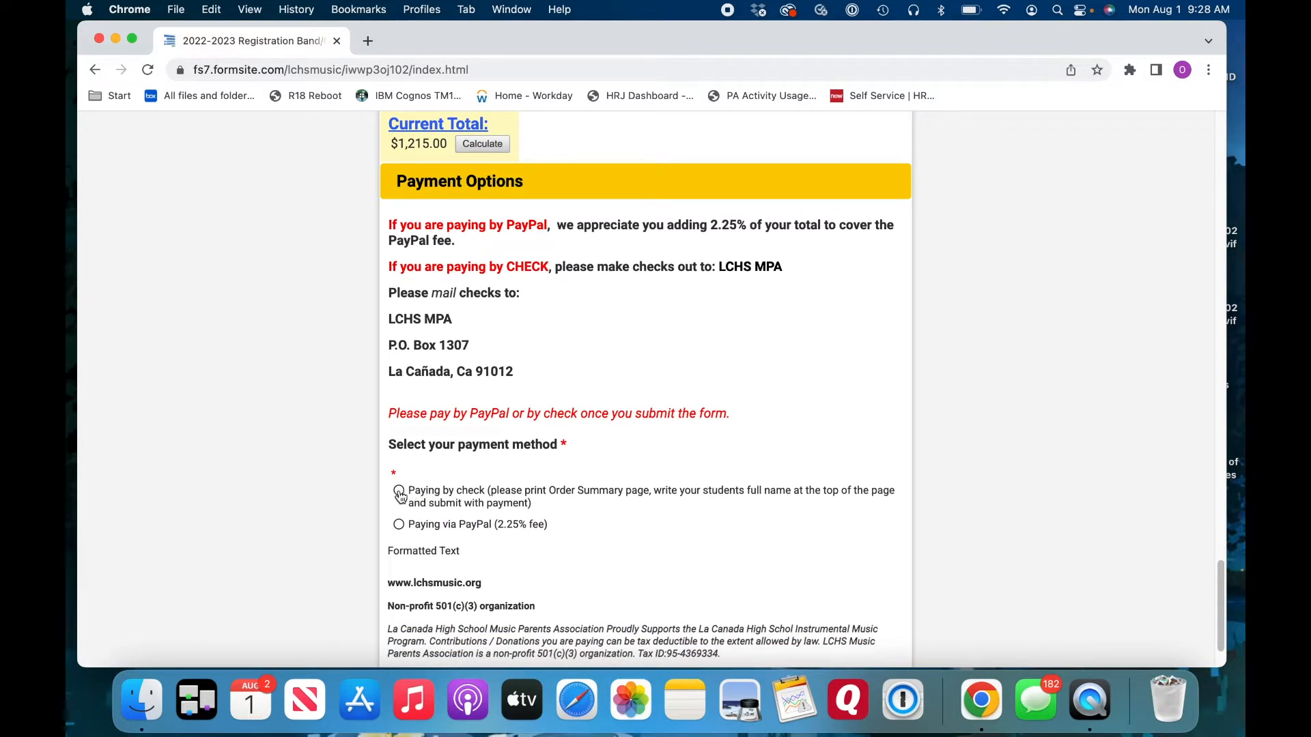
- Choose 'Paying by check' and continue with NEXT >> to the $1,215.00 Order Summary
{"action": "left_click", "coordinate": [399, 490]}
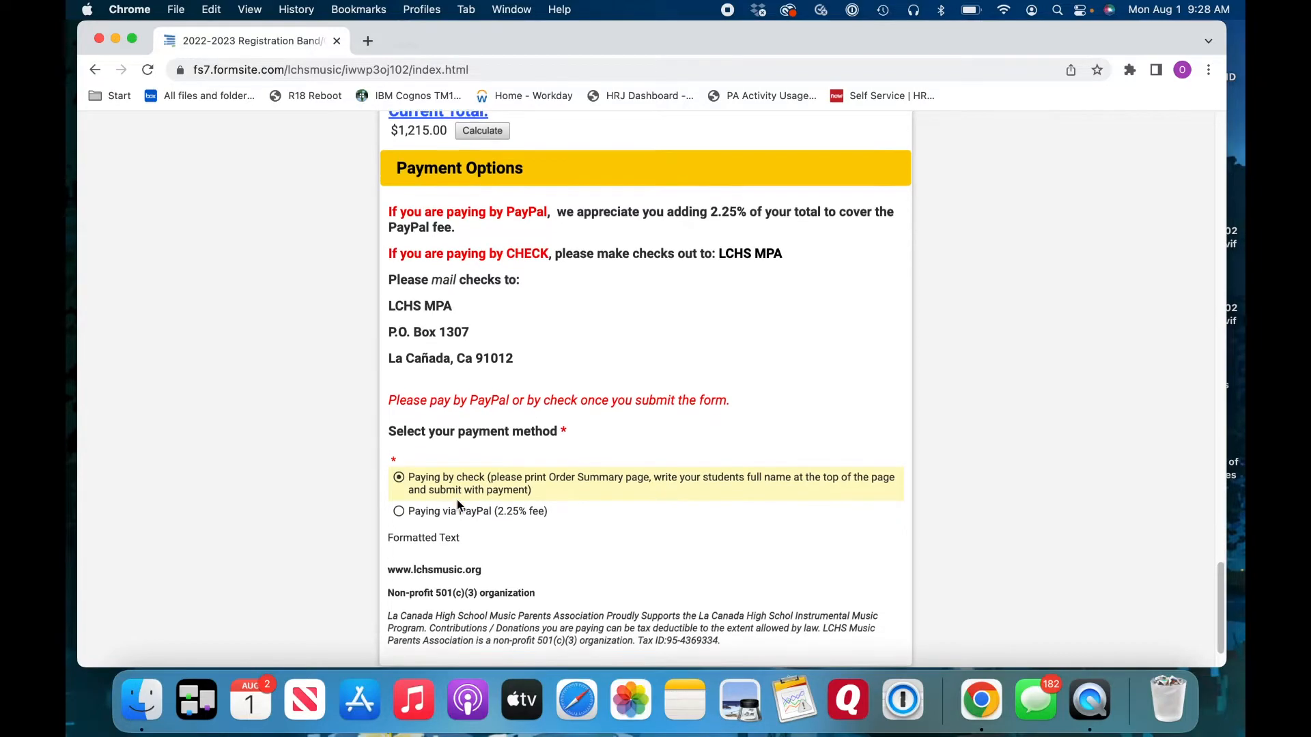
{"action": "scroll", "scroll_direction": "down", "scroll_amount": 3}
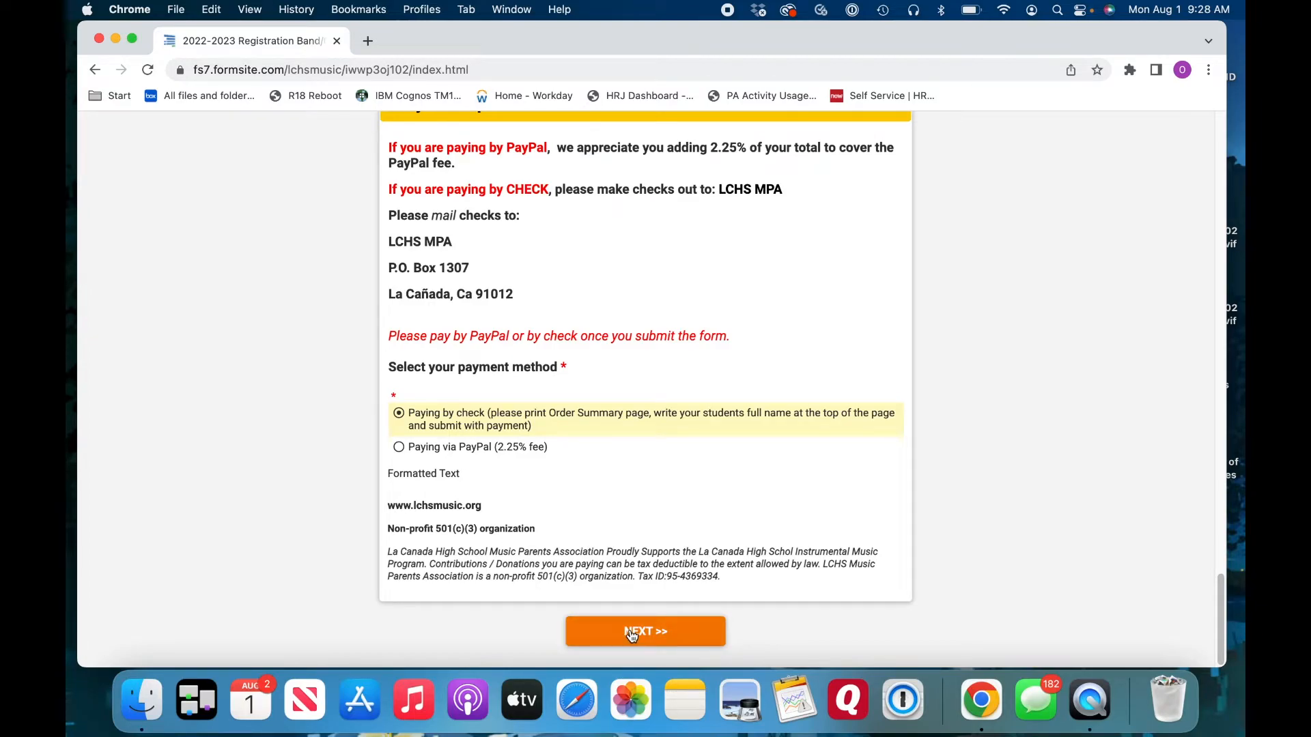
{"action": "left_click", "coordinate": [644, 630]}
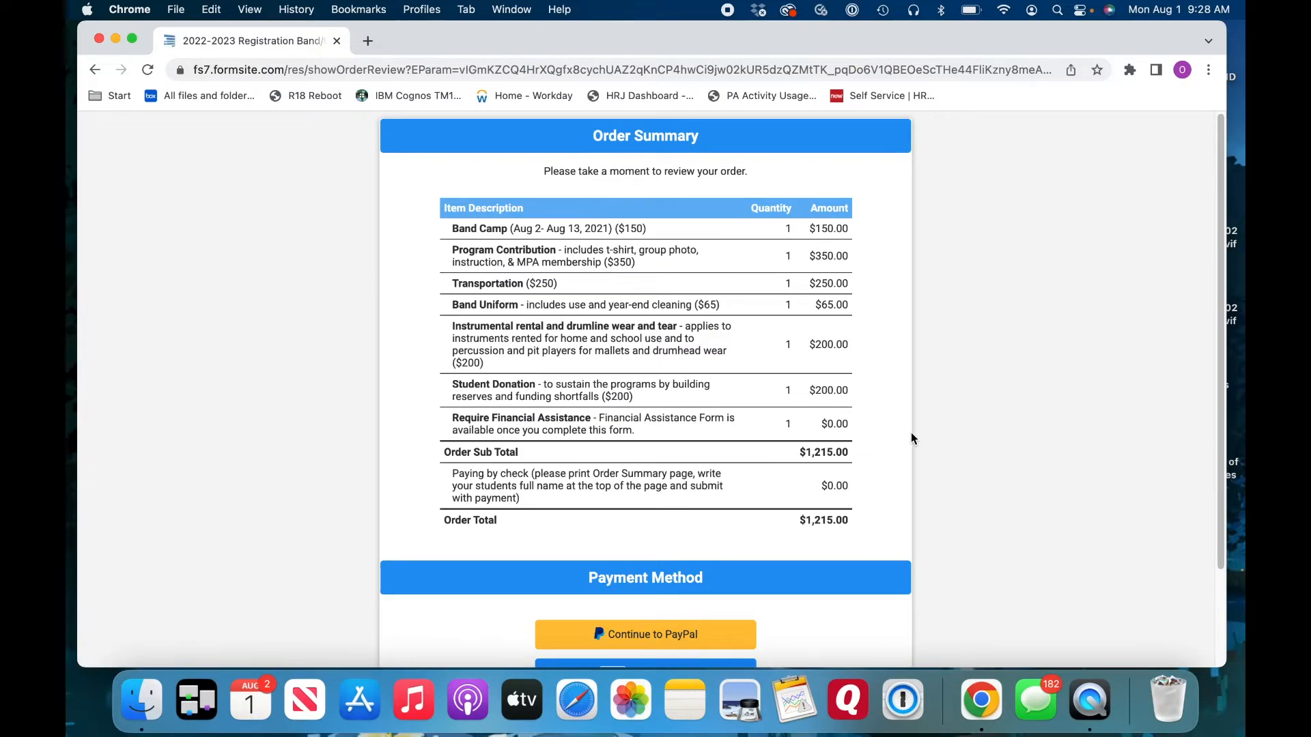
- Review the $1,215.00 Order Summary down to the payment options and bring up Chrome's File menu
{"action": "scroll", "scroll_direction": "down", "scroll_amount": 3}
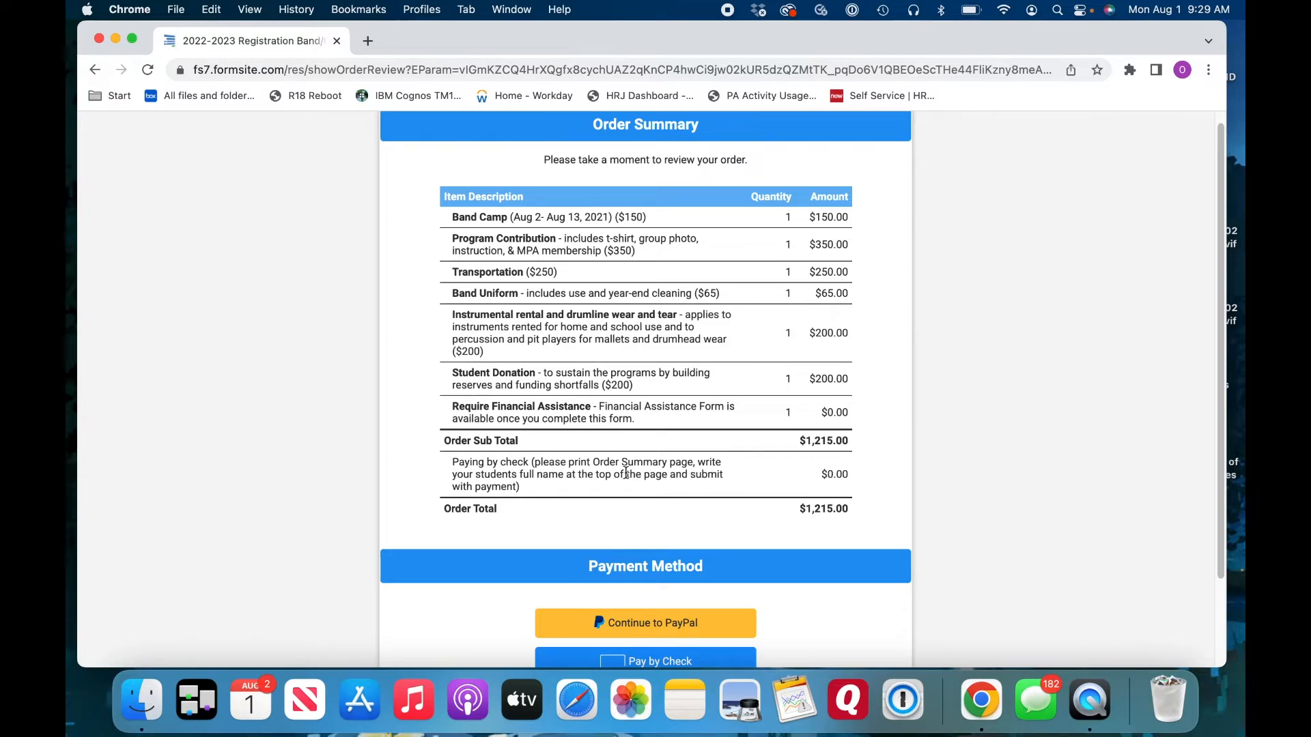
{"action": "mouse_move", "coordinate": [631, 540]}
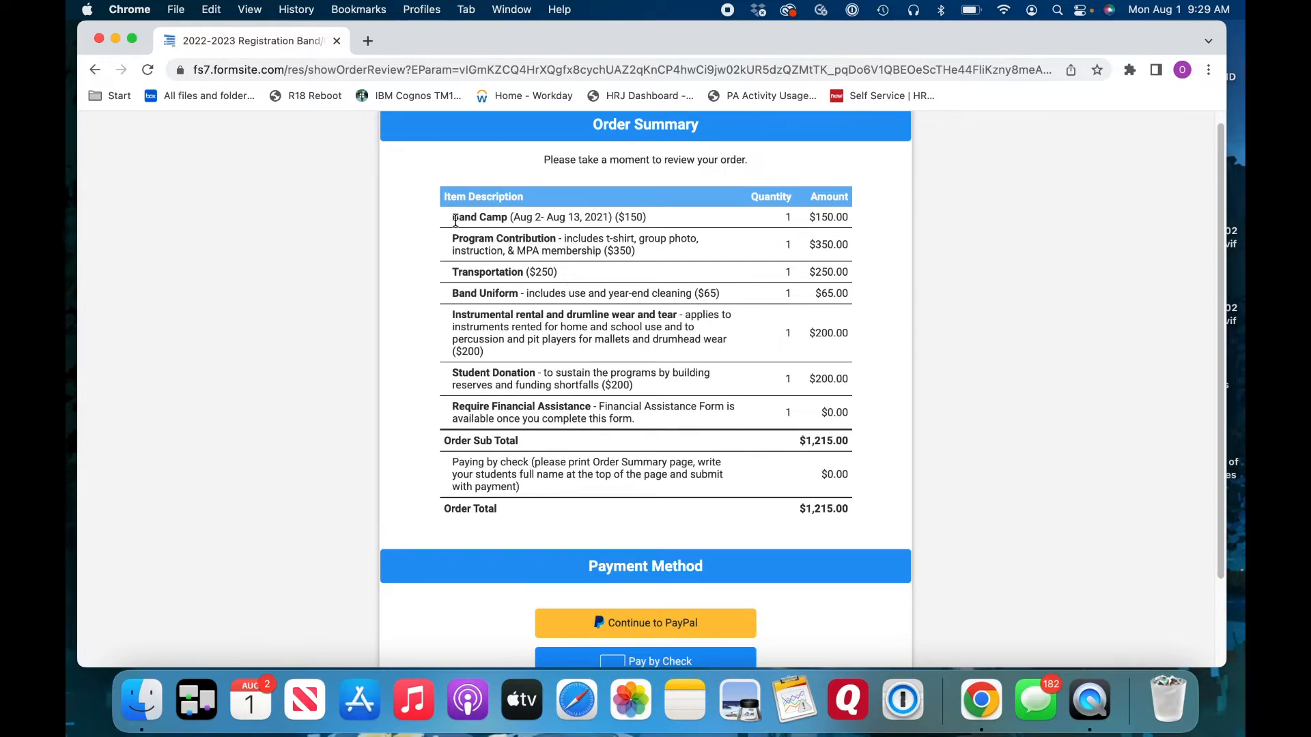
{"action": "scroll", "scroll_direction": "down", "scroll_amount": 3}
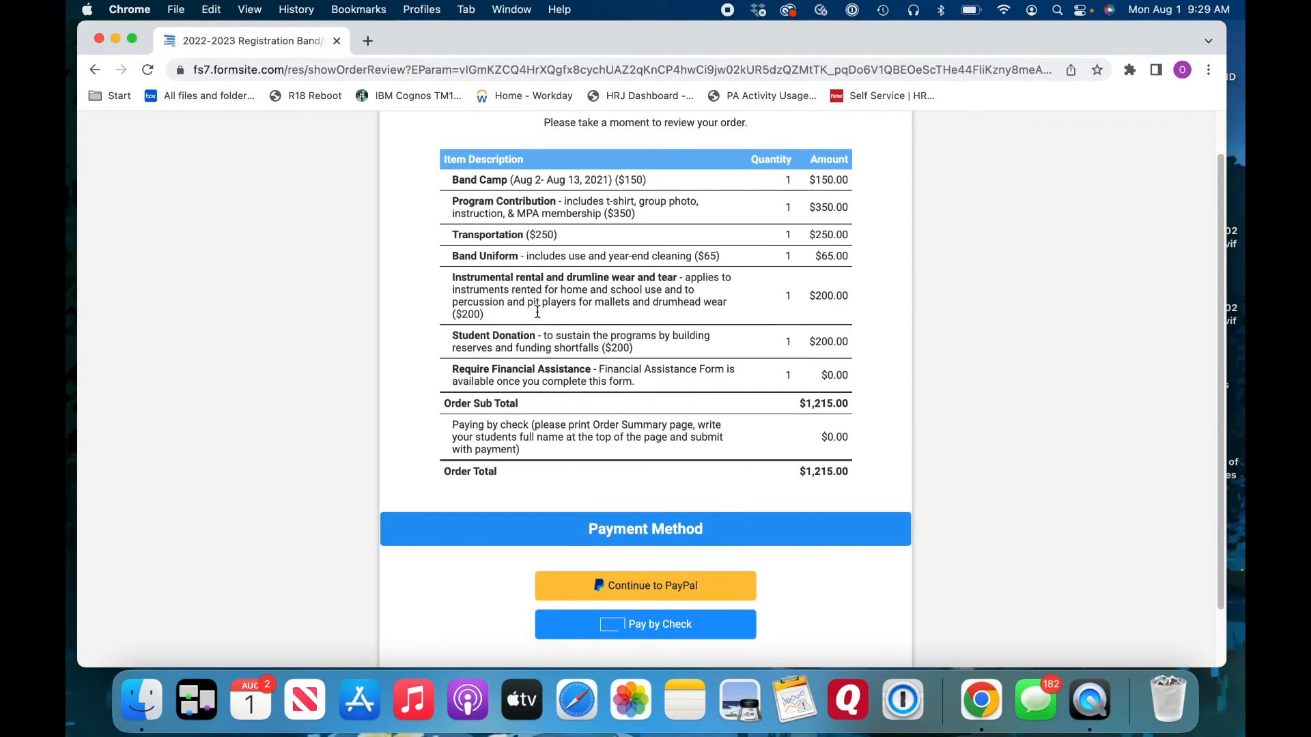
{"action": "scroll", "scroll_direction": "down", "scroll_amount": 3}
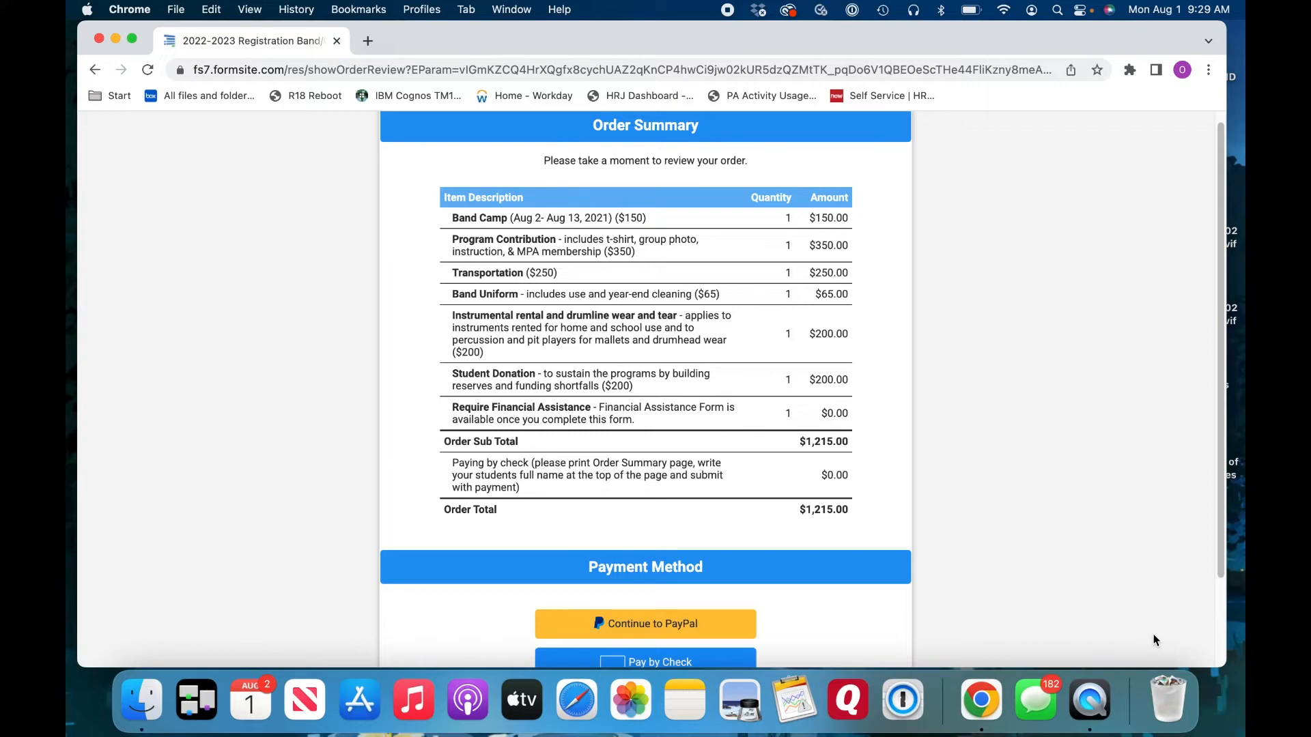
{"action": "left_click", "coordinate": [176, 10]}
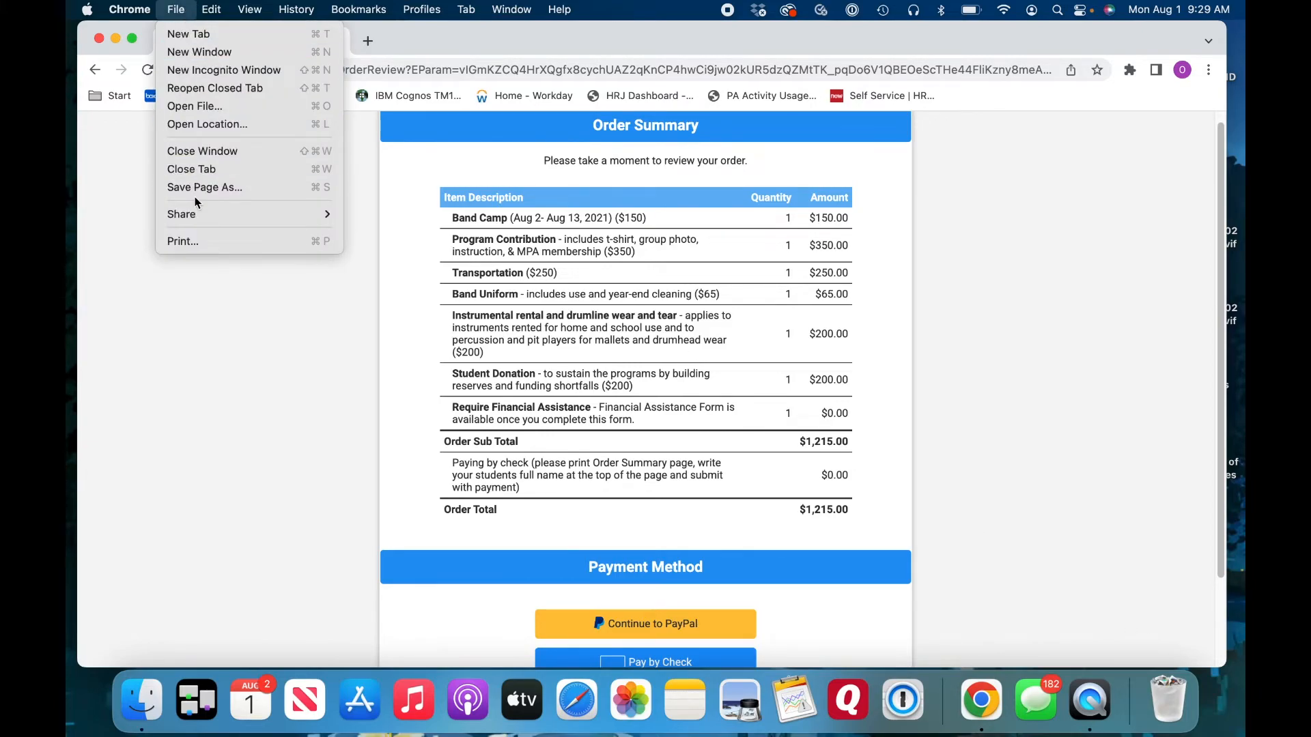
- Print the Order Summary from Chrome with Color set to Black and white
{"action": "left_click", "coordinate": [182, 240]}
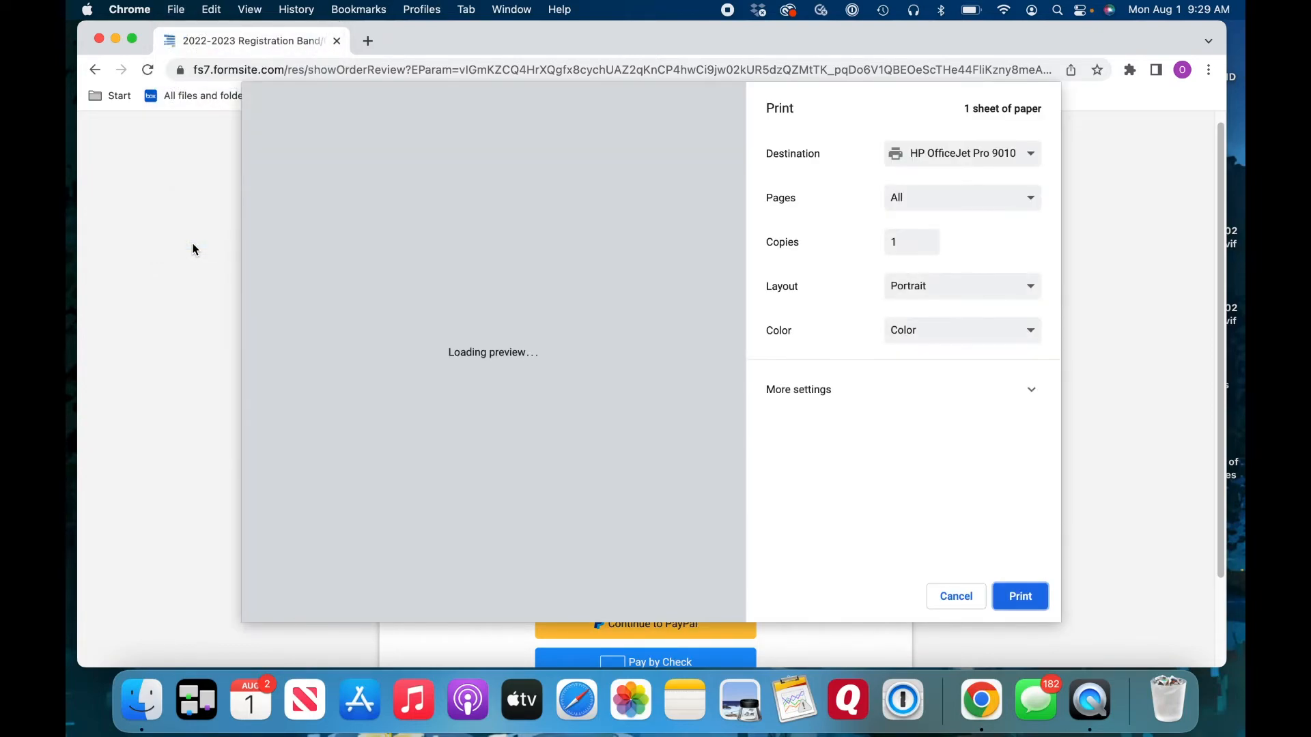
{"action": "mouse_move", "coordinate": [541, 367]}
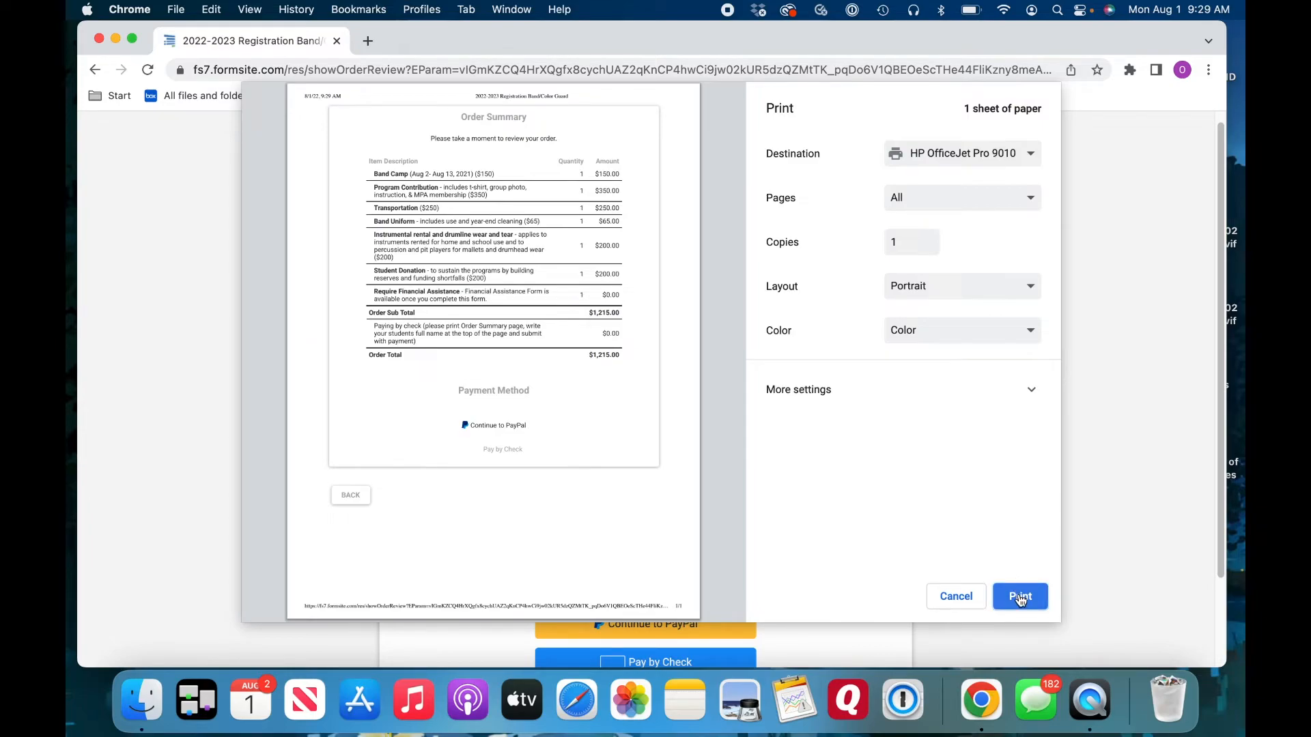
{"action": "left_click", "coordinate": [961, 329]}
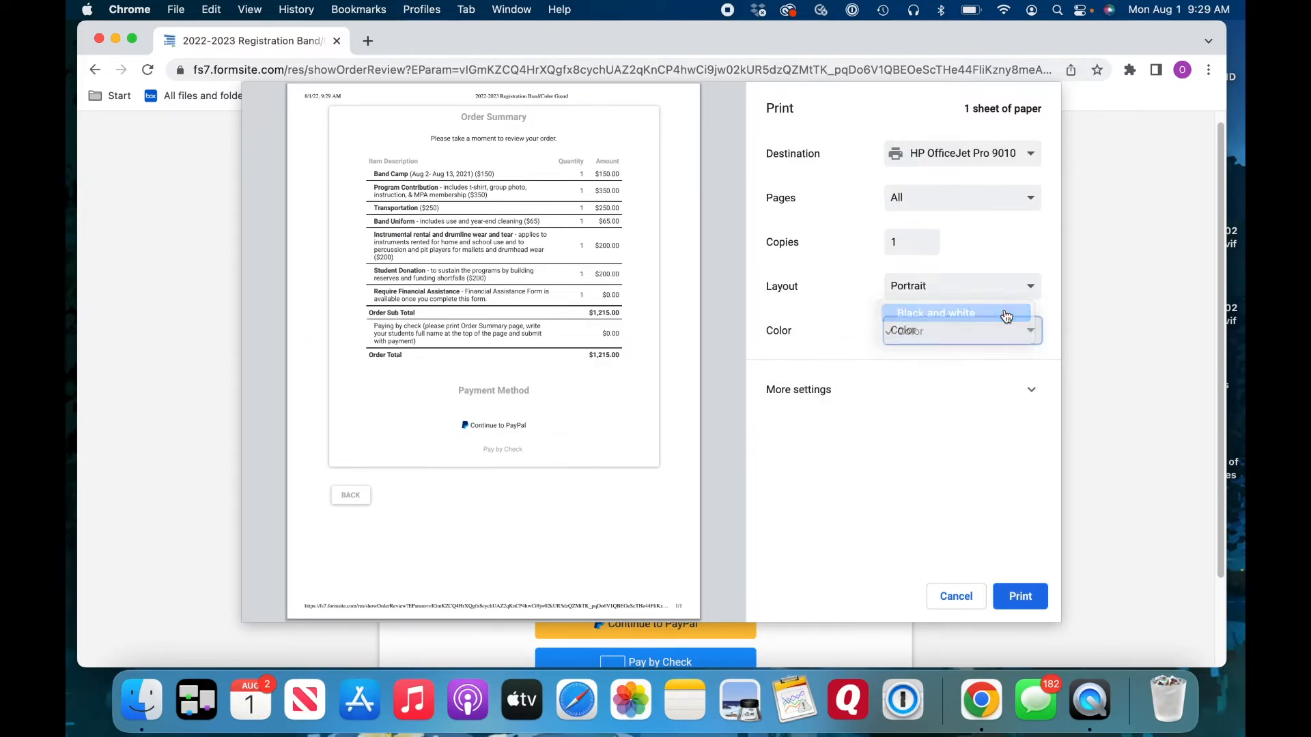
{"action": "left_click", "coordinate": [935, 313]}
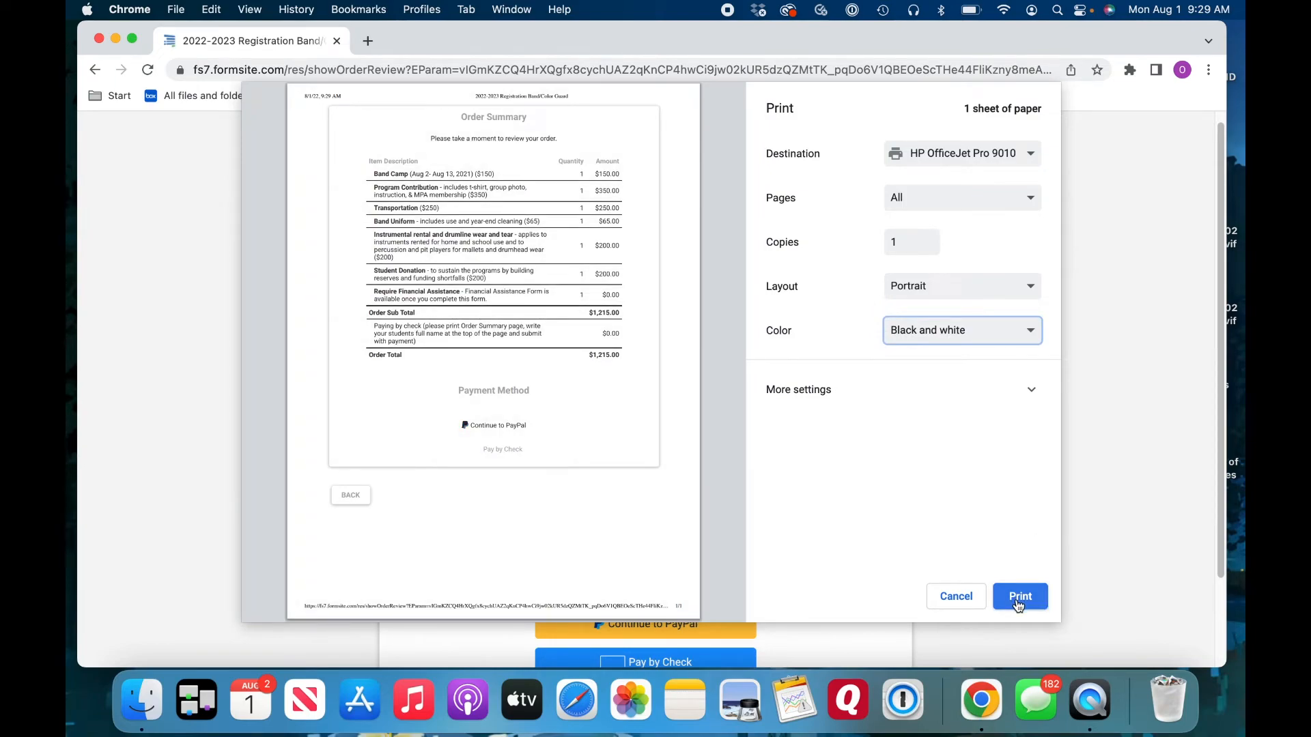
{"action": "left_click", "coordinate": [1018, 597]}
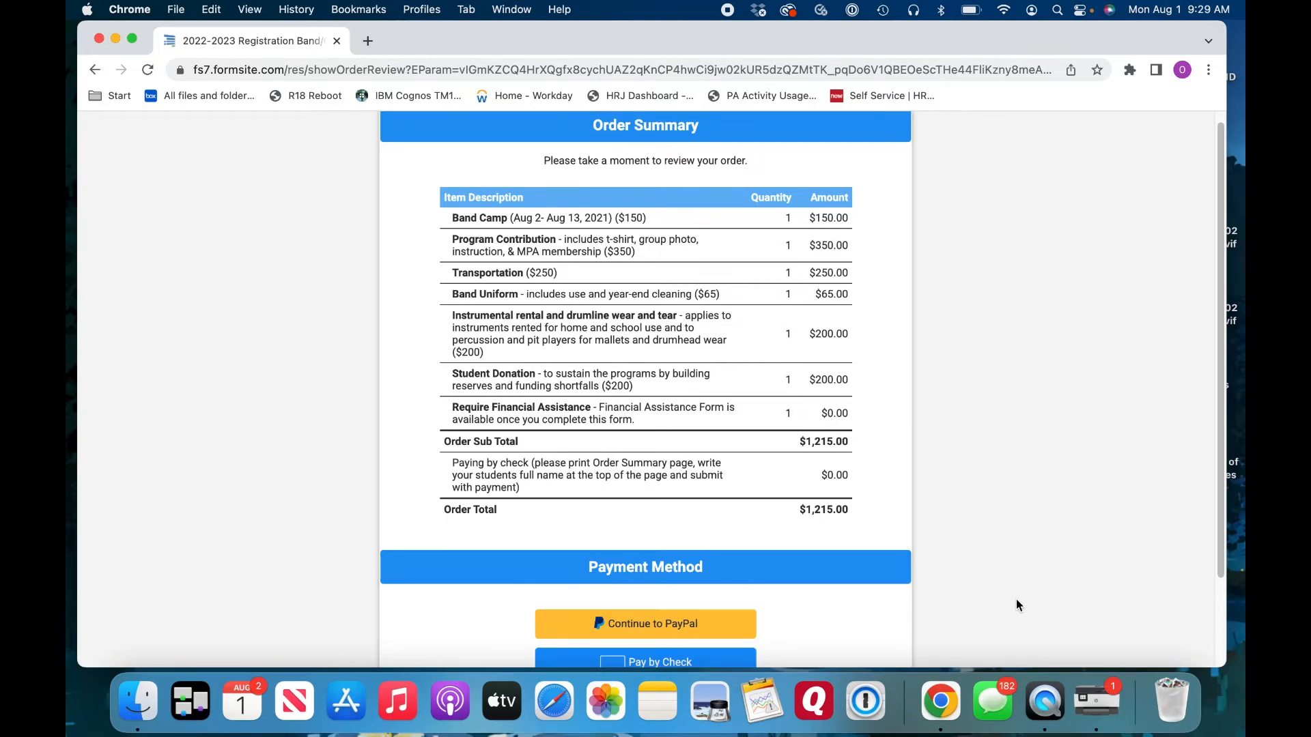
- Choose Pay by Check on the Order Summary, submitting the $1,215.00 registration
{"action": "scroll", "scroll_direction": "down", "scroll_amount": 3}
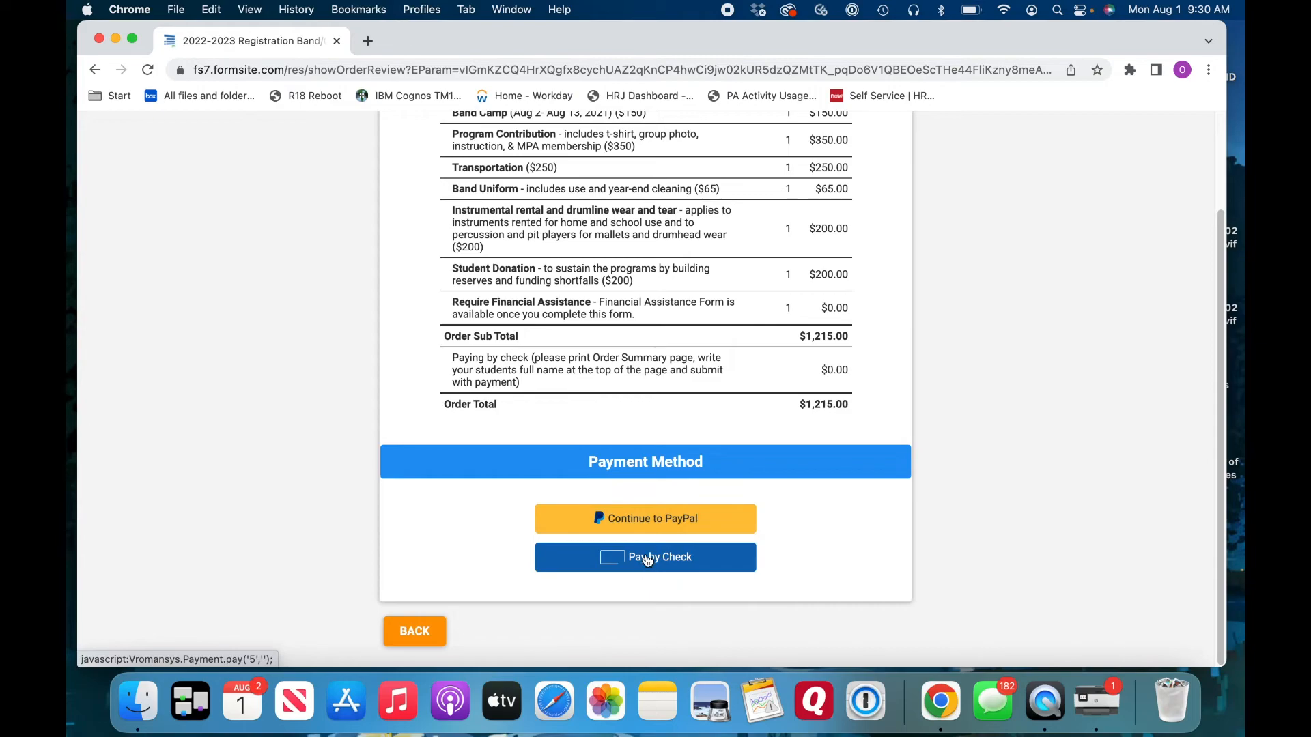
{"action": "left_click", "coordinate": [644, 557]}
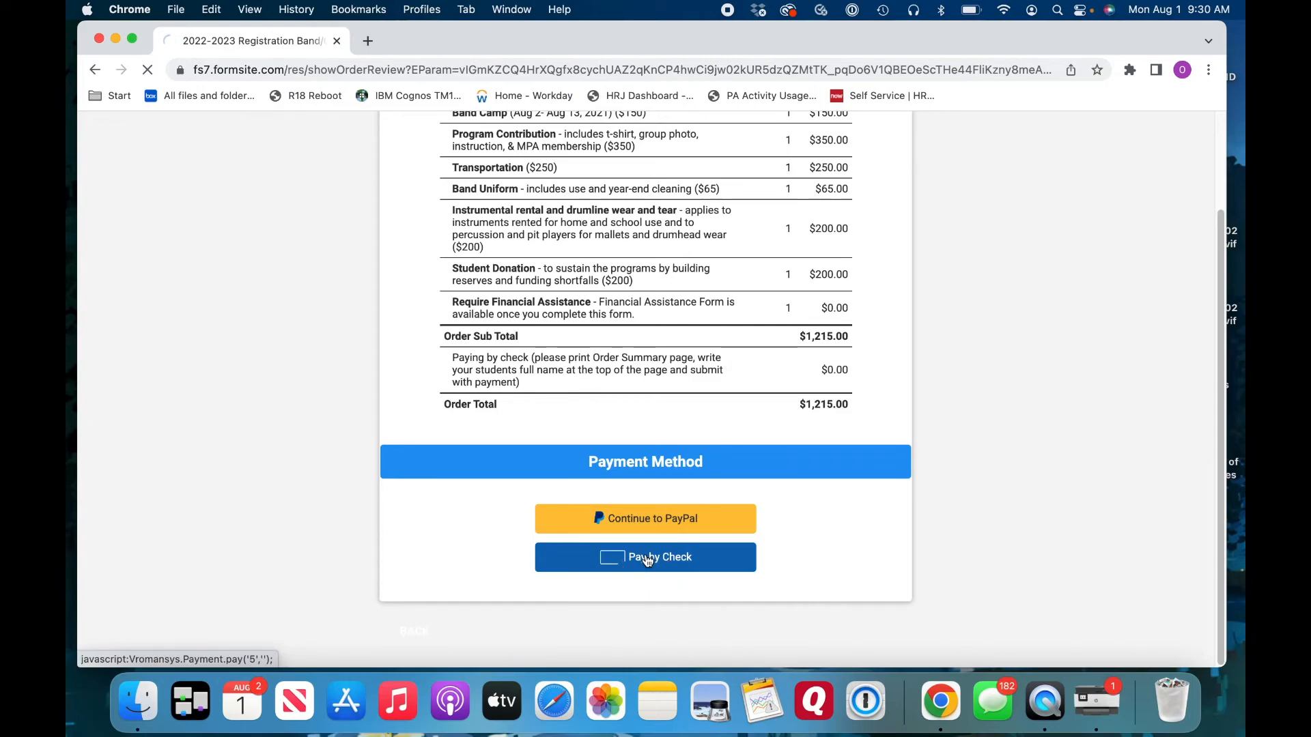
{"action": "left_click", "coordinate": [645, 557]}
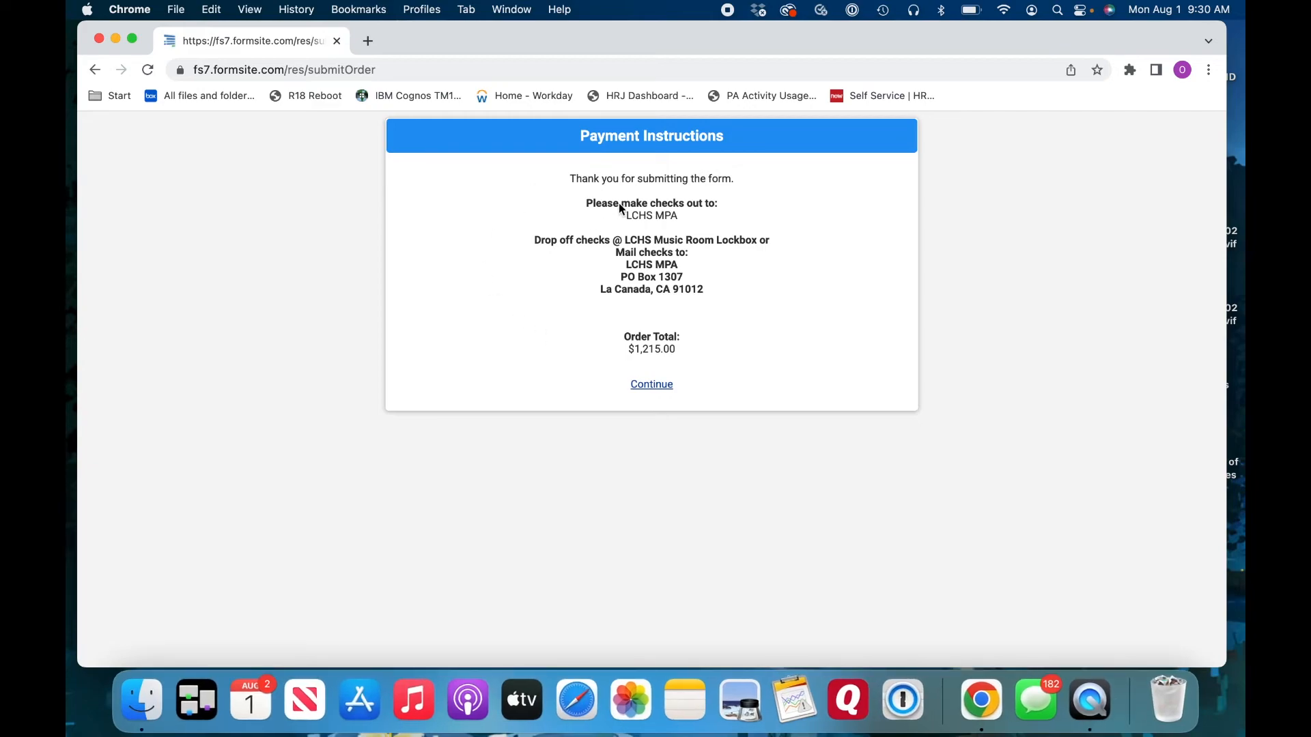
{"action": "mouse_move", "coordinate": [652, 193]}
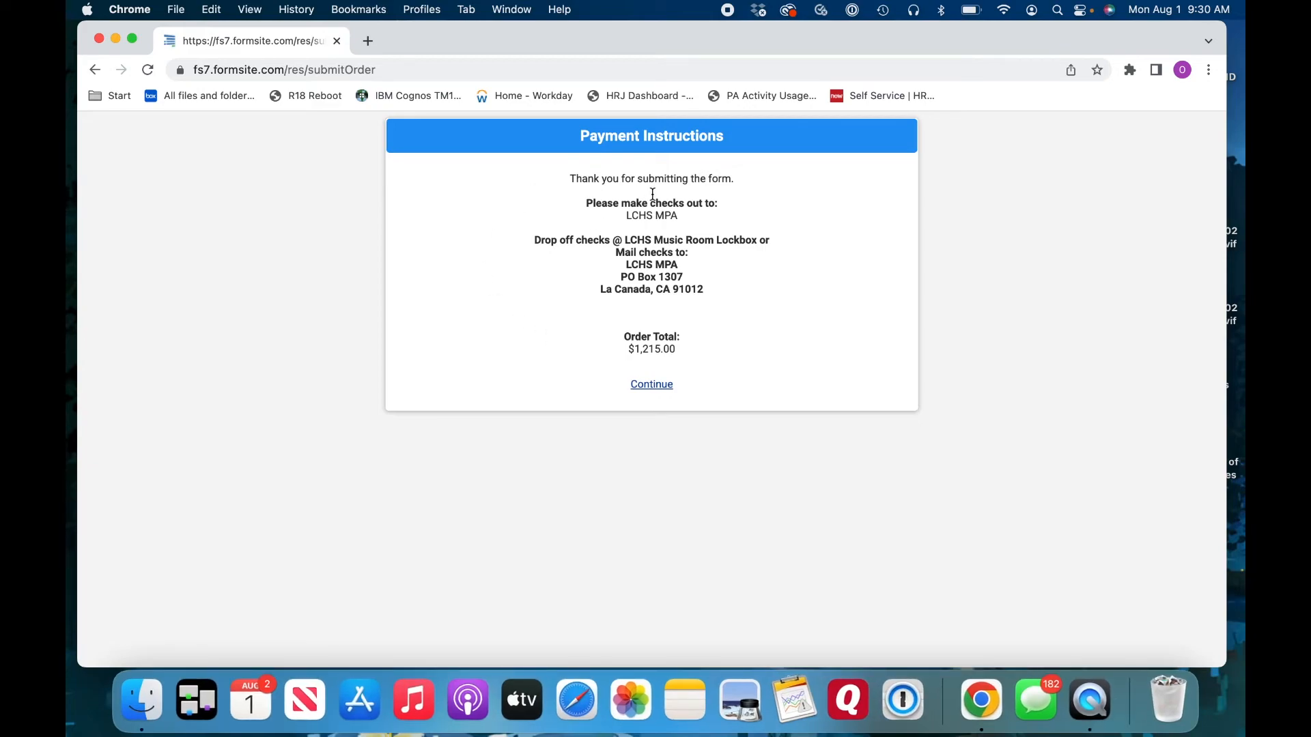